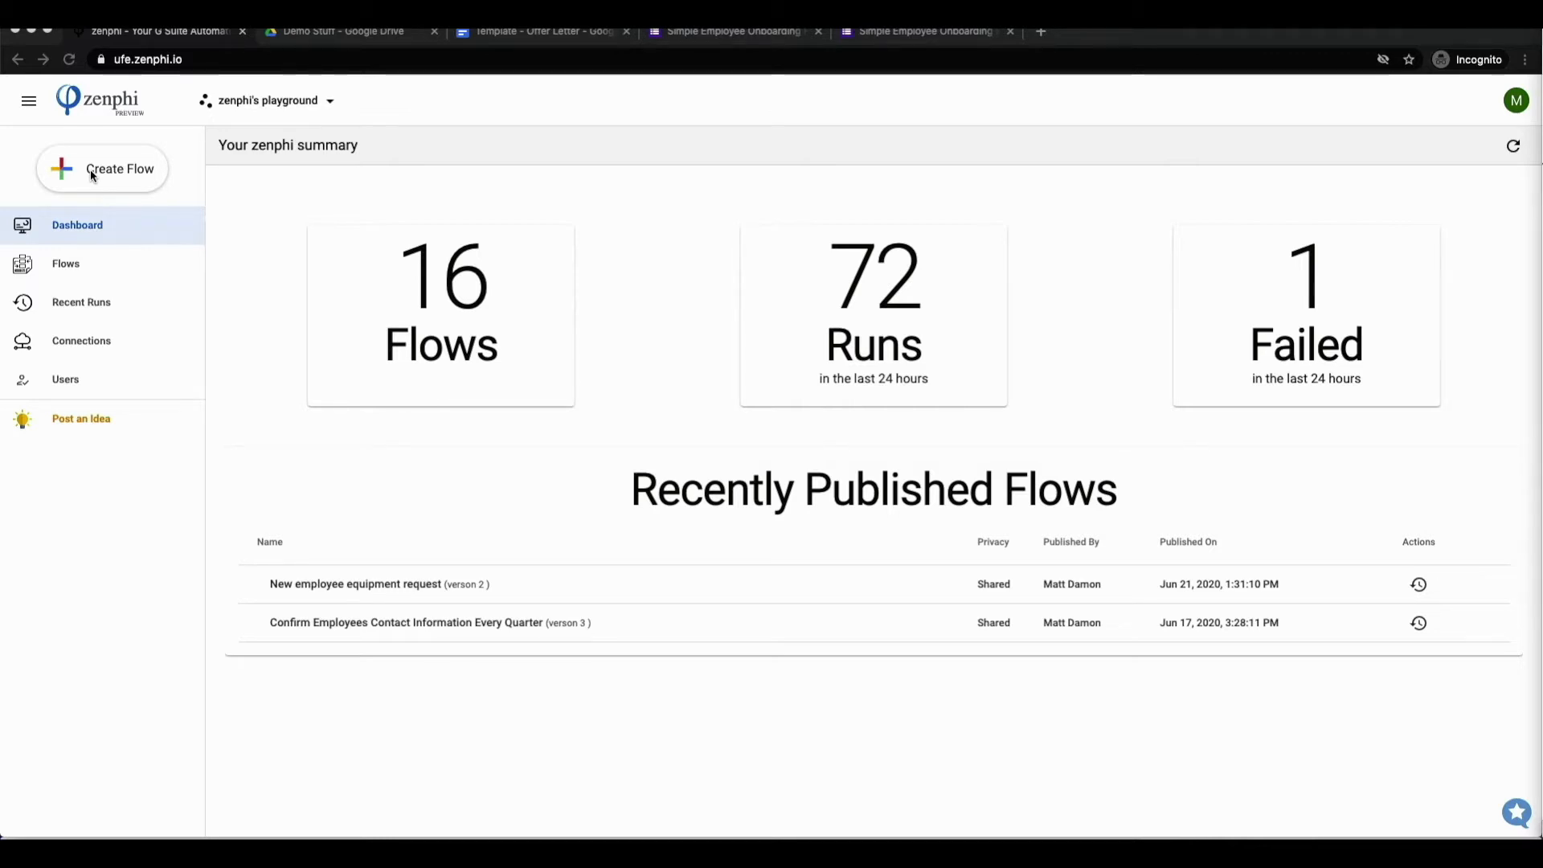
- Create a flow named 'Very Simple Employee Onboarding' triggered by new Google Forms responses
click(119, 168)
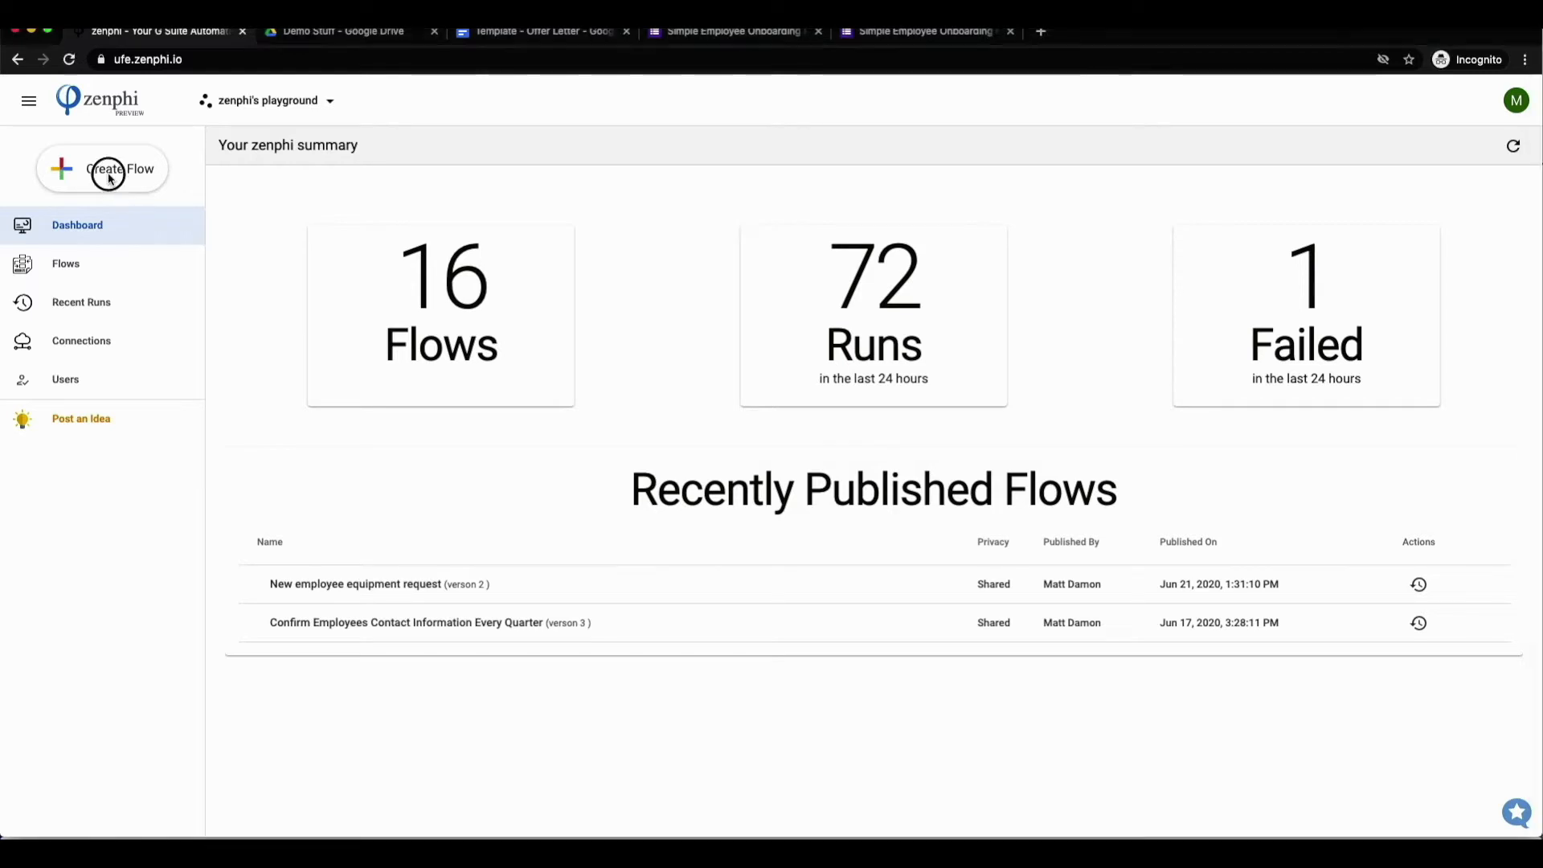
click(102, 168)
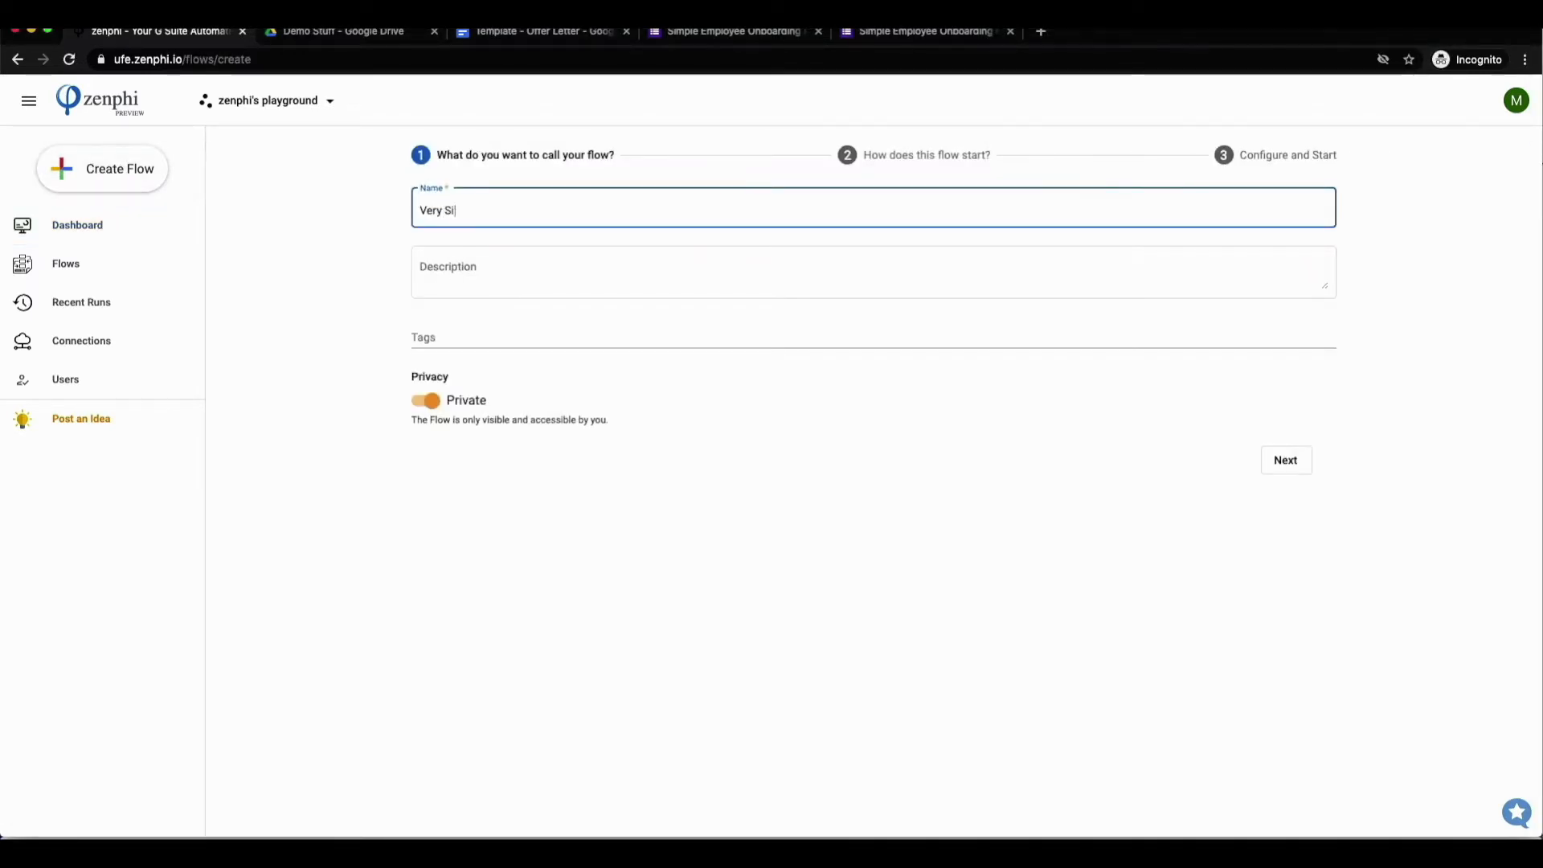
text(mple Employ)
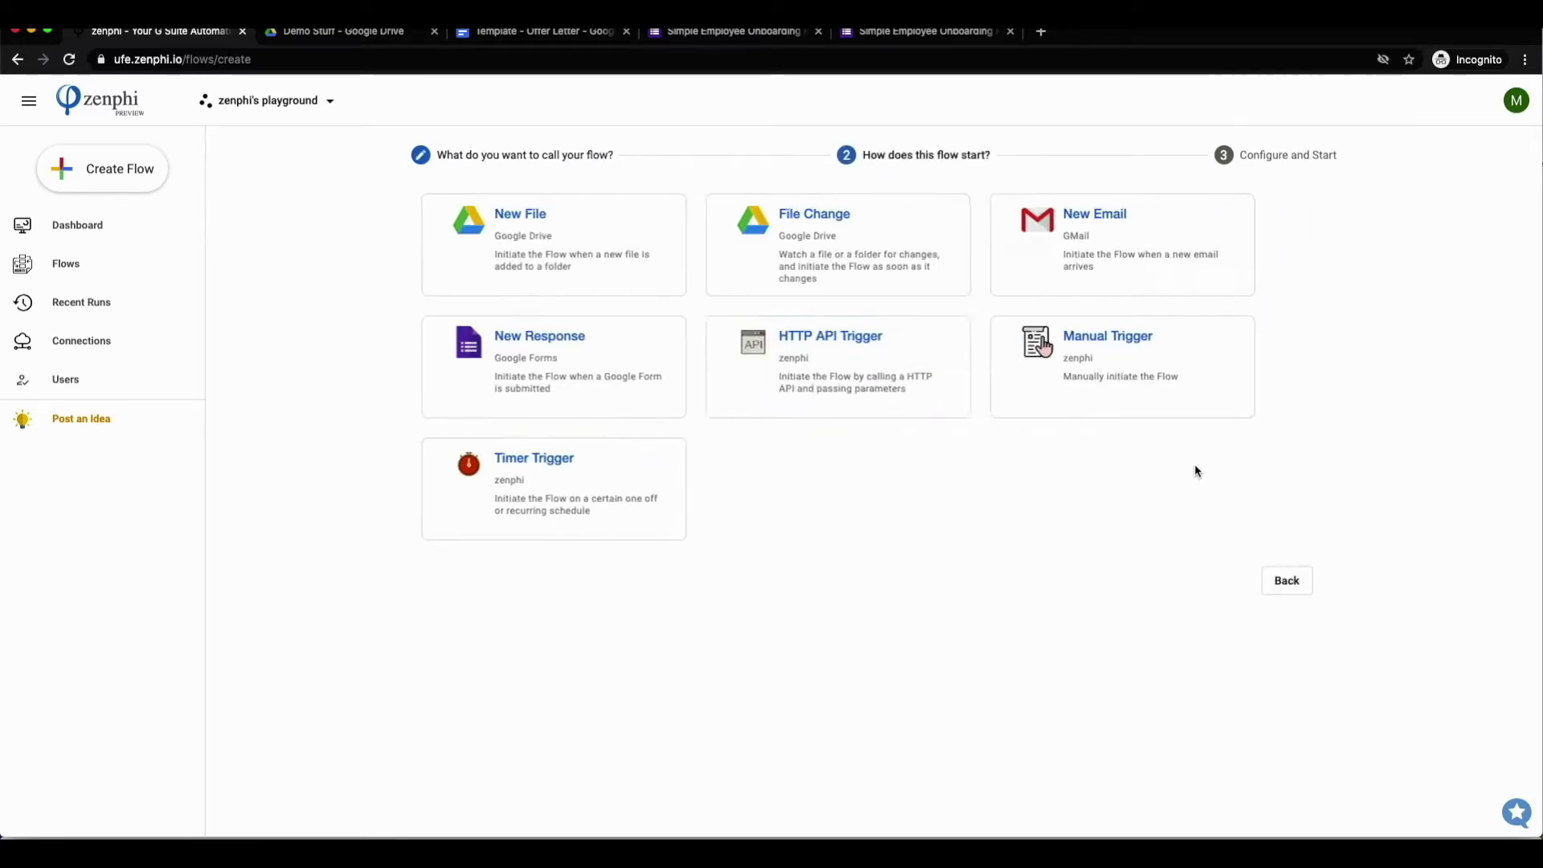
click(553, 366)
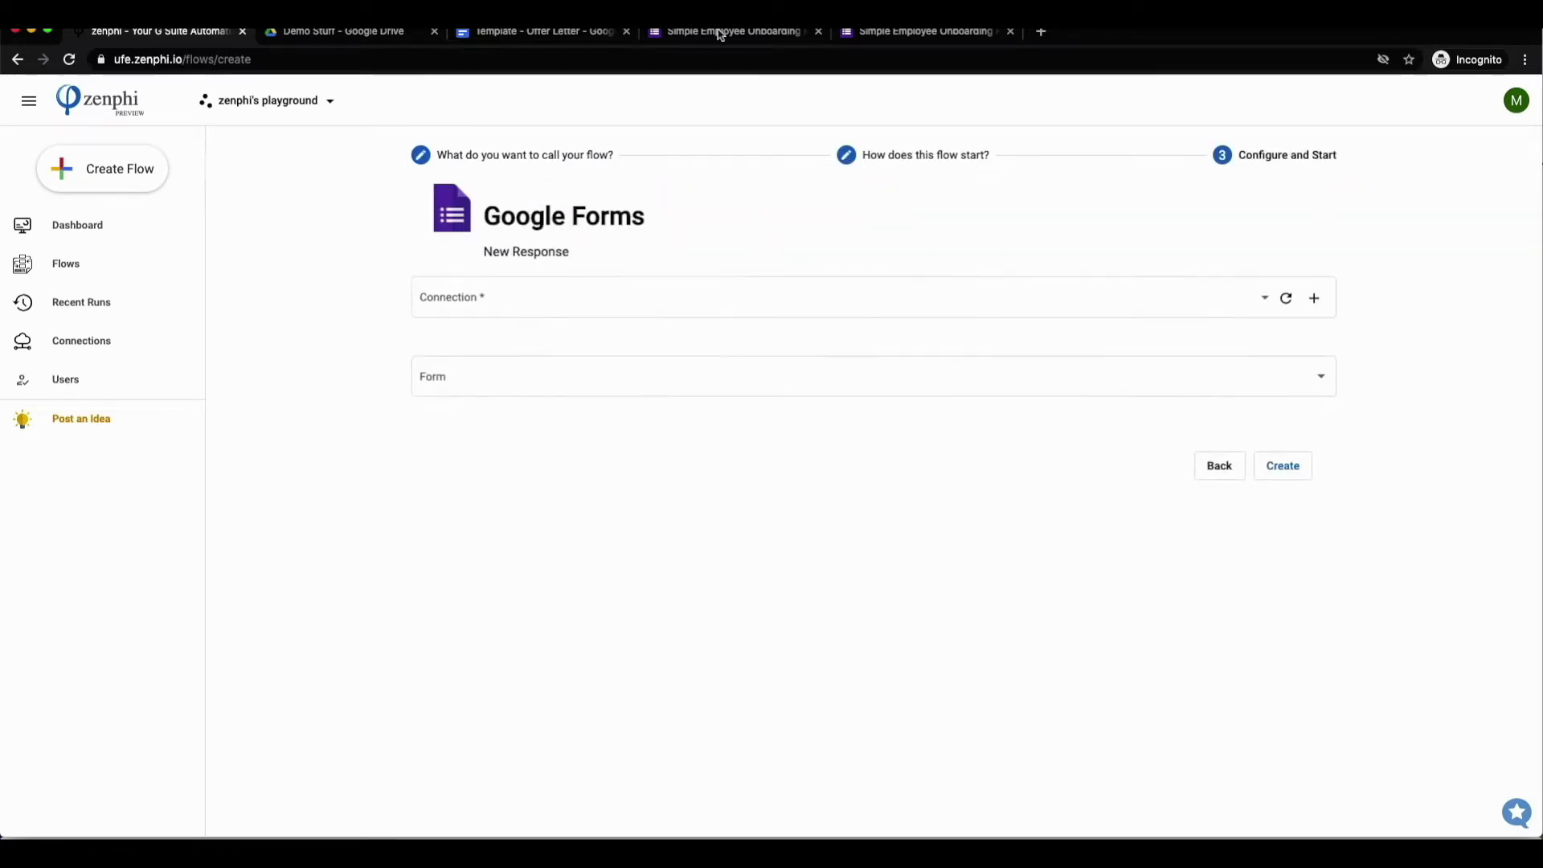
- Scroll through the Simple Employee Onboarding Request form's questions, then return to zenphi
click(732, 31)
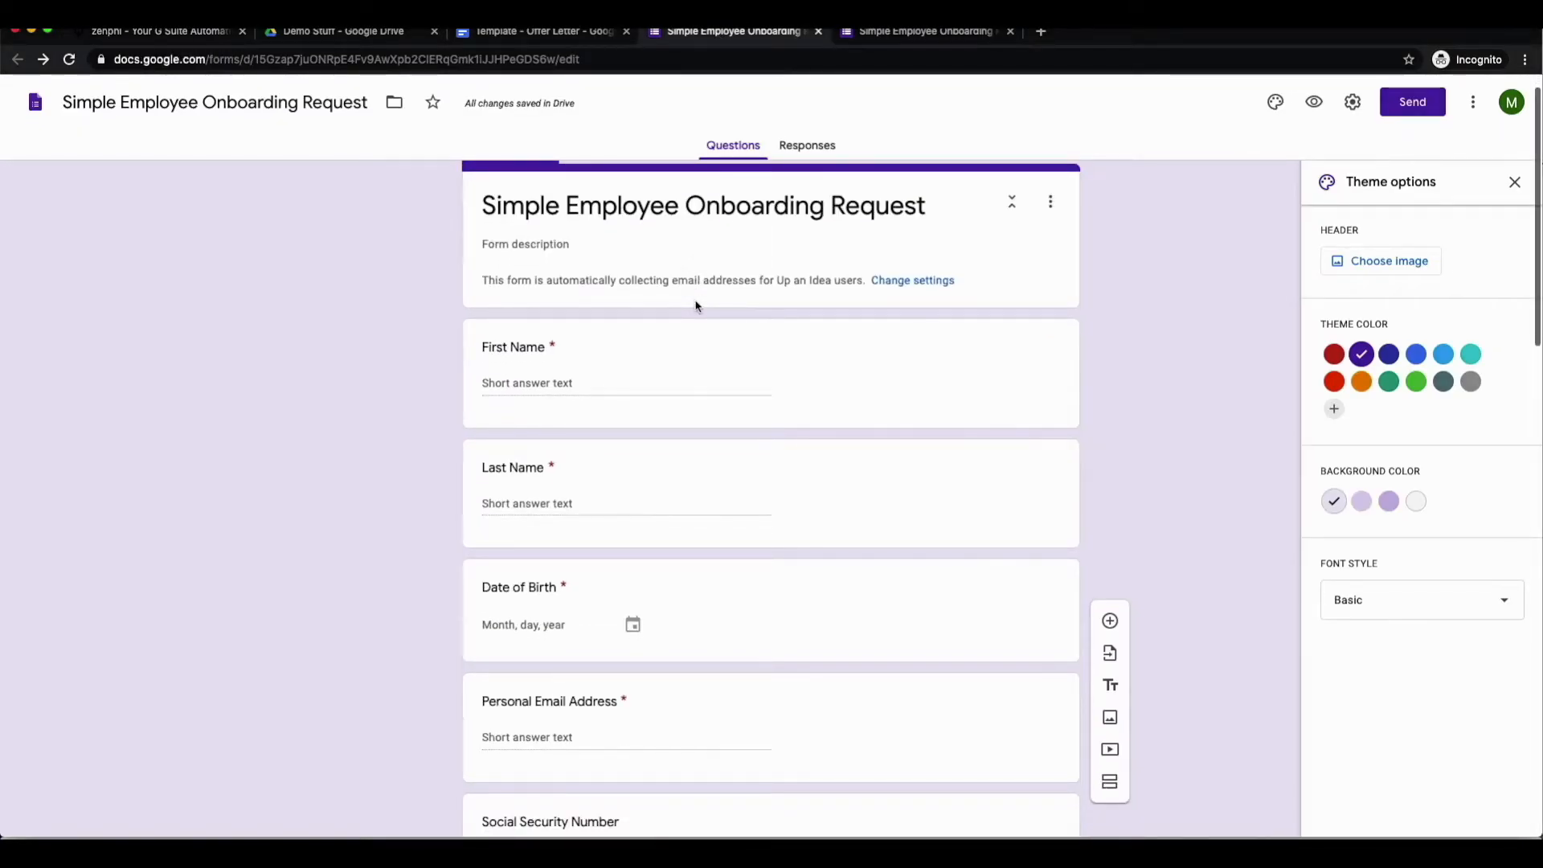
scroll(down, 3)
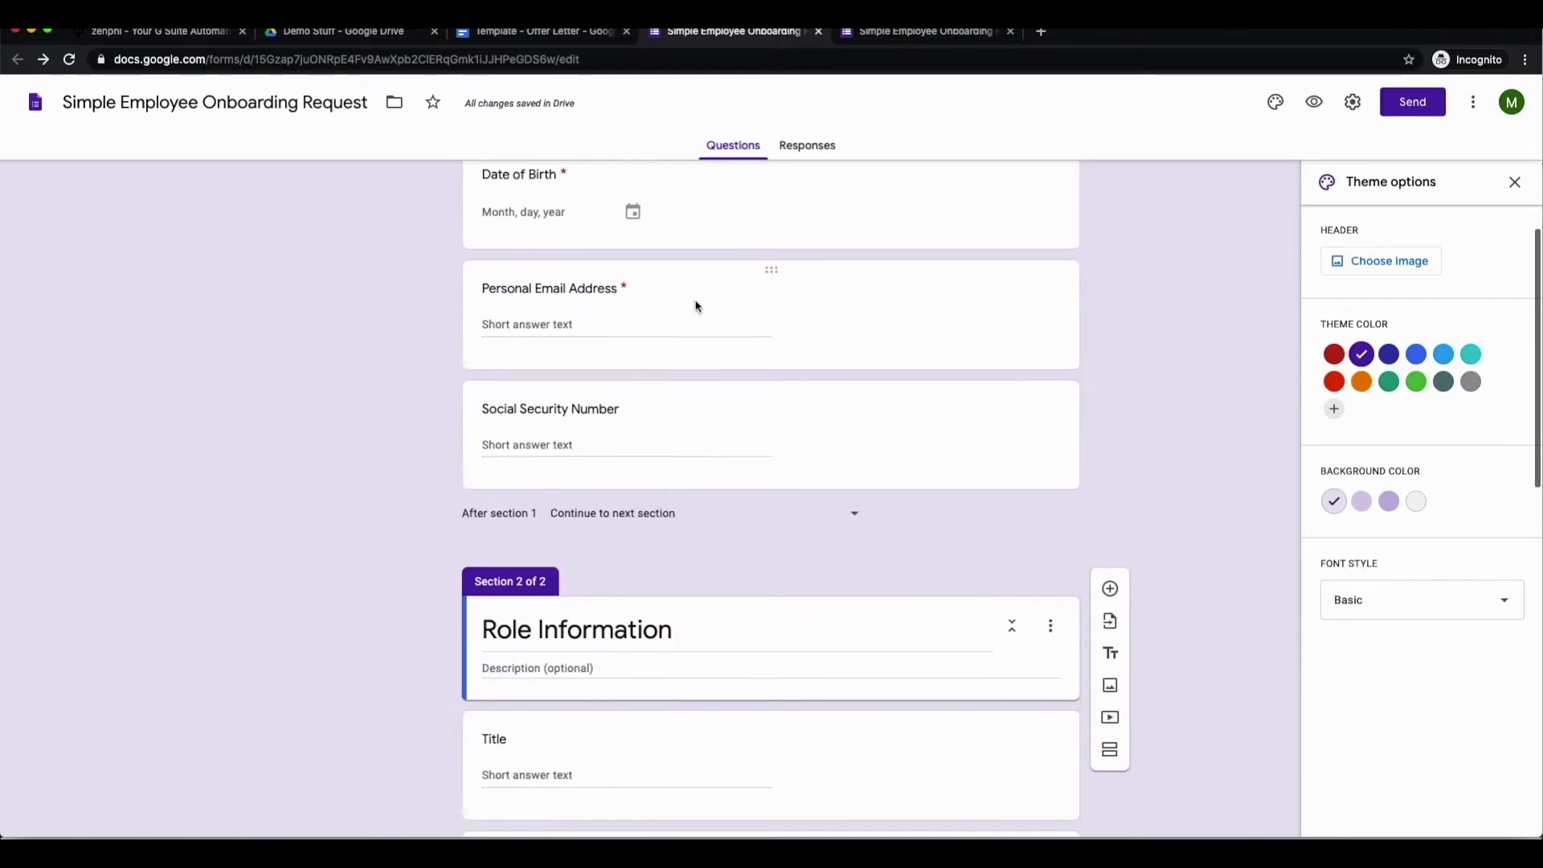
scroll(down, 3)
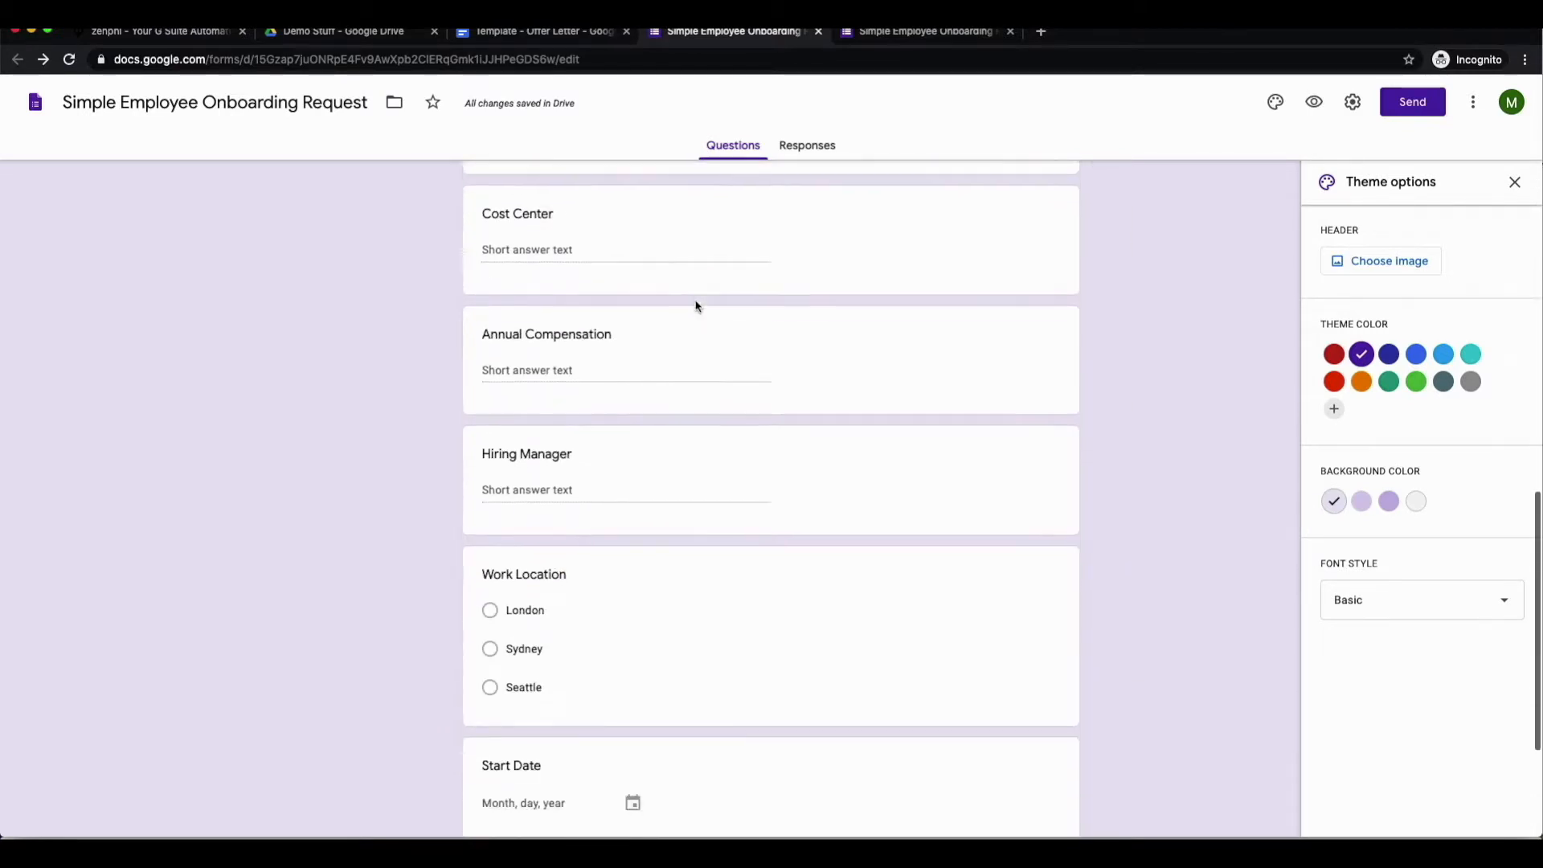
scroll(down, 3)
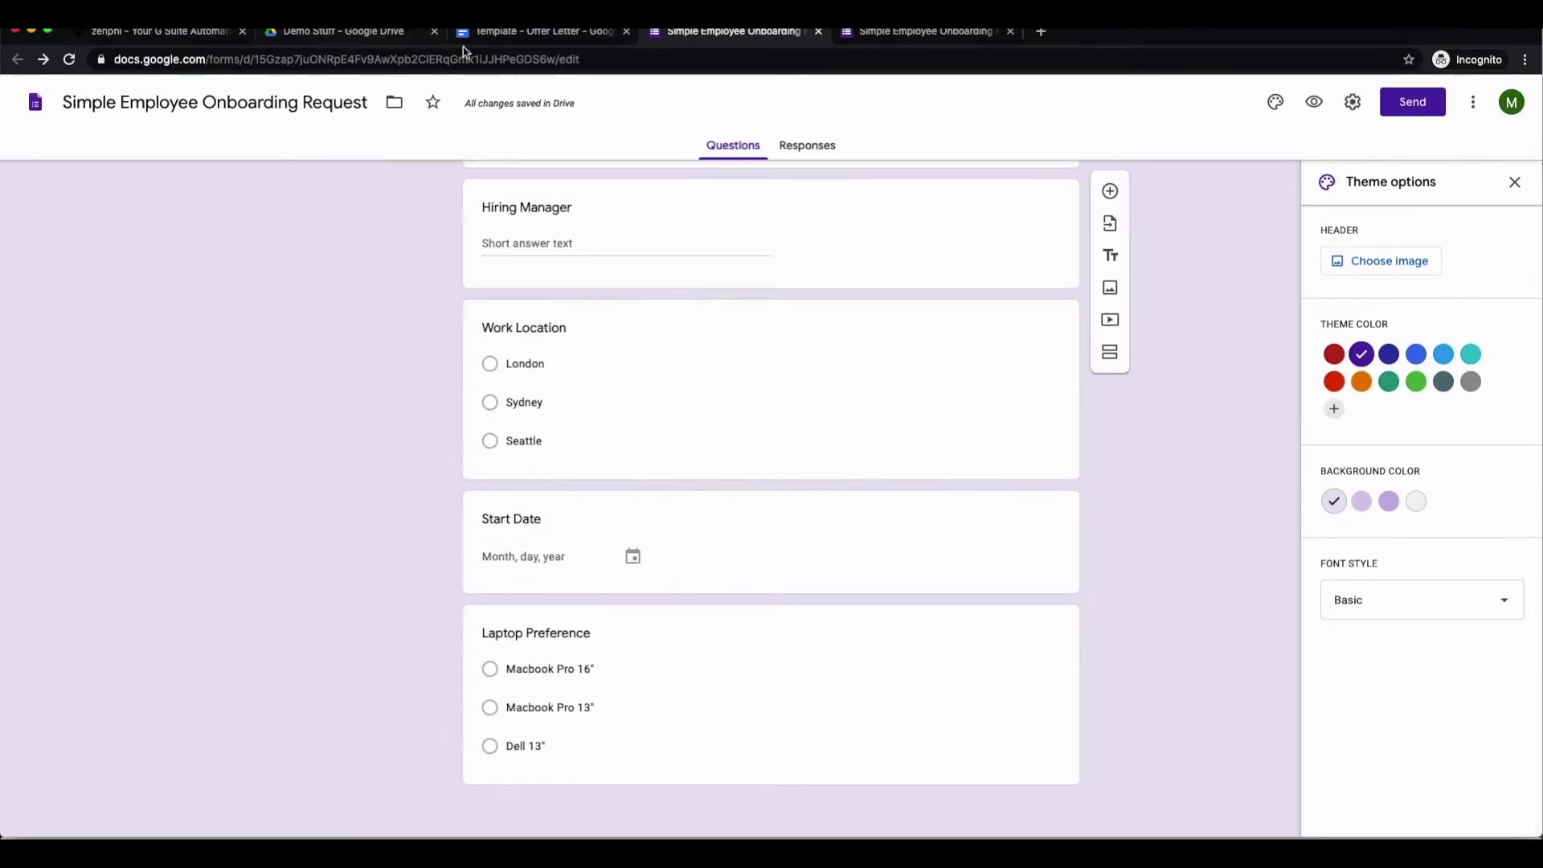
click(153, 30)
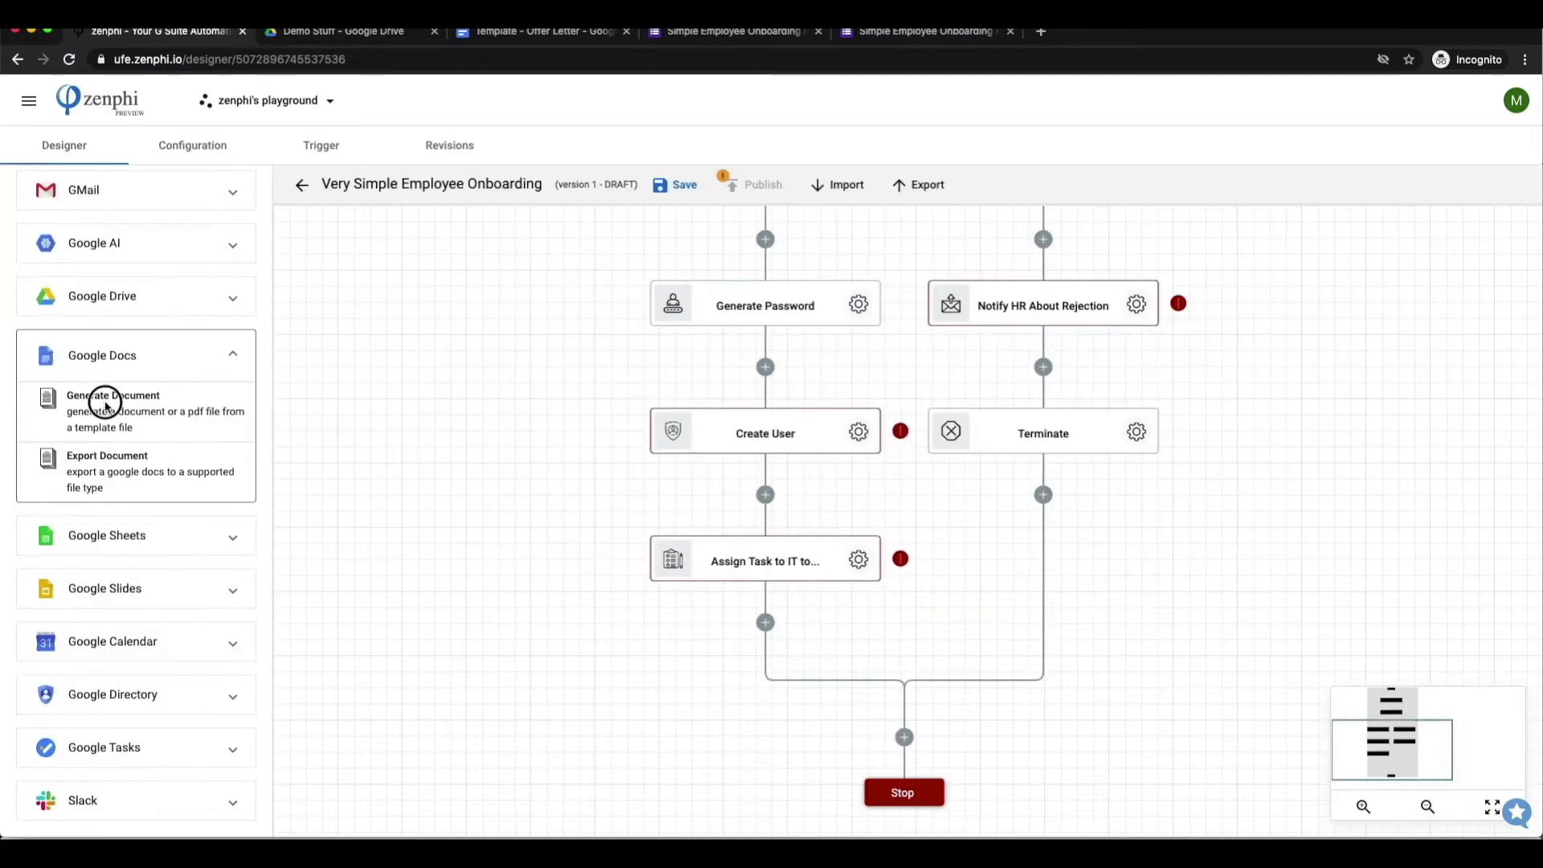
- Scroll the flow canvas through offer letter, manager 1:1 and welcome email steps, then back to Start
click(102, 302)
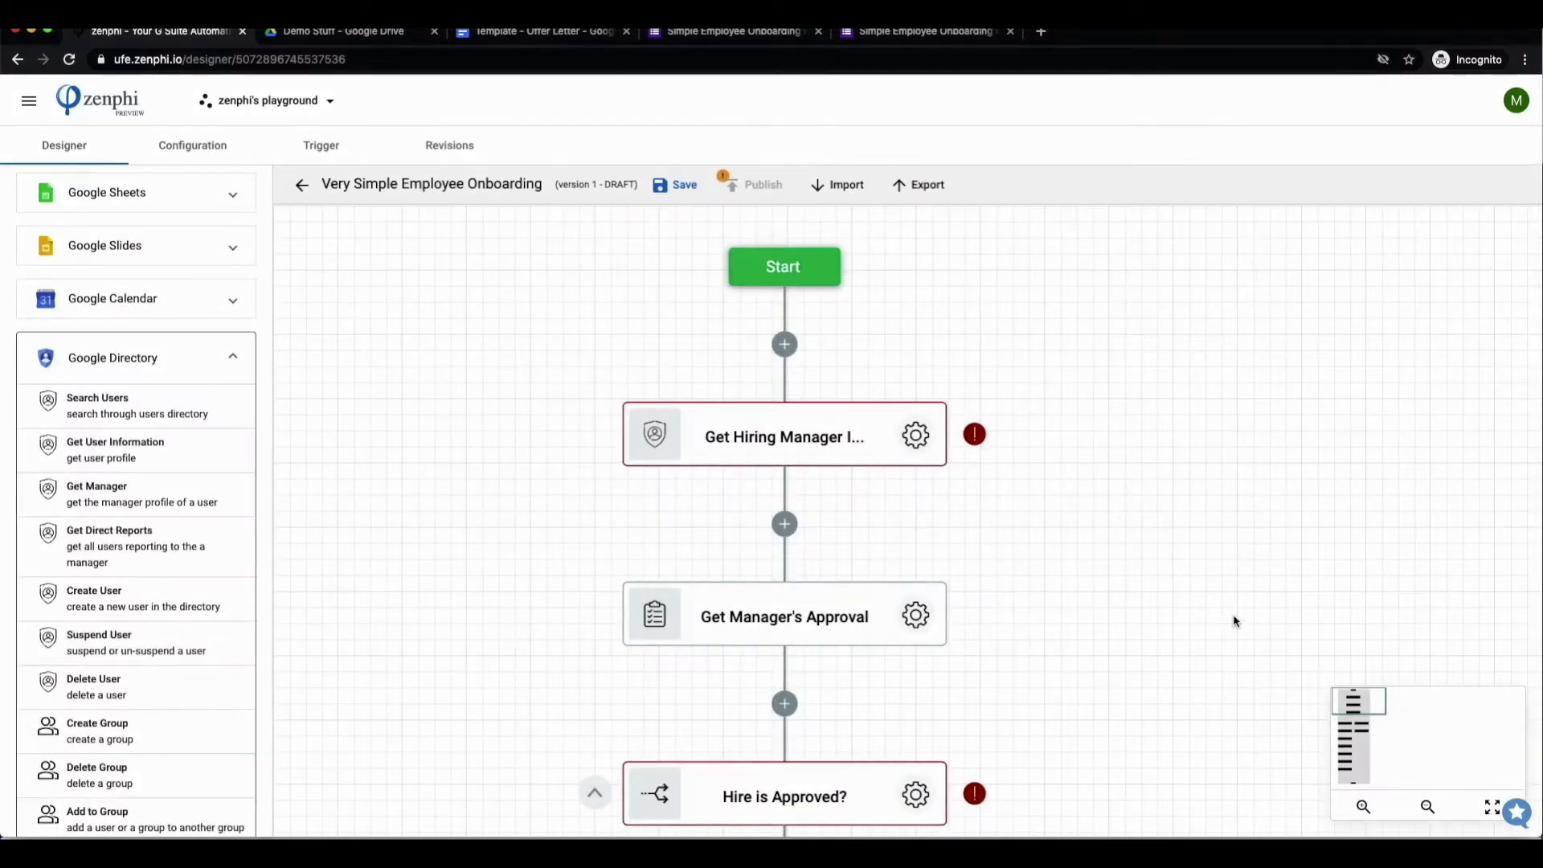
mouse_move(1363, 700)
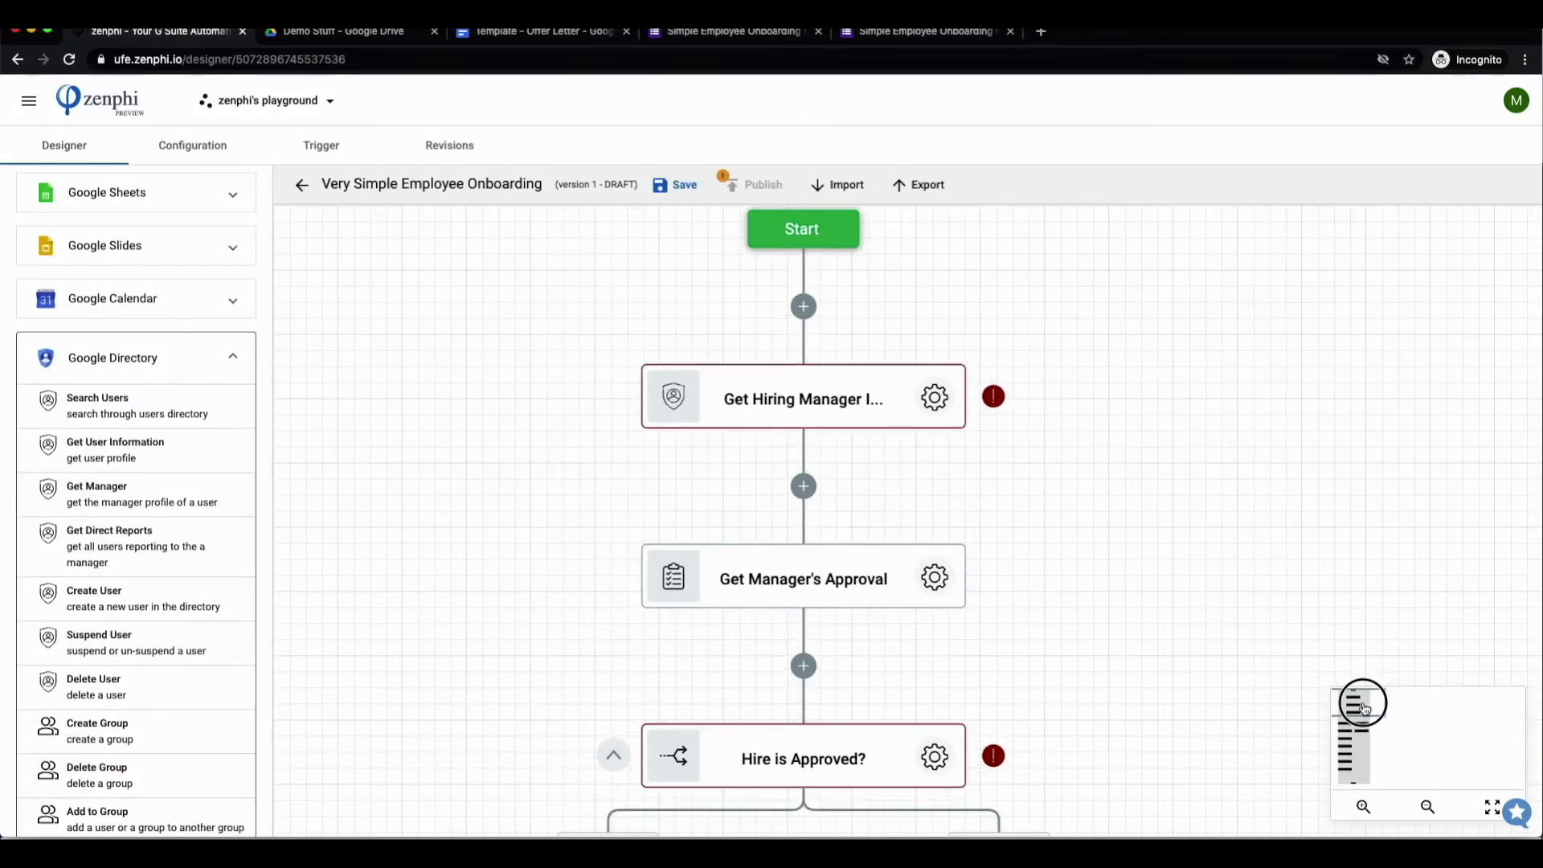
scroll(down, 3)
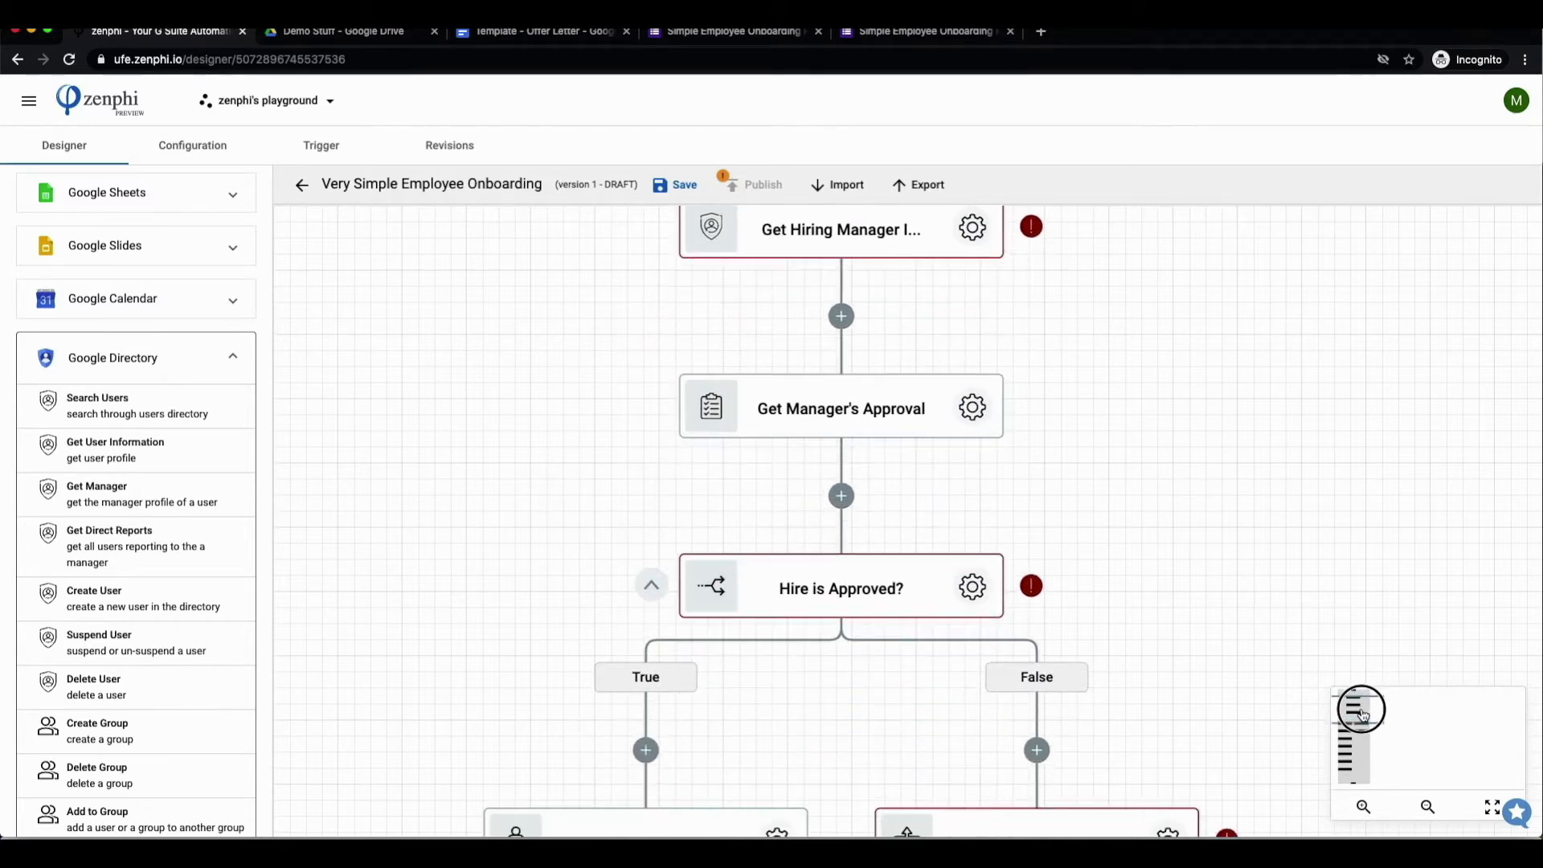
scroll(down, 3)
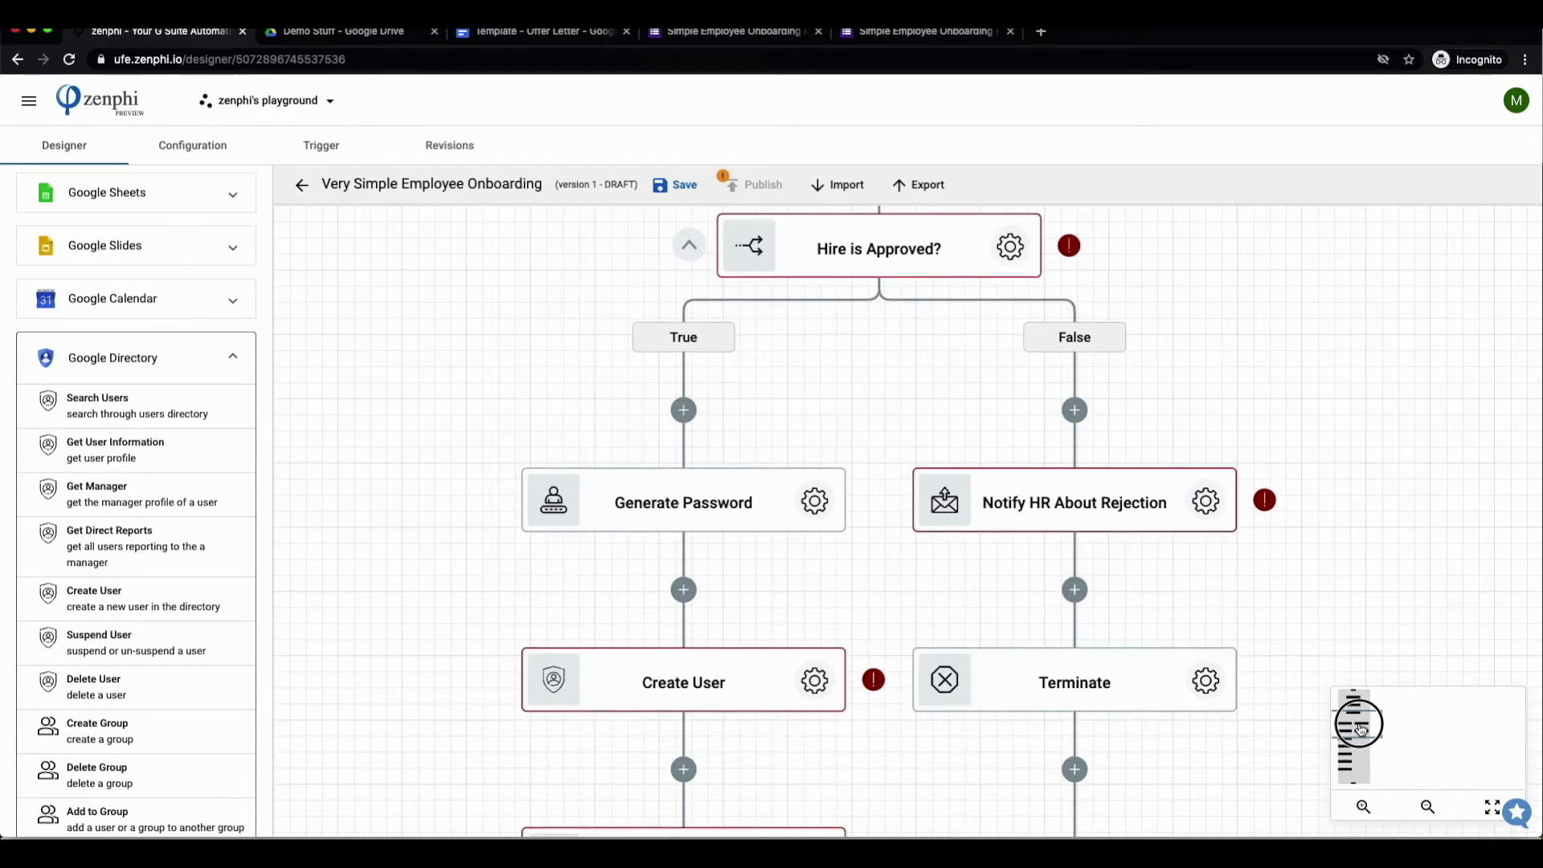
scroll(down, 3)
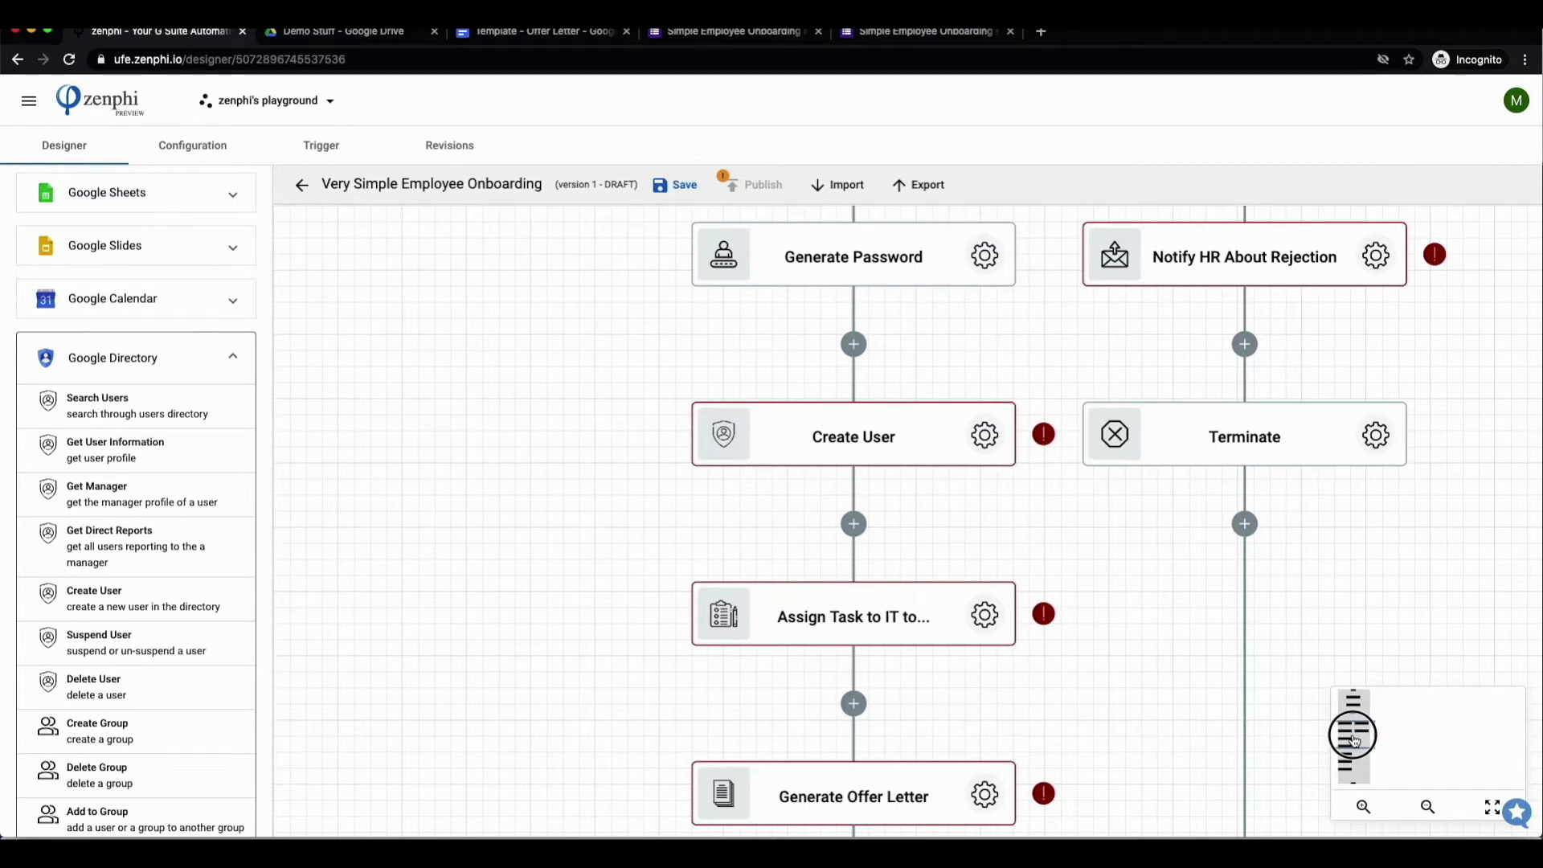
scroll(down, 3)
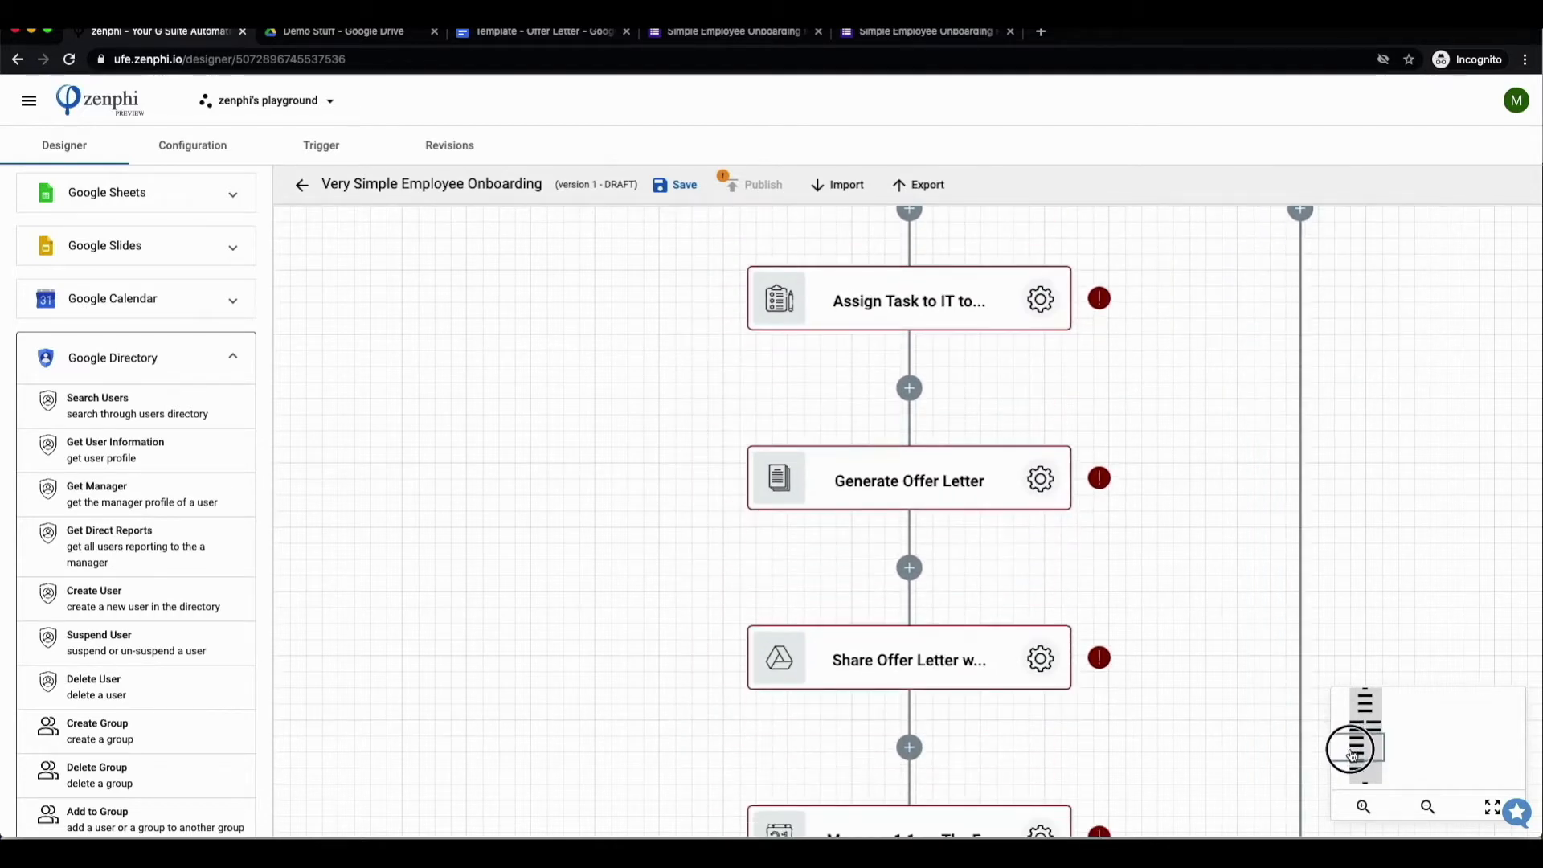
scroll(down, 3)
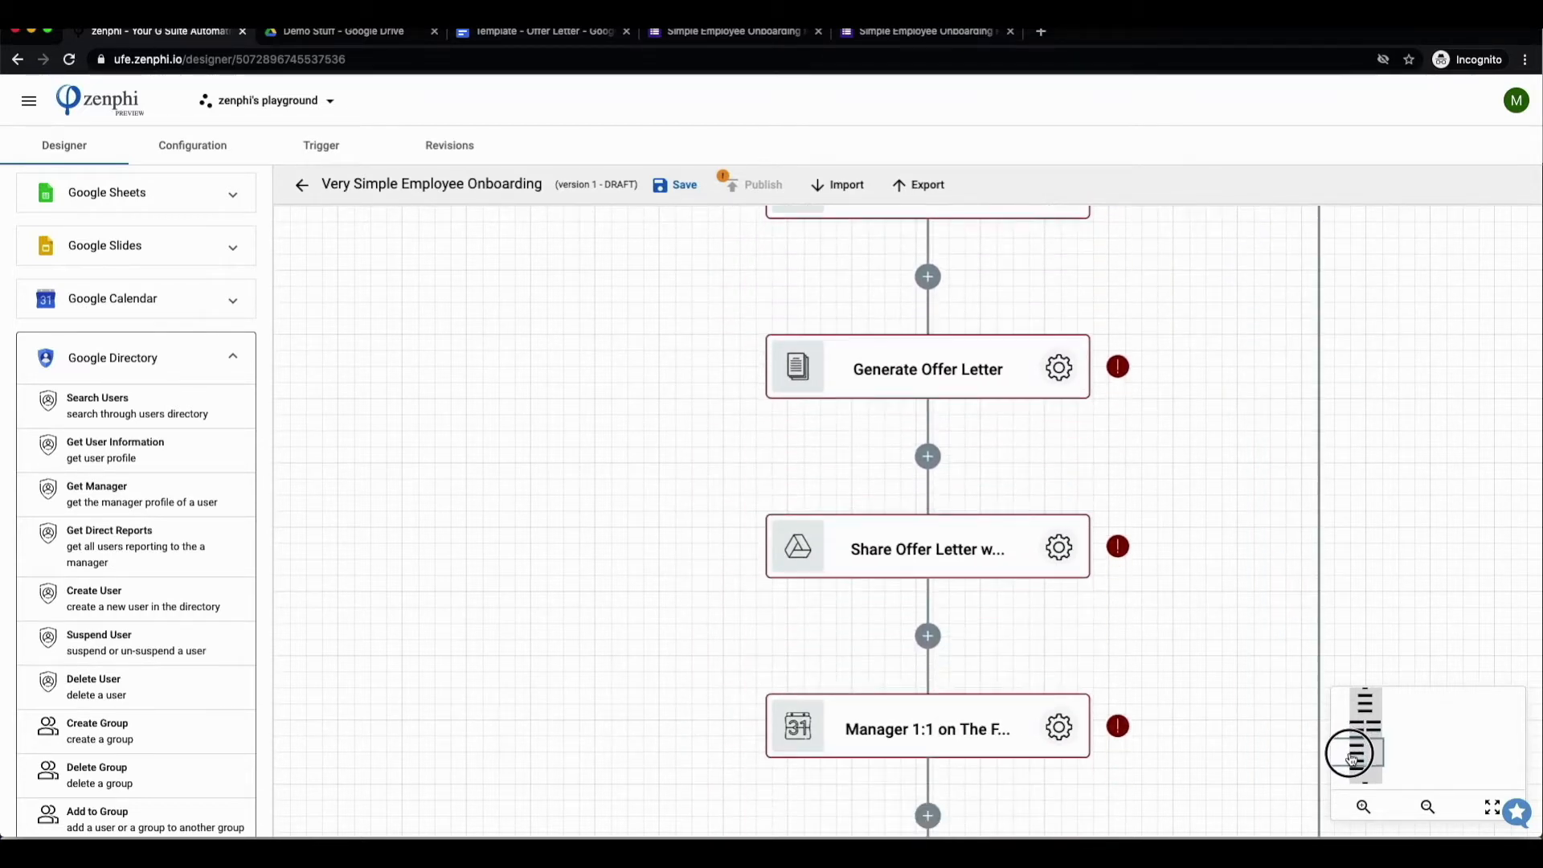
scroll(down, 3)
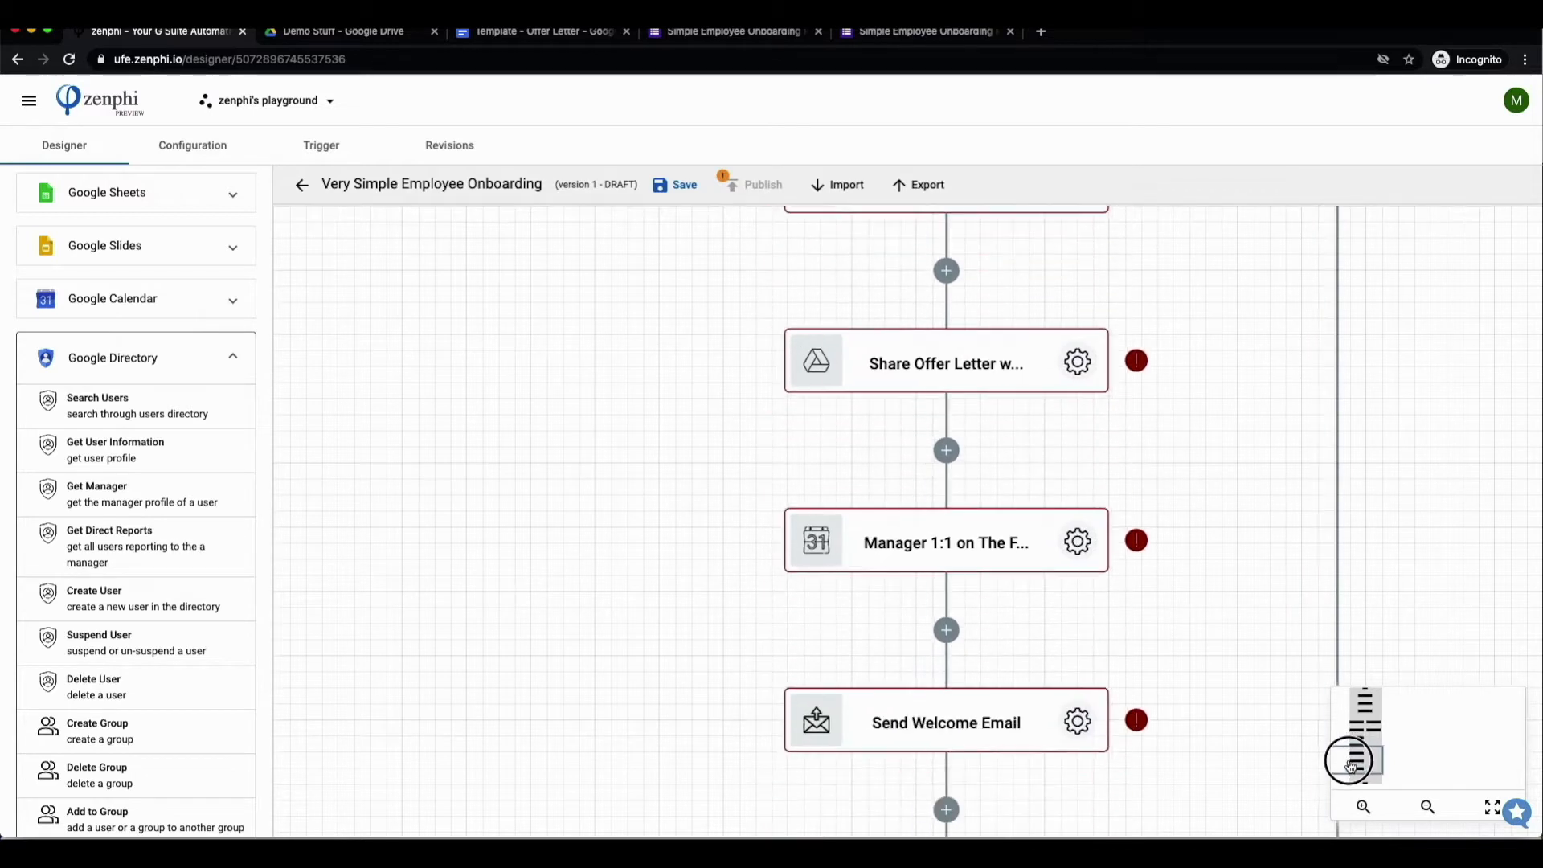
scroll(down, 3)
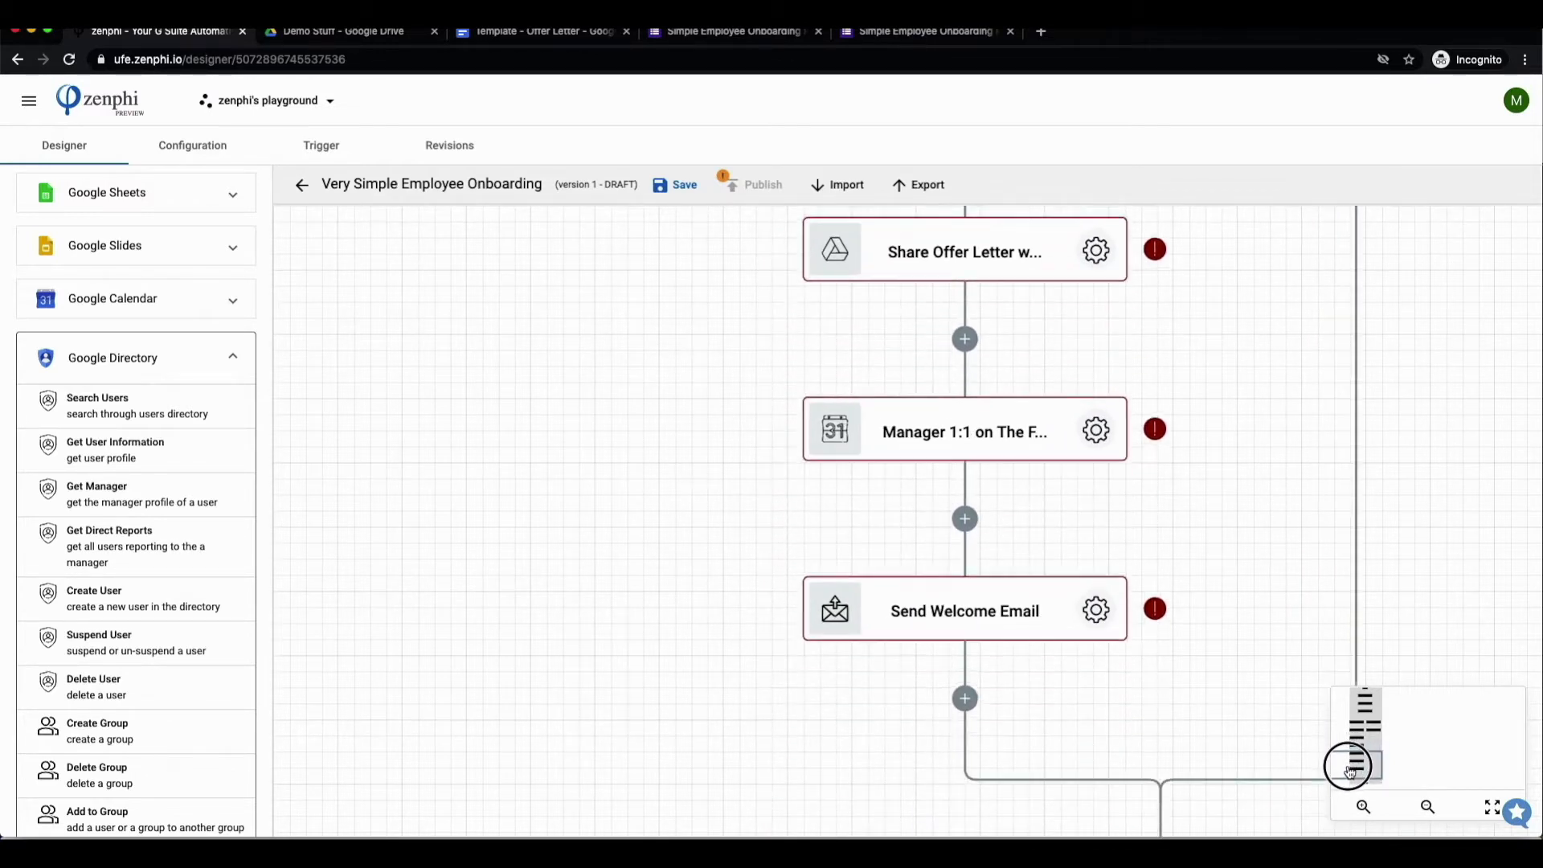
scroll(down, 3)
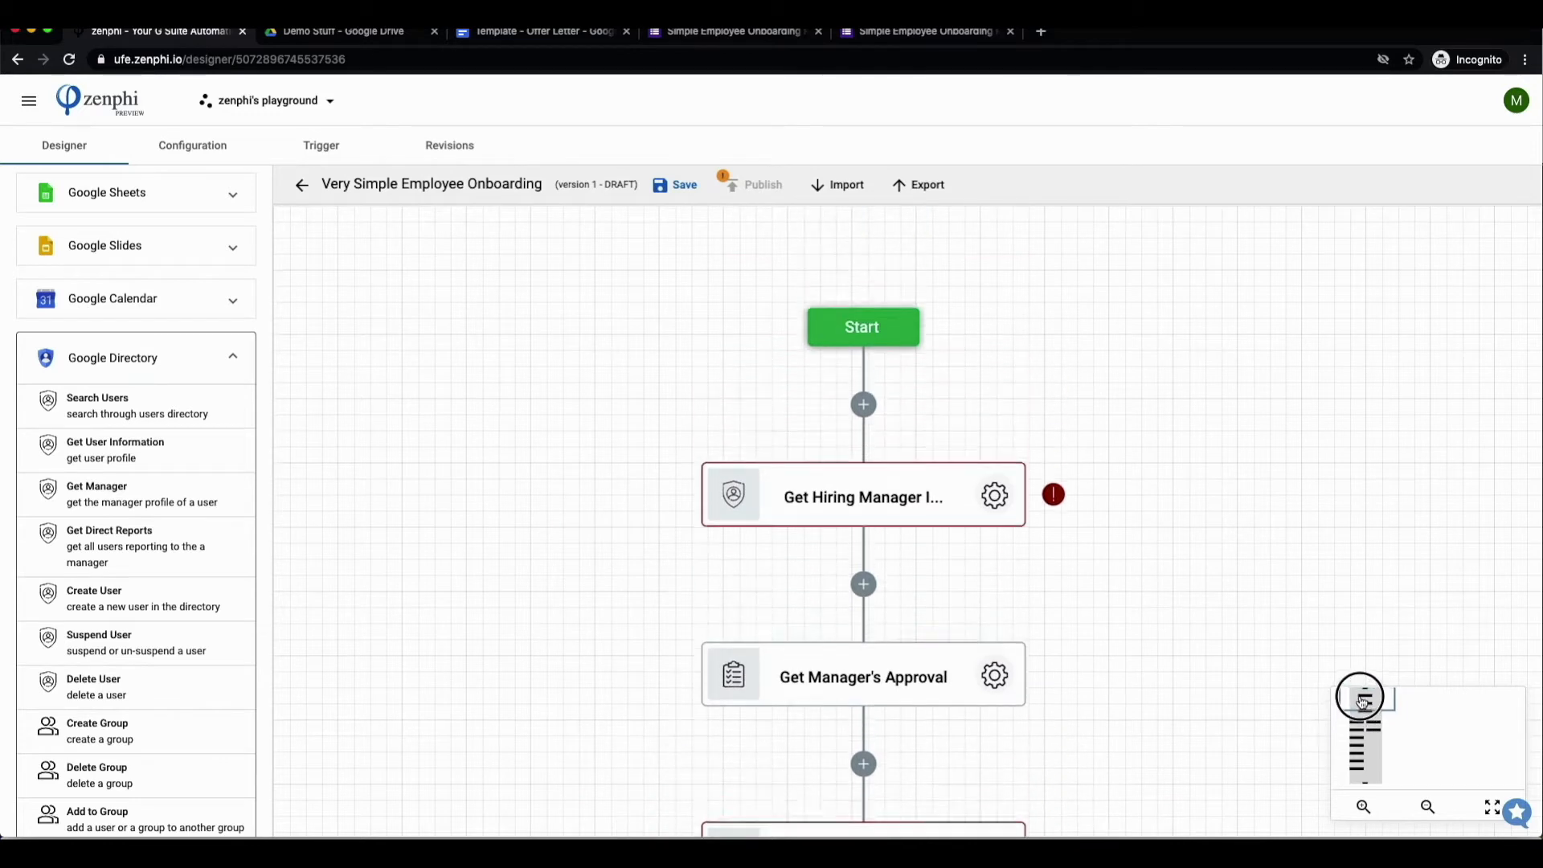
- Check Get Hiring Manager Information settings, then open the Get Manager's Approval settings
click(994, 495)
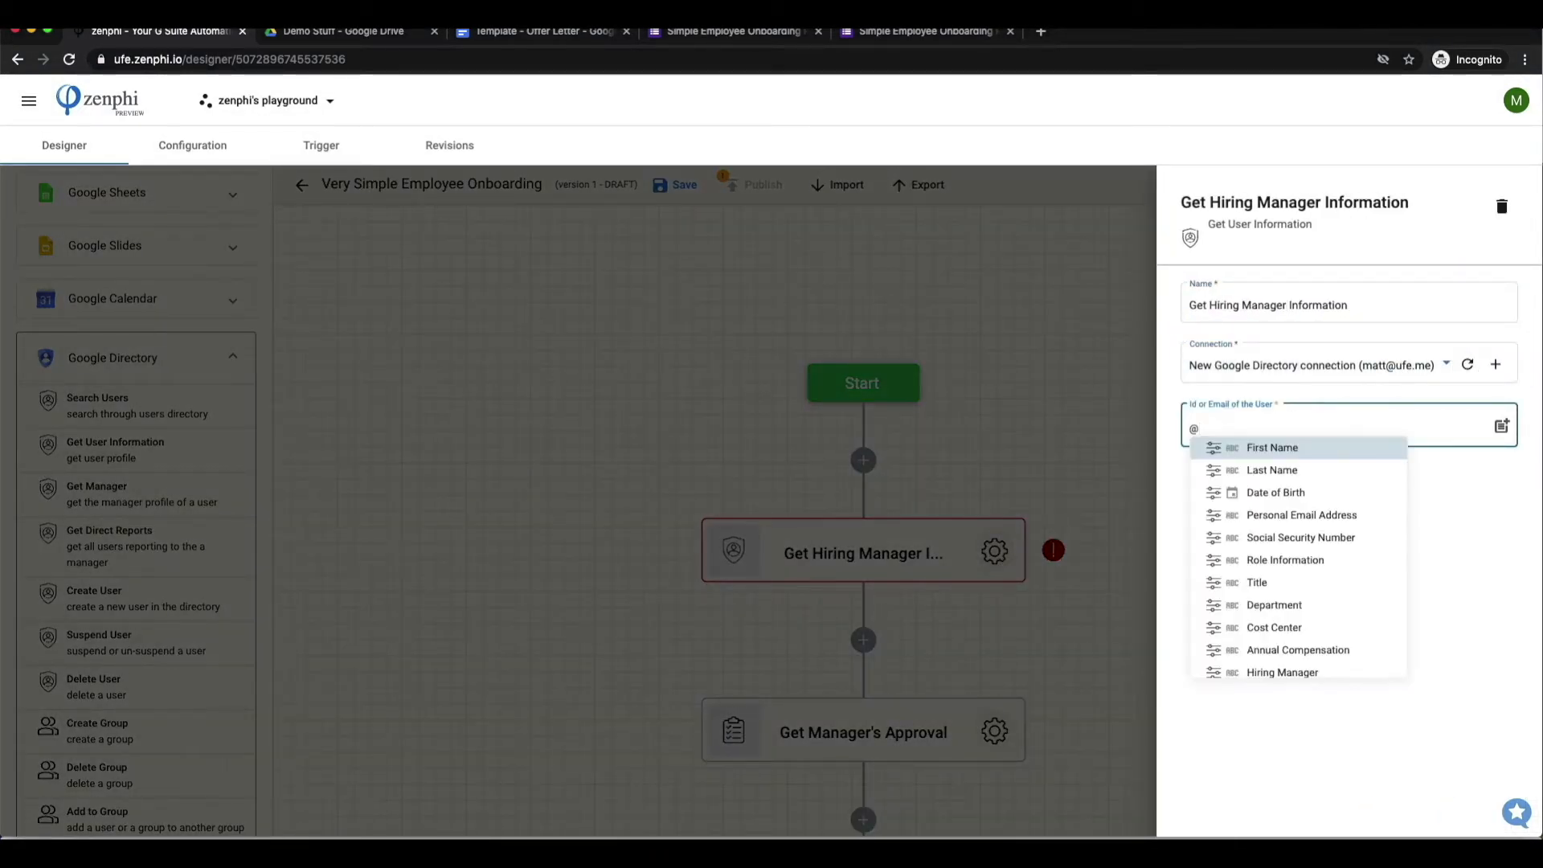
click(1036, 420)
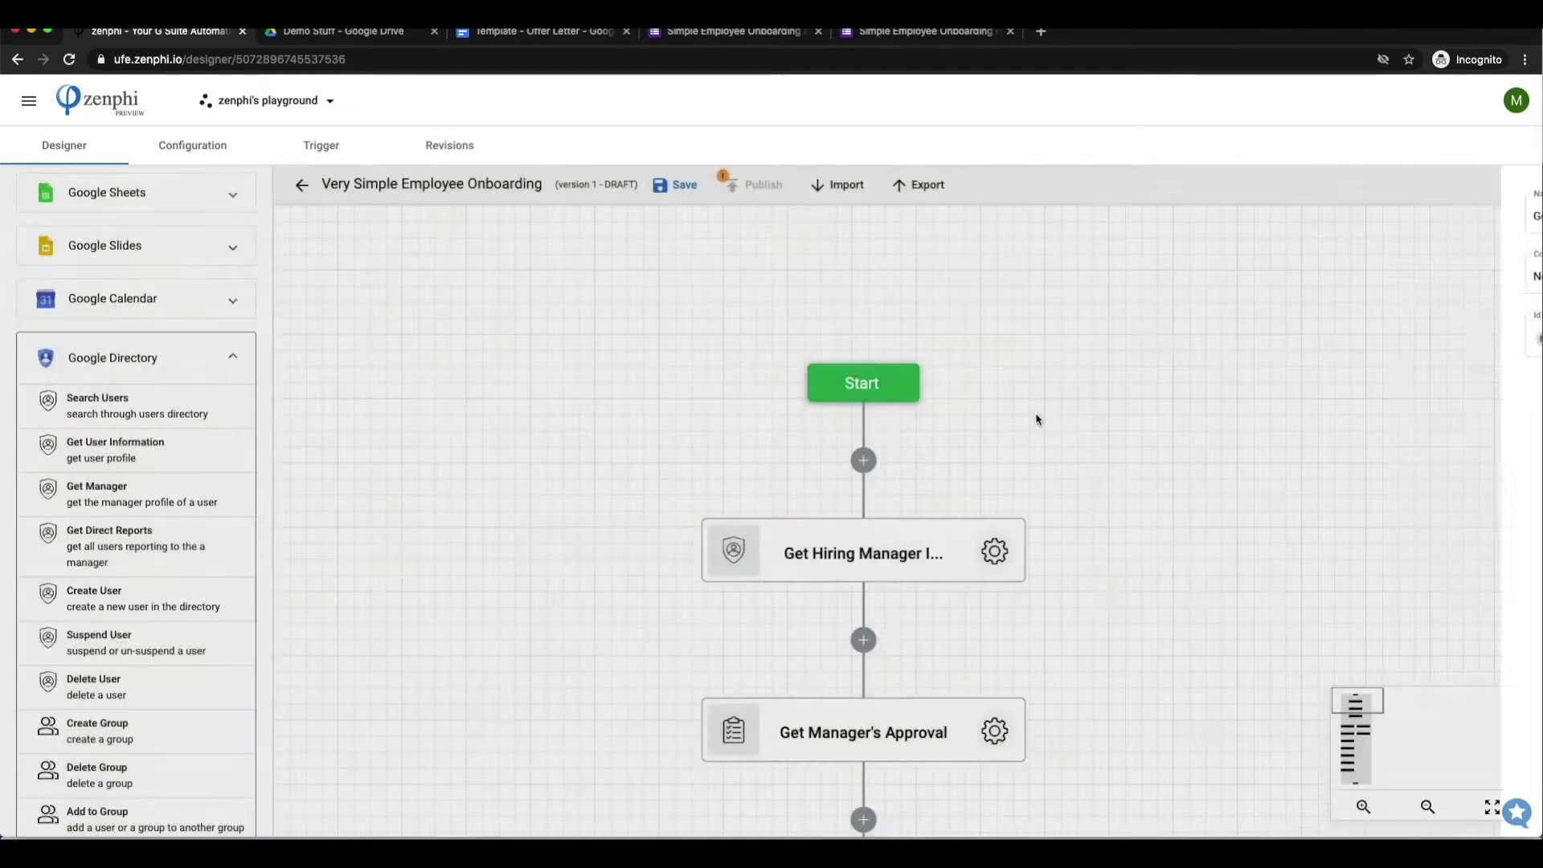
scroll(down, 3)
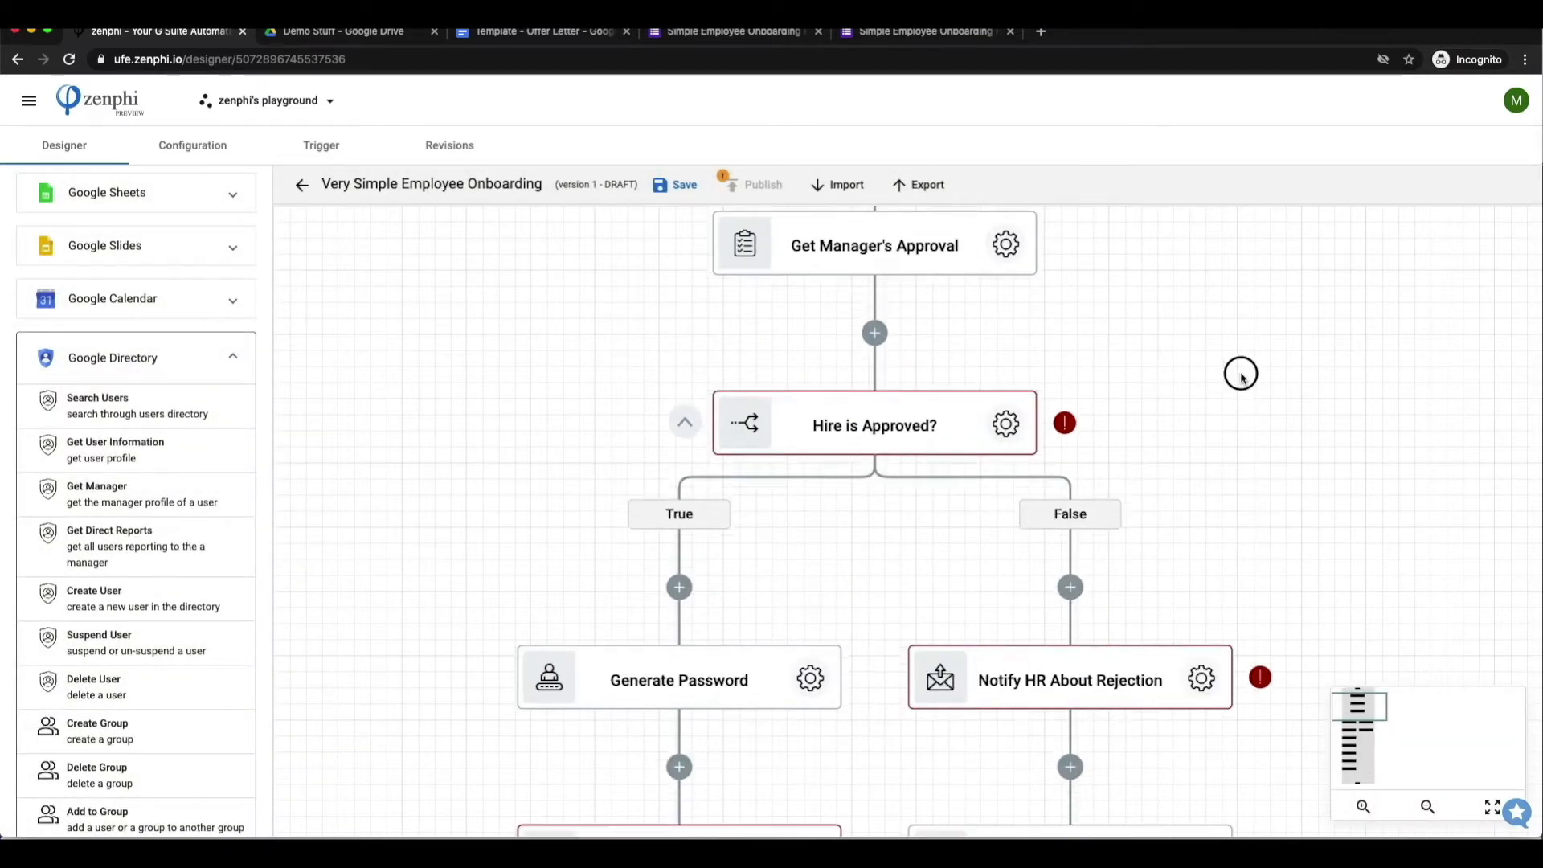
click(1005, 243)
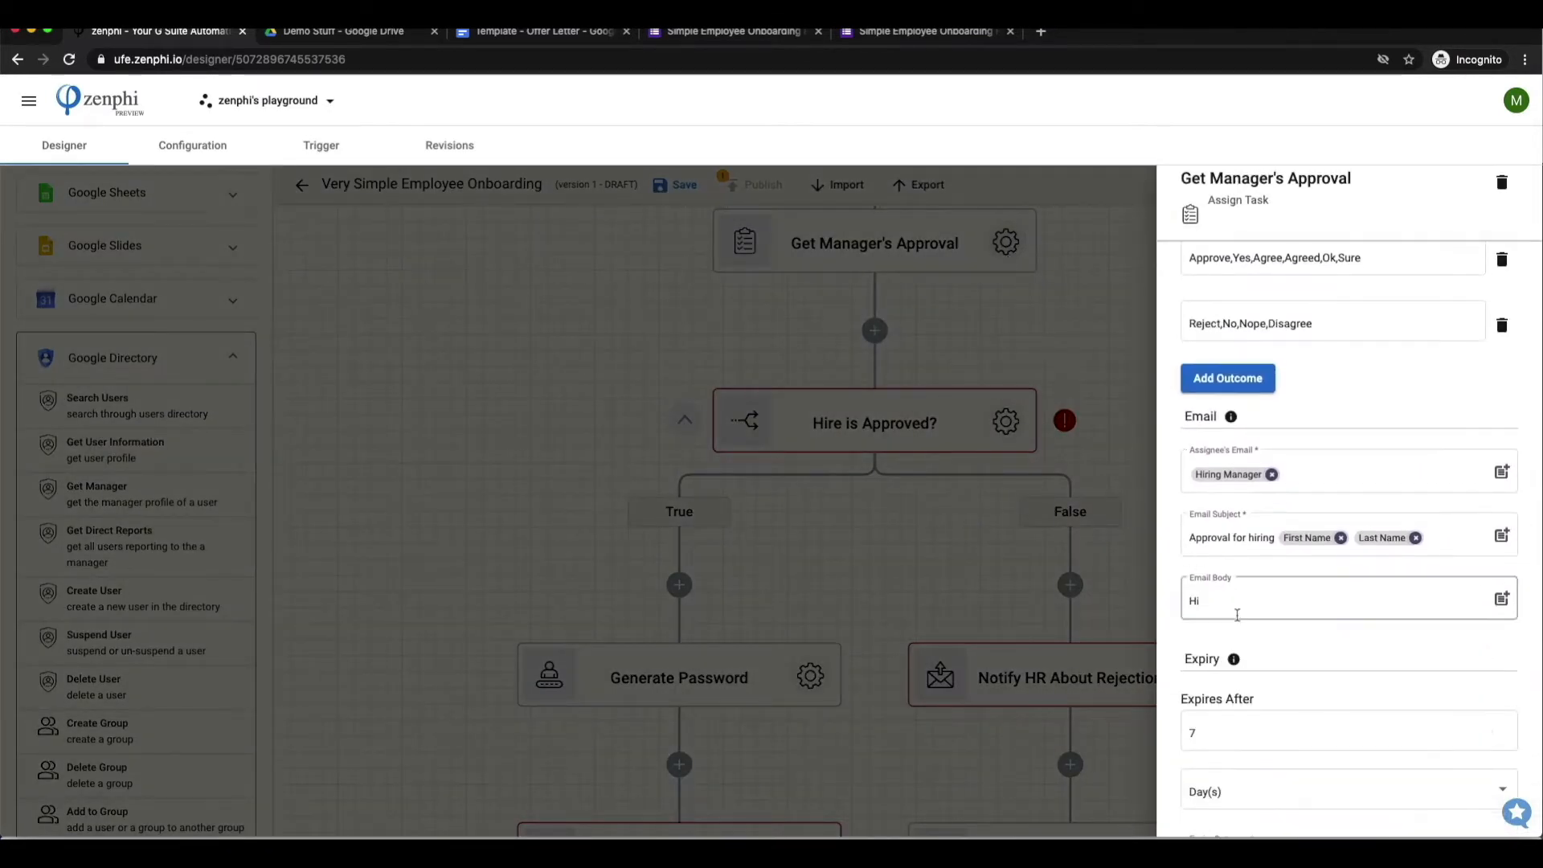
- Start the approval email body, greeting the hiring manager with the Full Name token
text(@h)
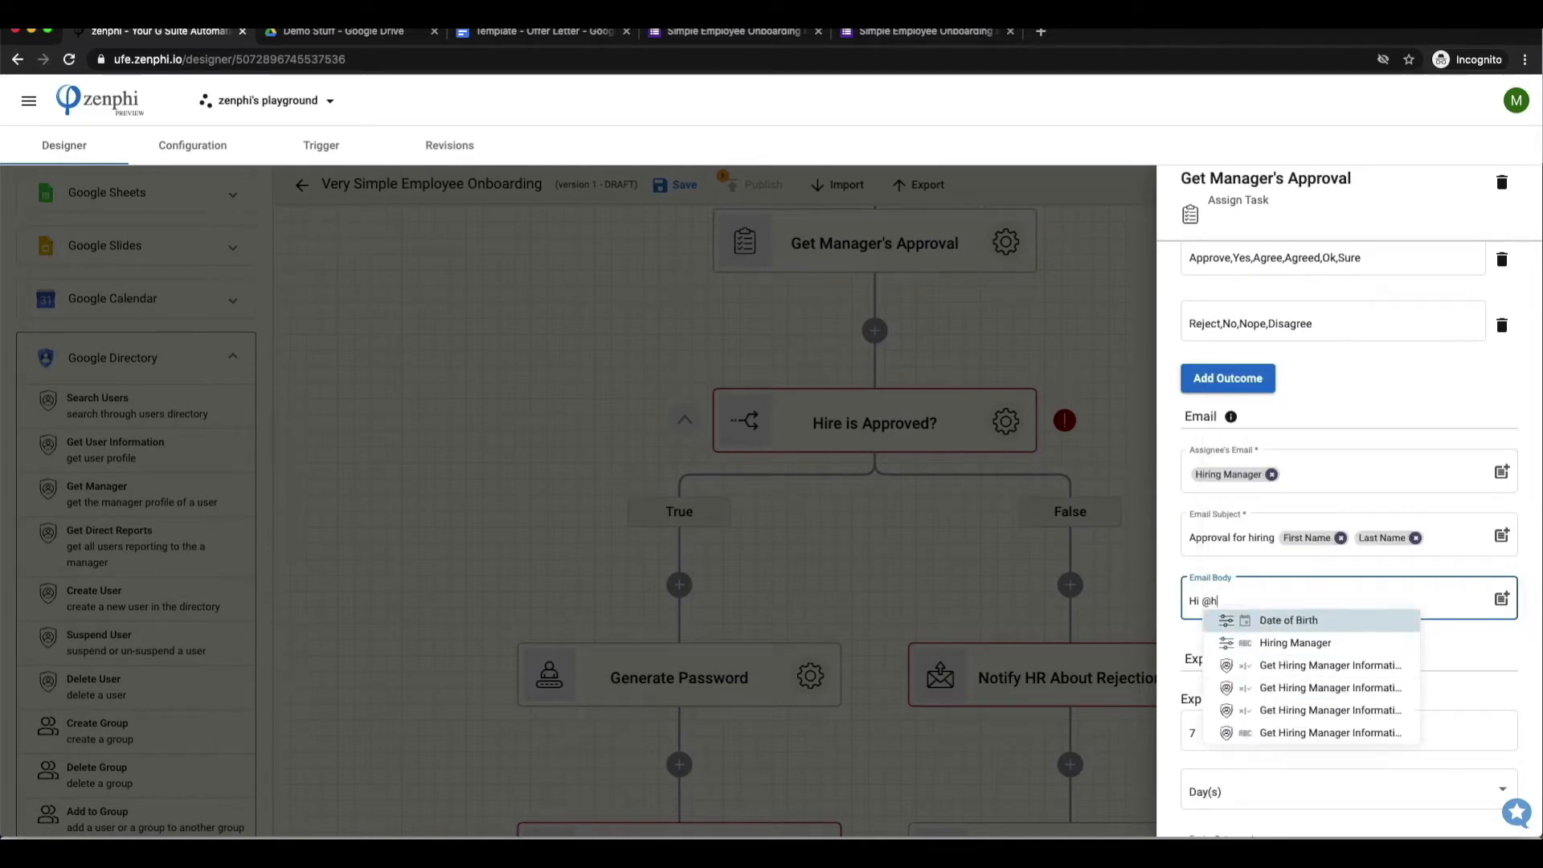
click(1329, 665)
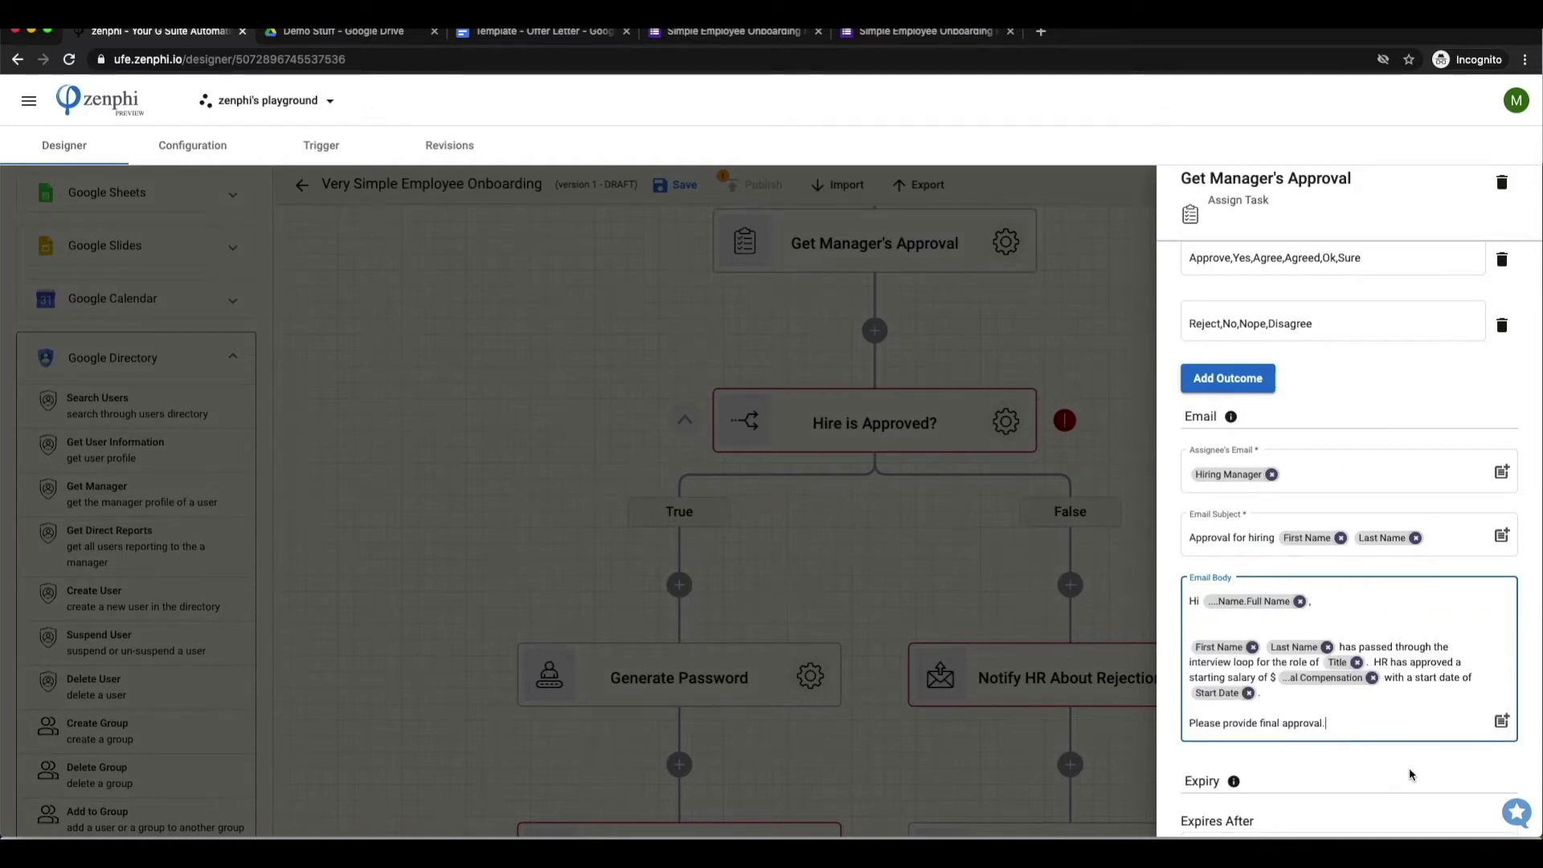
scroll(down, 3)
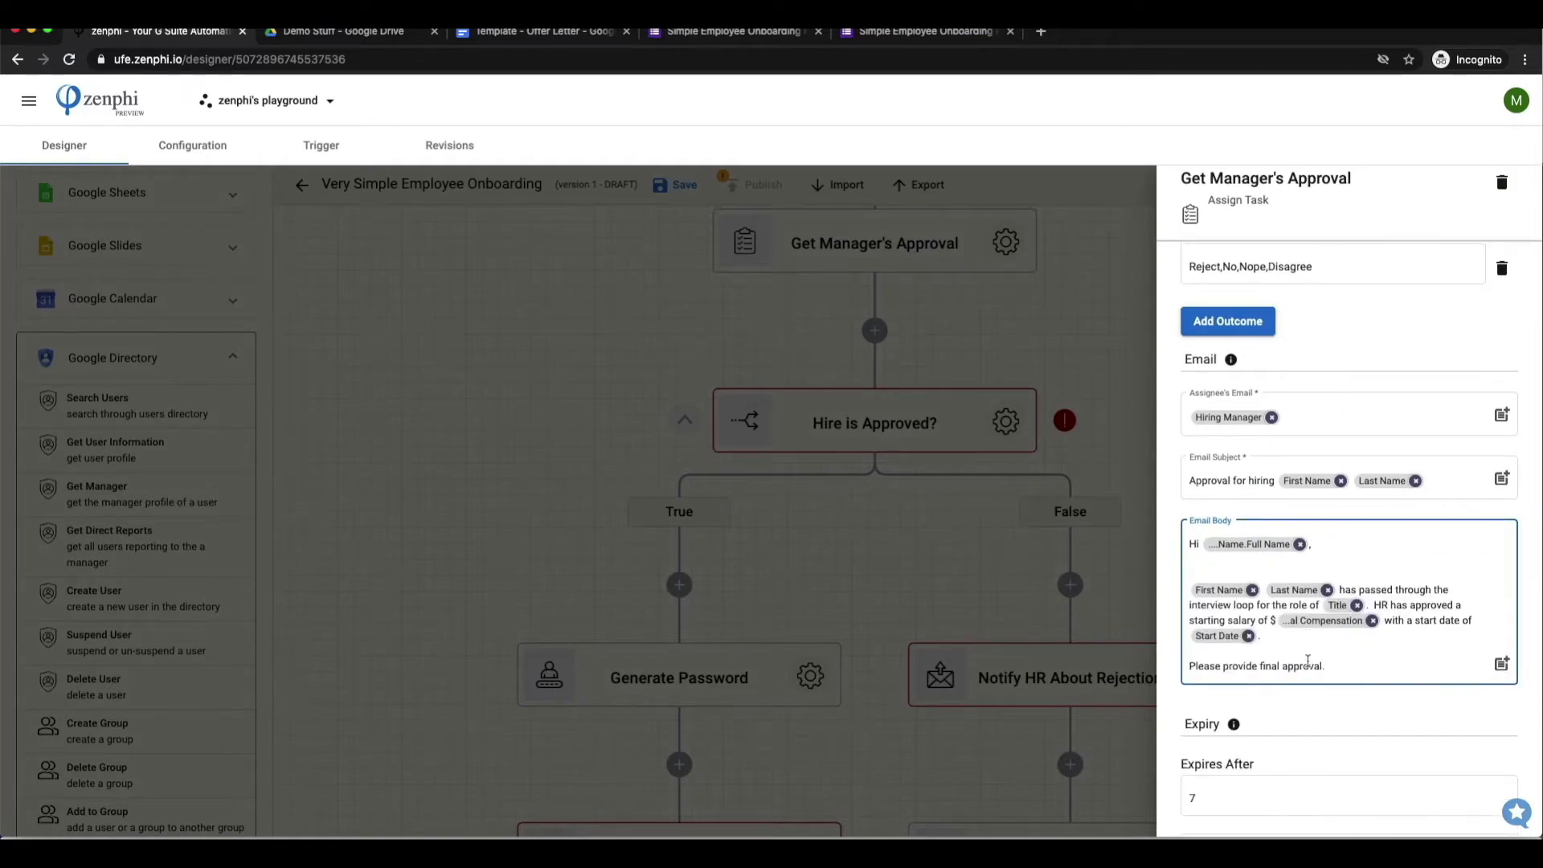
scroll(down, 3)
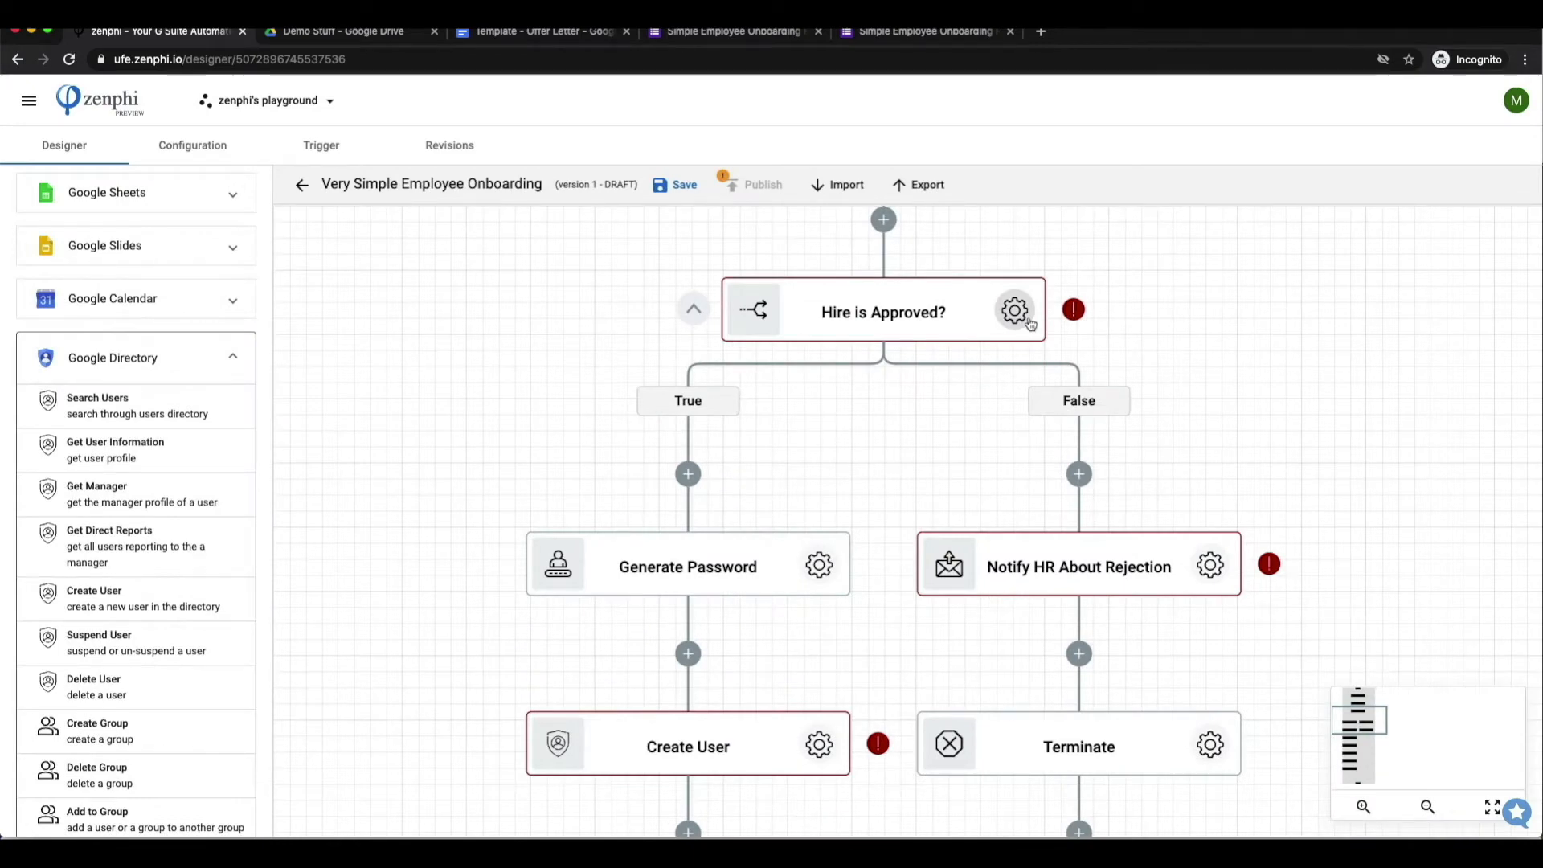
- Set the Hire is Approved? condition to test the manager's approval outcome and confirm
click(1016, 311)
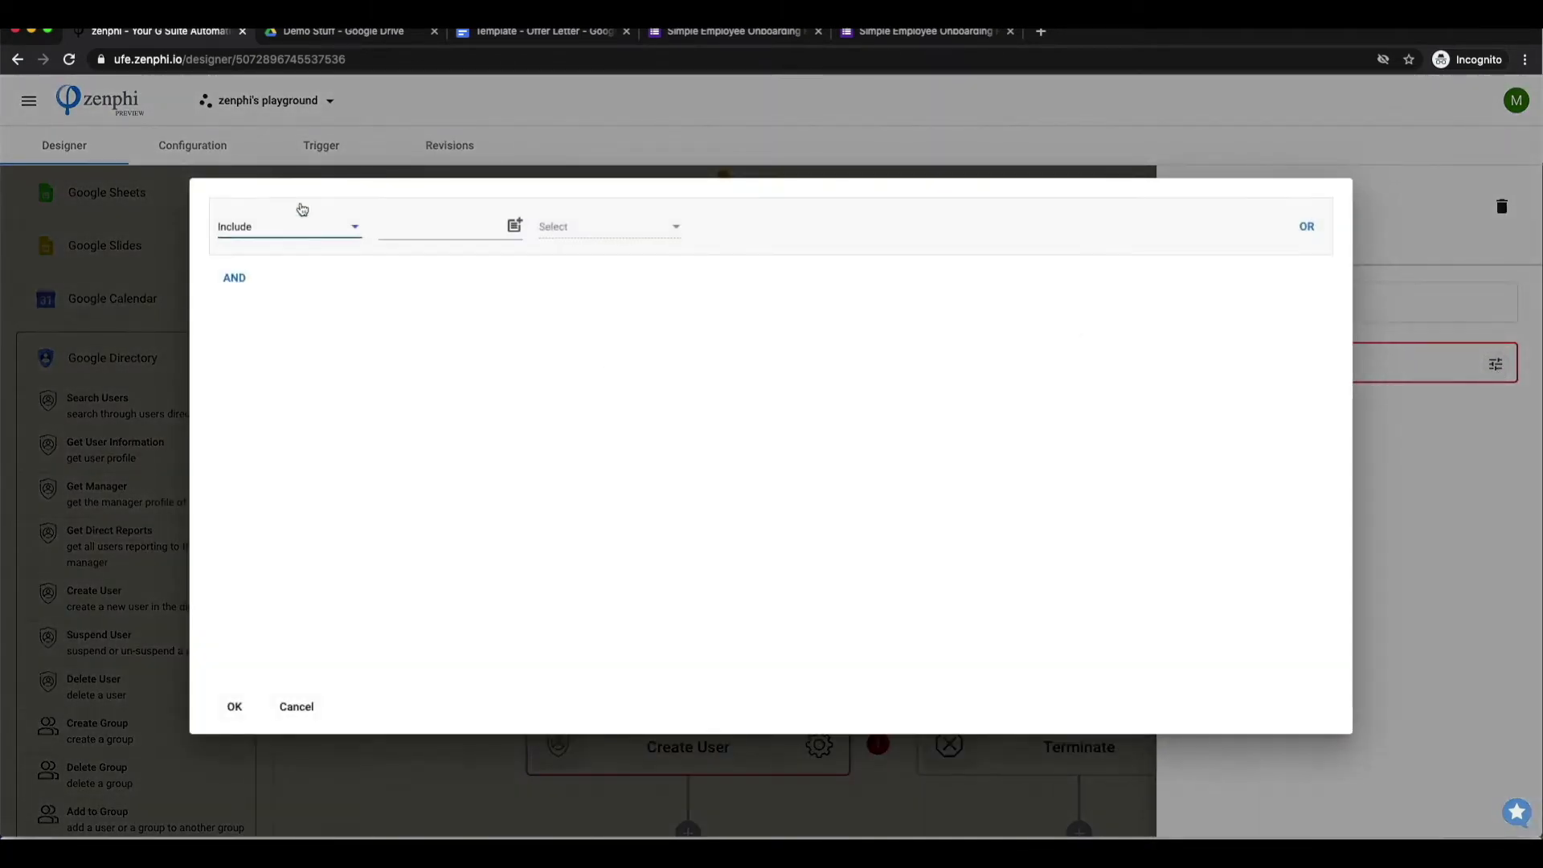
click(513, 225)
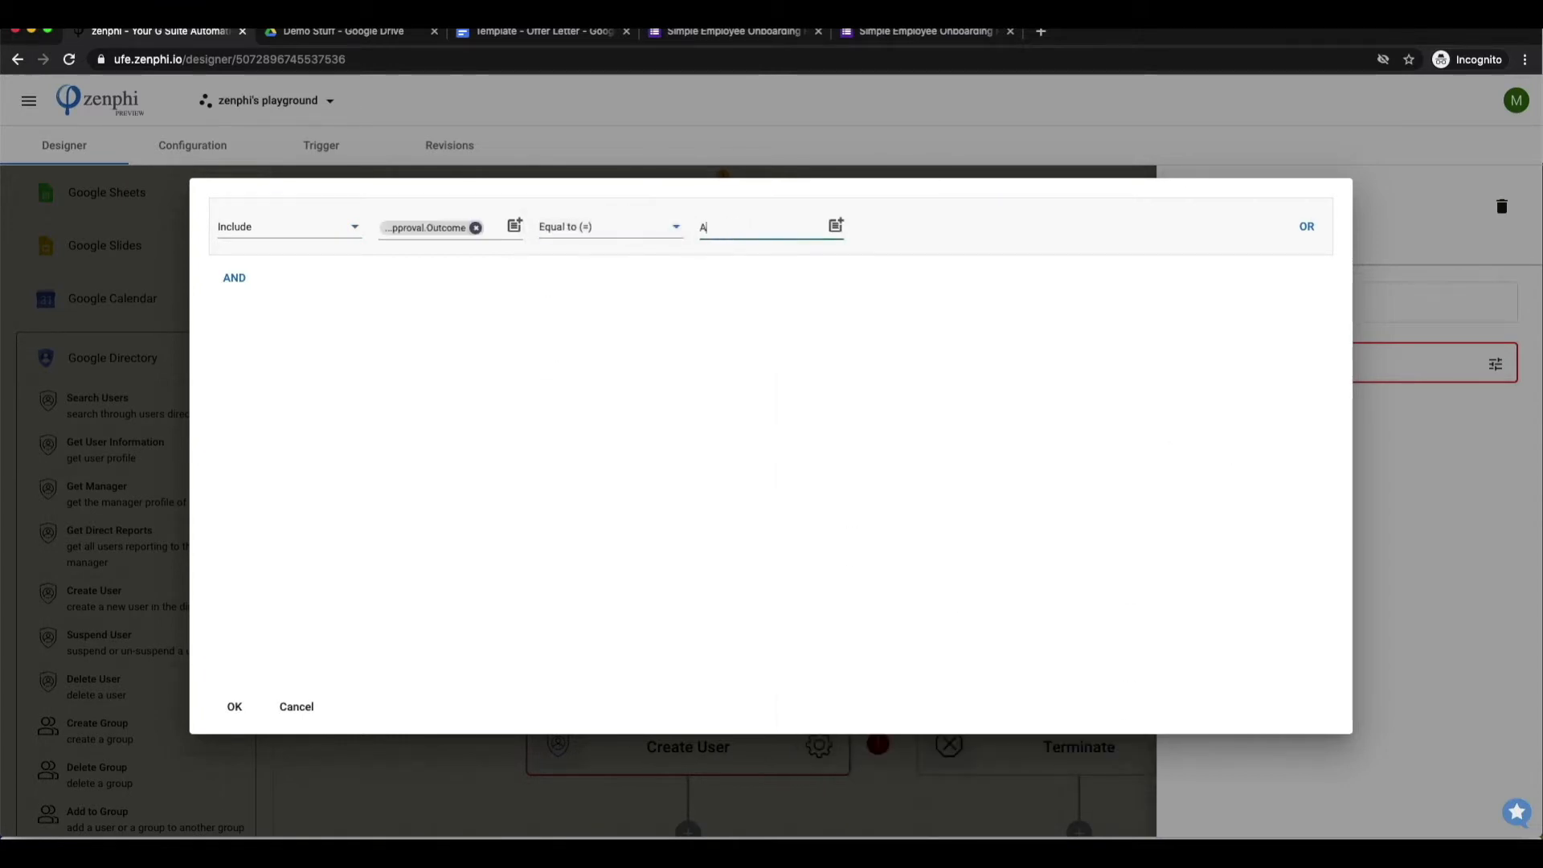
click(233, 705)
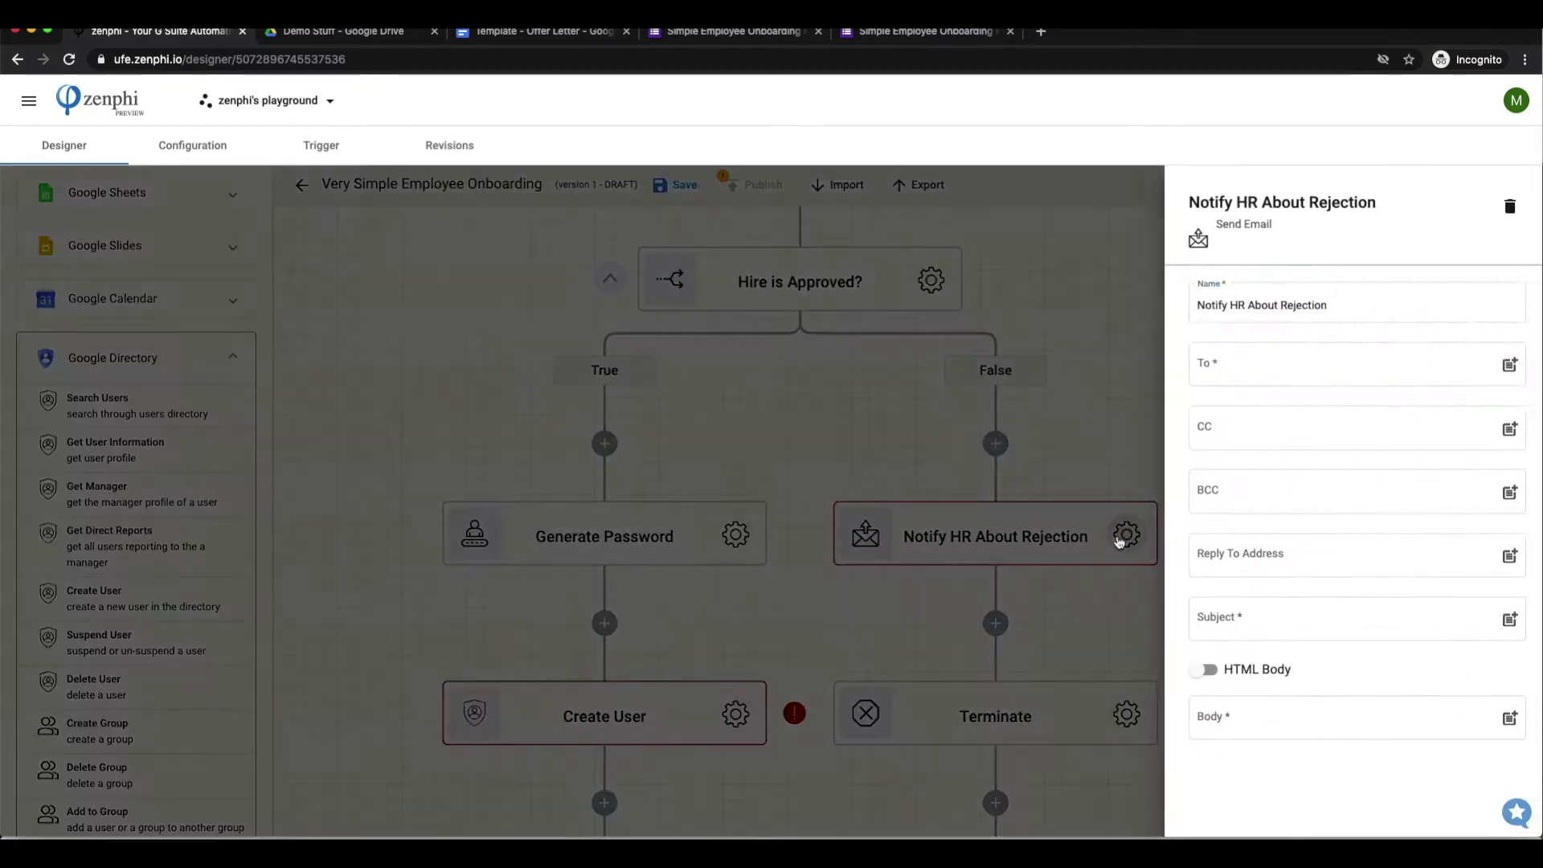
- Send the rejection email to Initiator Email, subject naming the hire, body naming the rejecting manager
text(@ini)
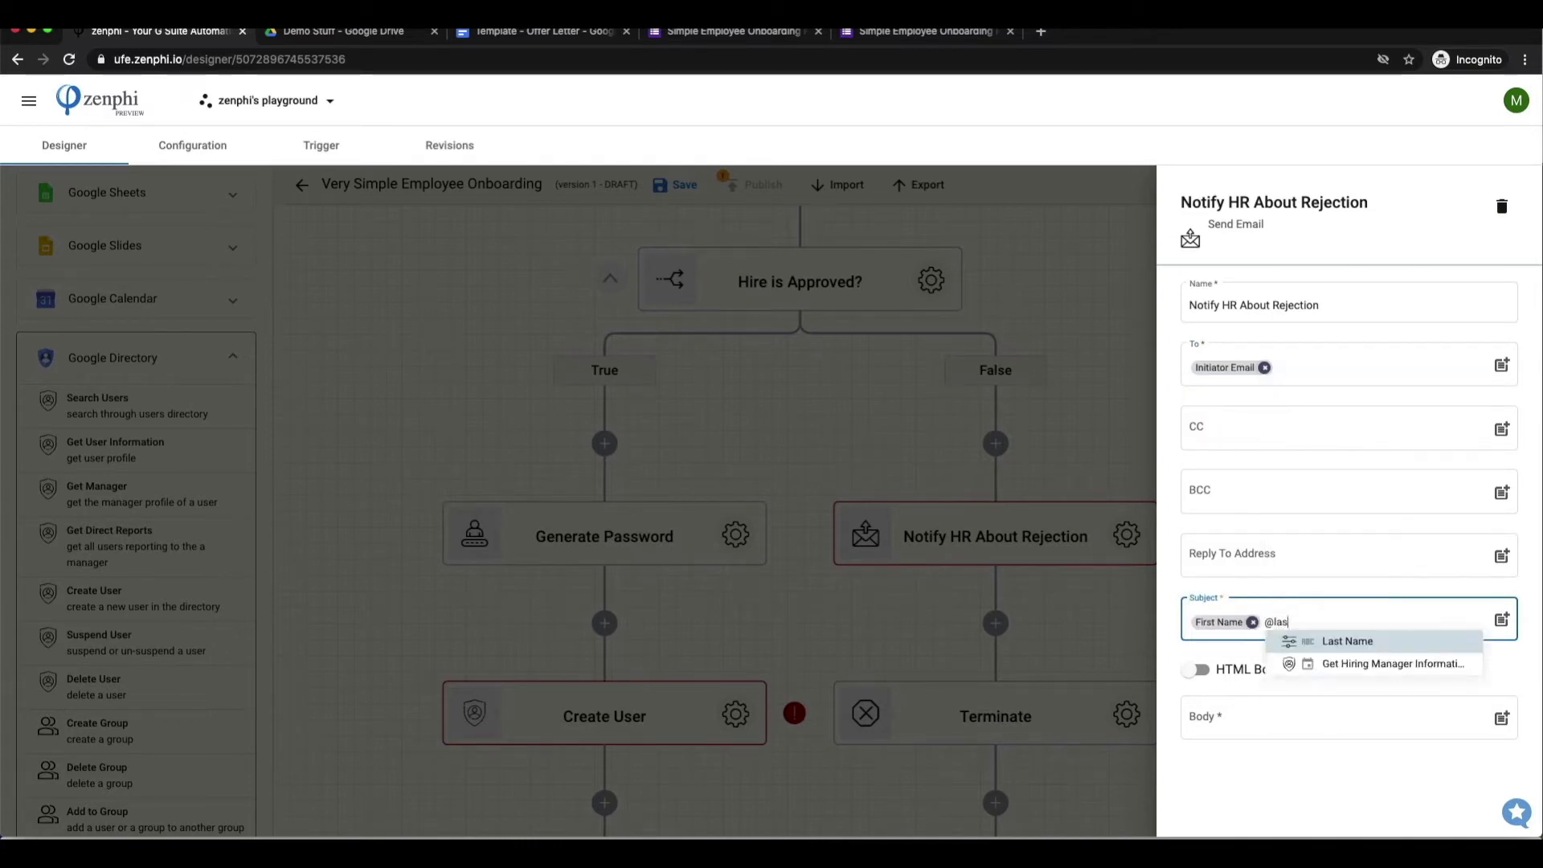
click(1346, 640)
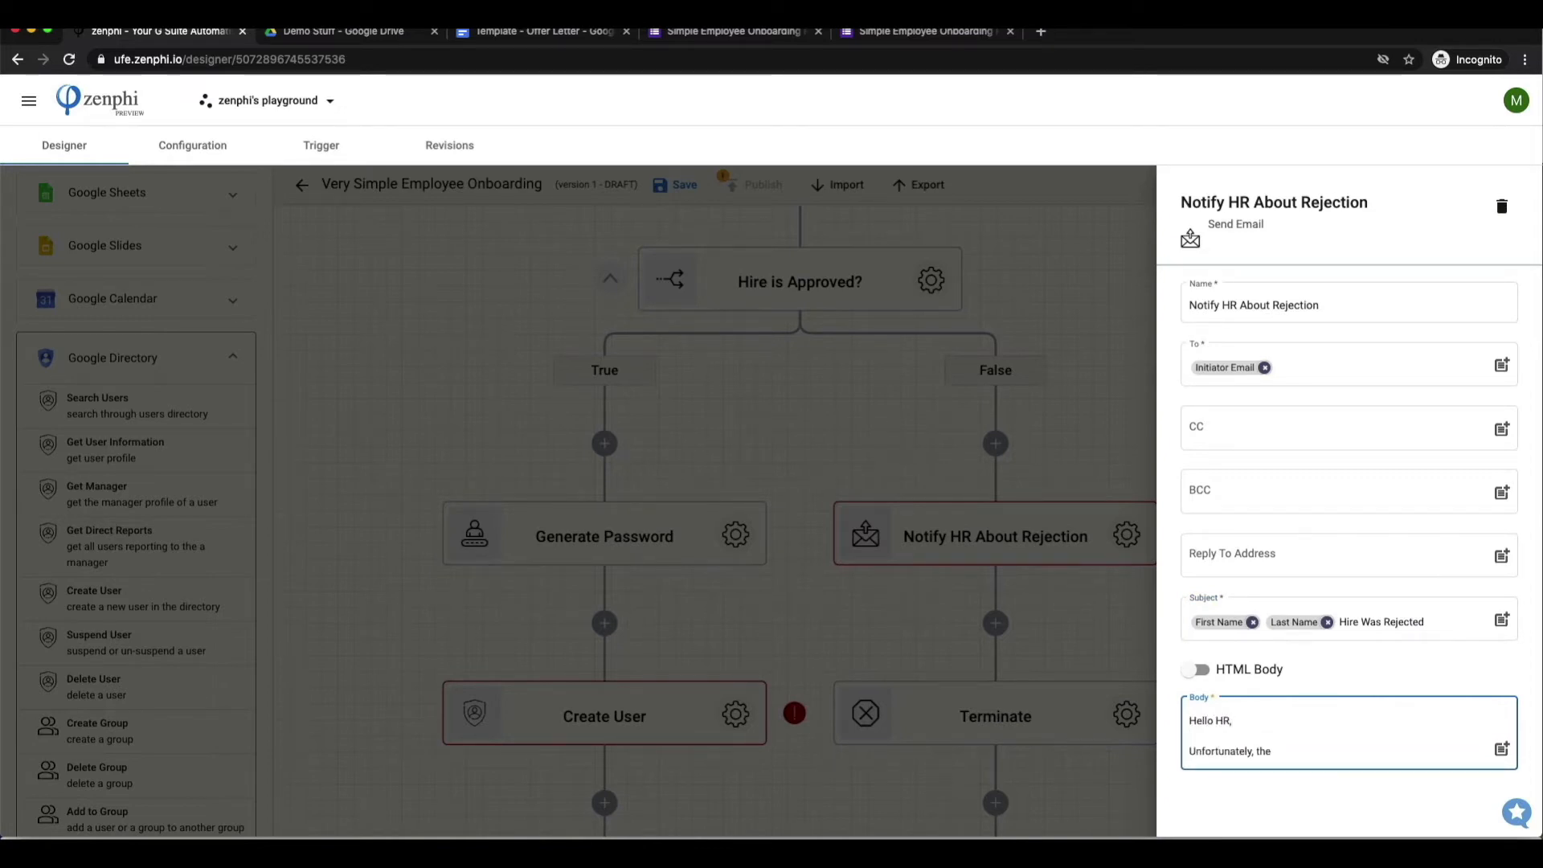
text(hiring request for @first Name Last Name wa)
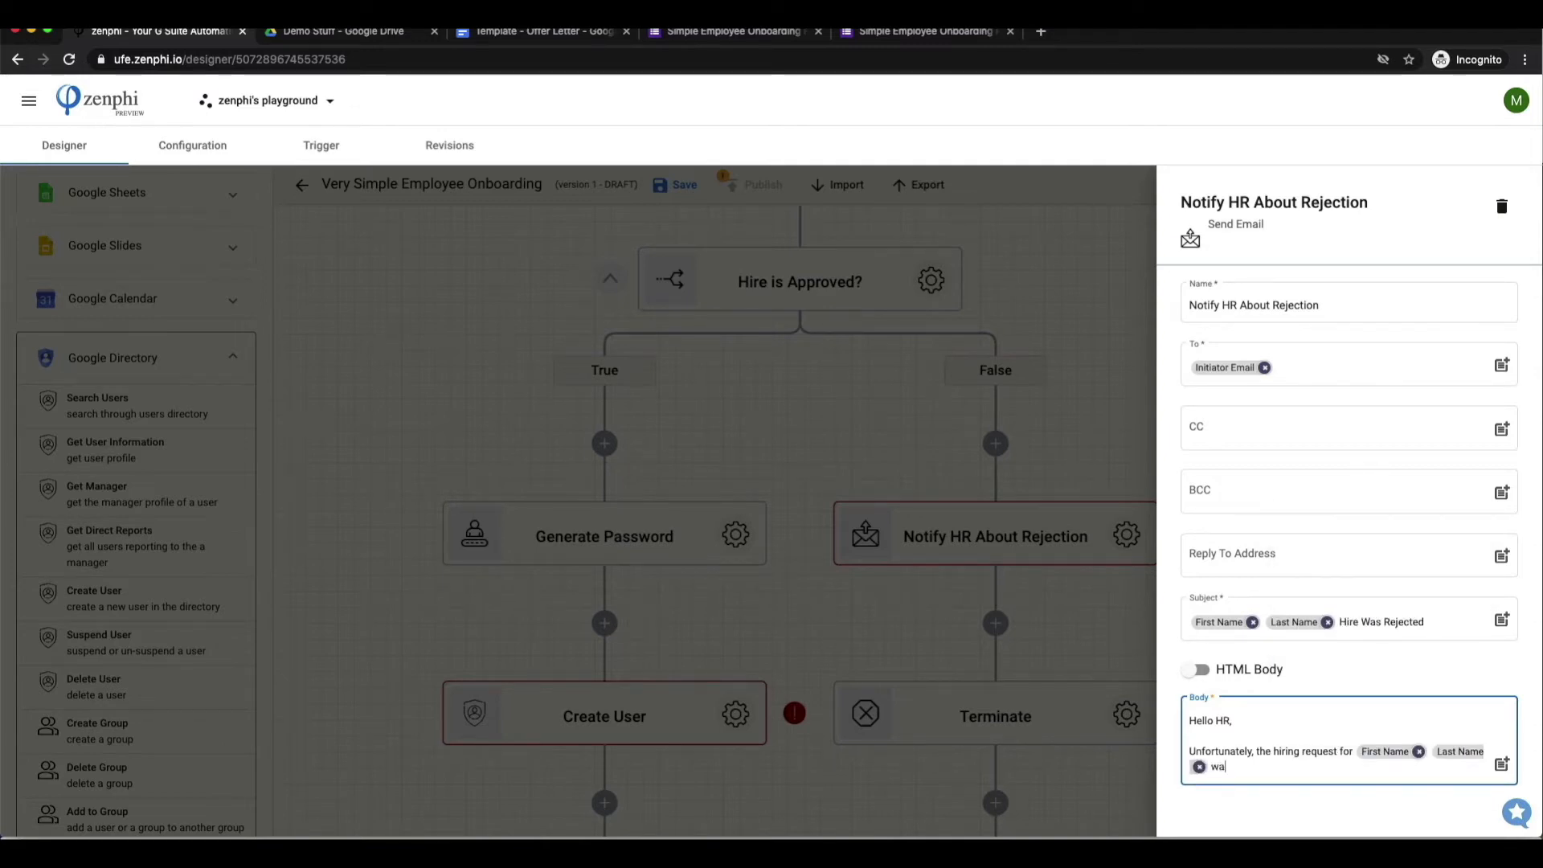
text(@)
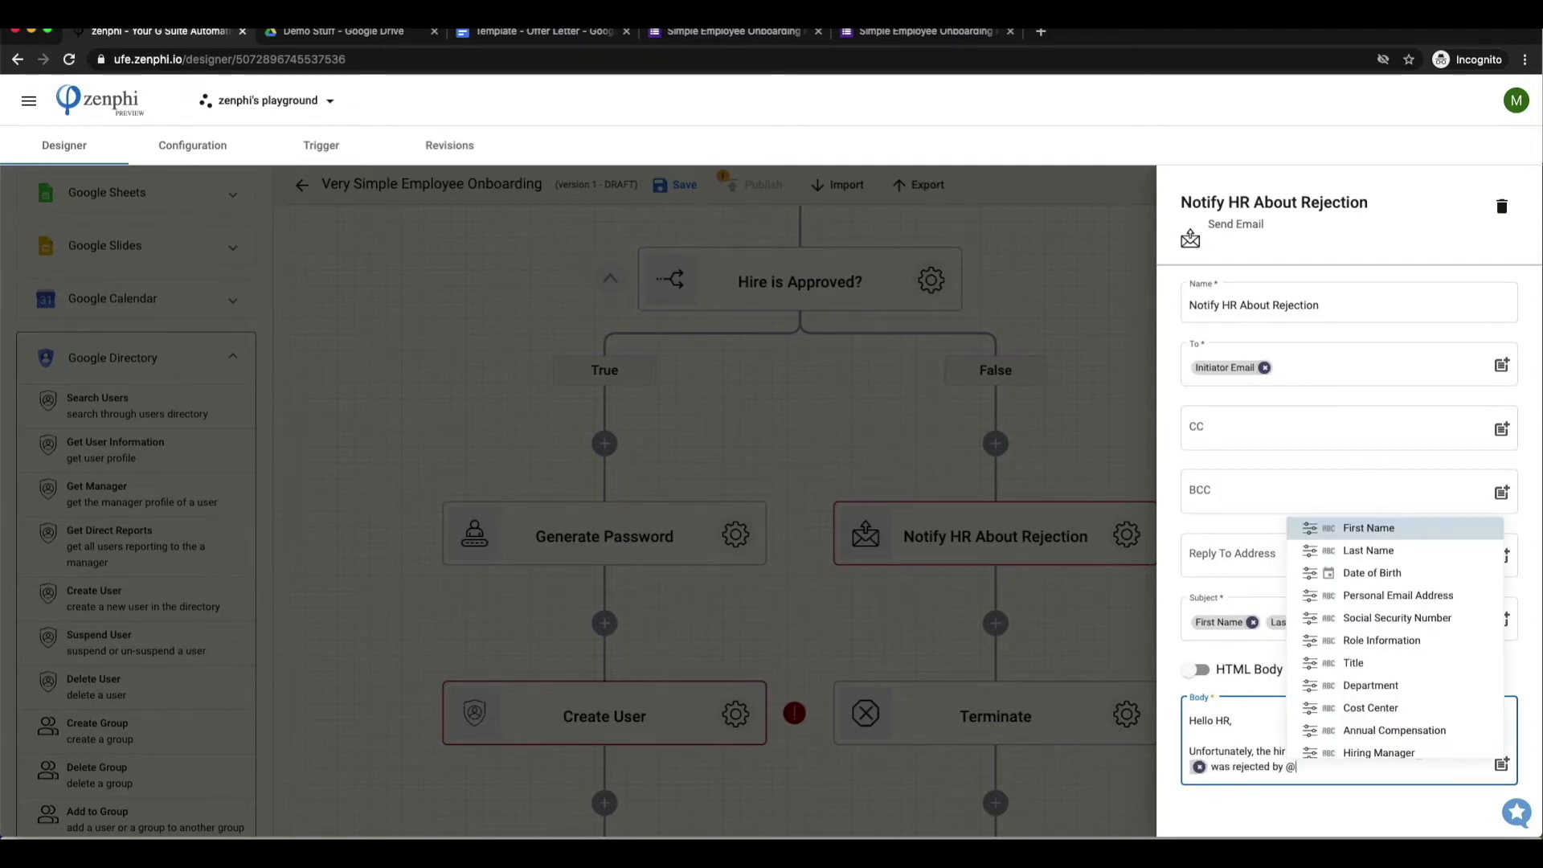
click(1367, 550)
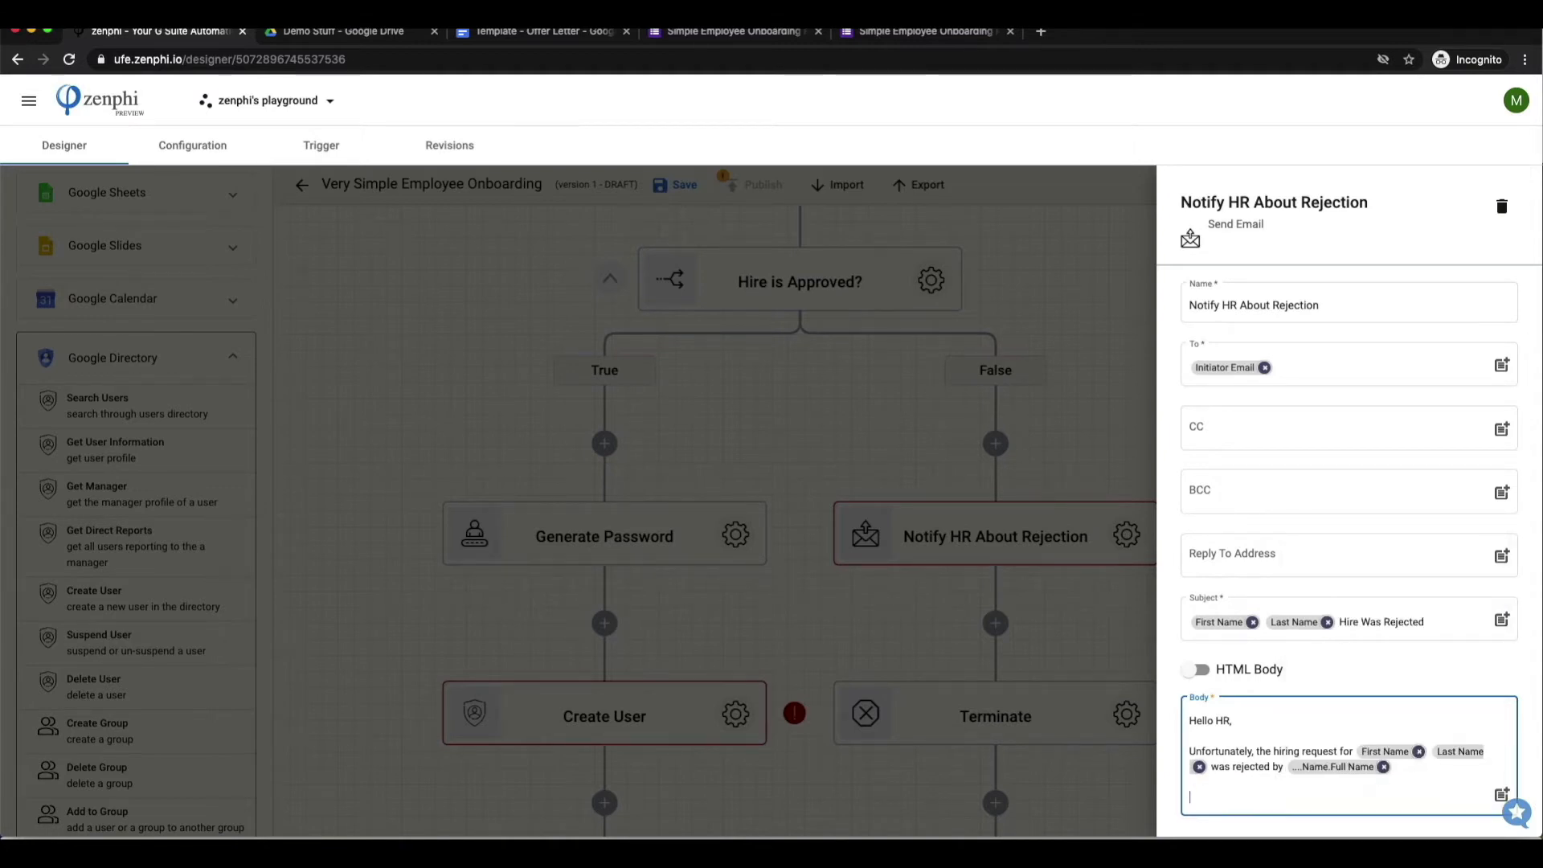
text(Regards,)
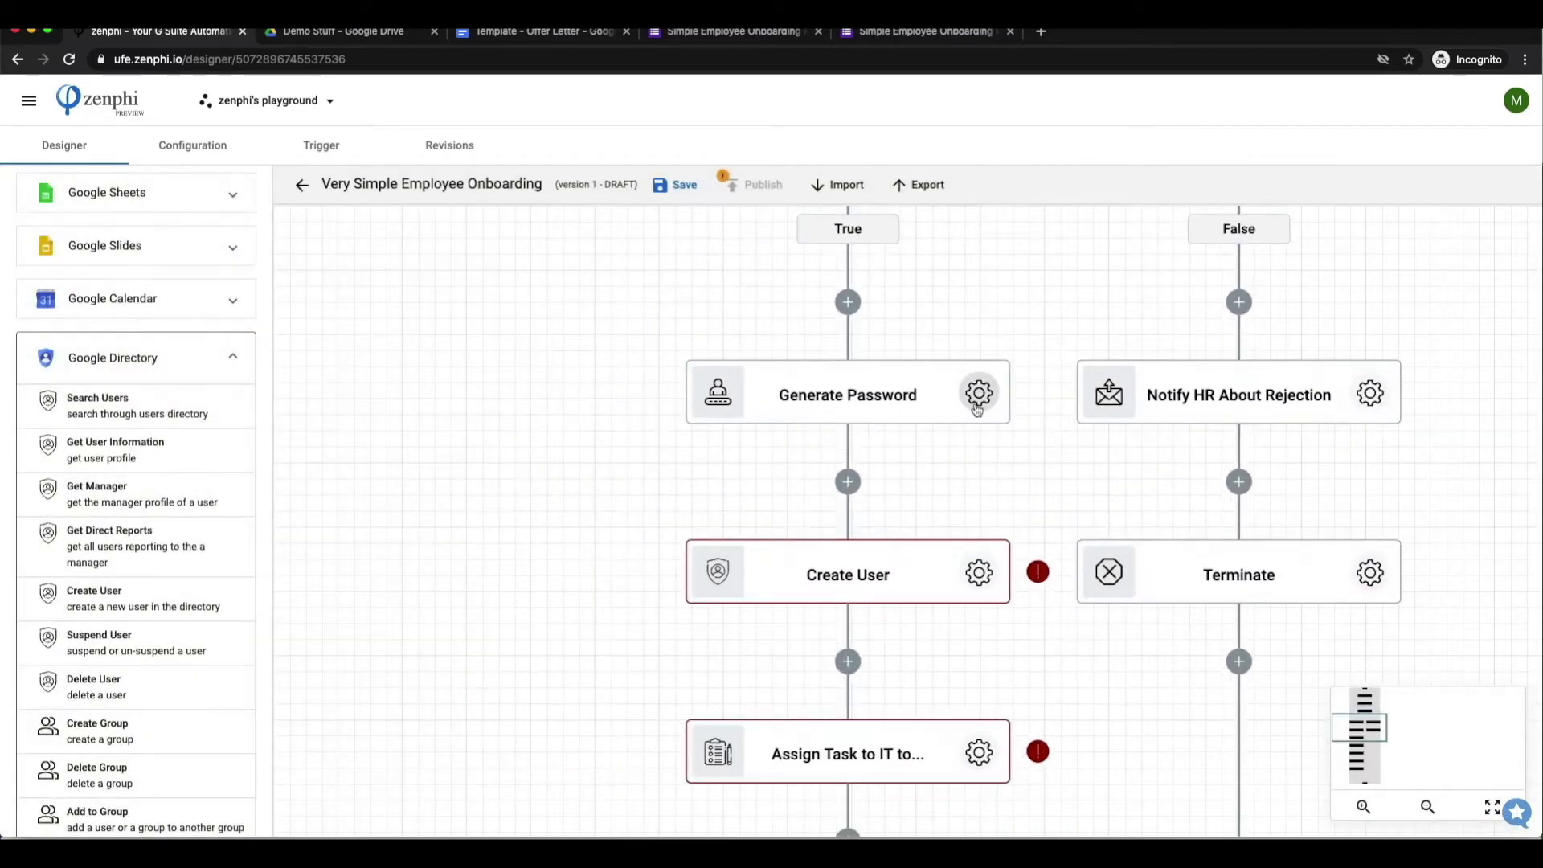
- Fill the Create User step's email, password and Hiring Manager fields using @ tokens
click(978, 573)
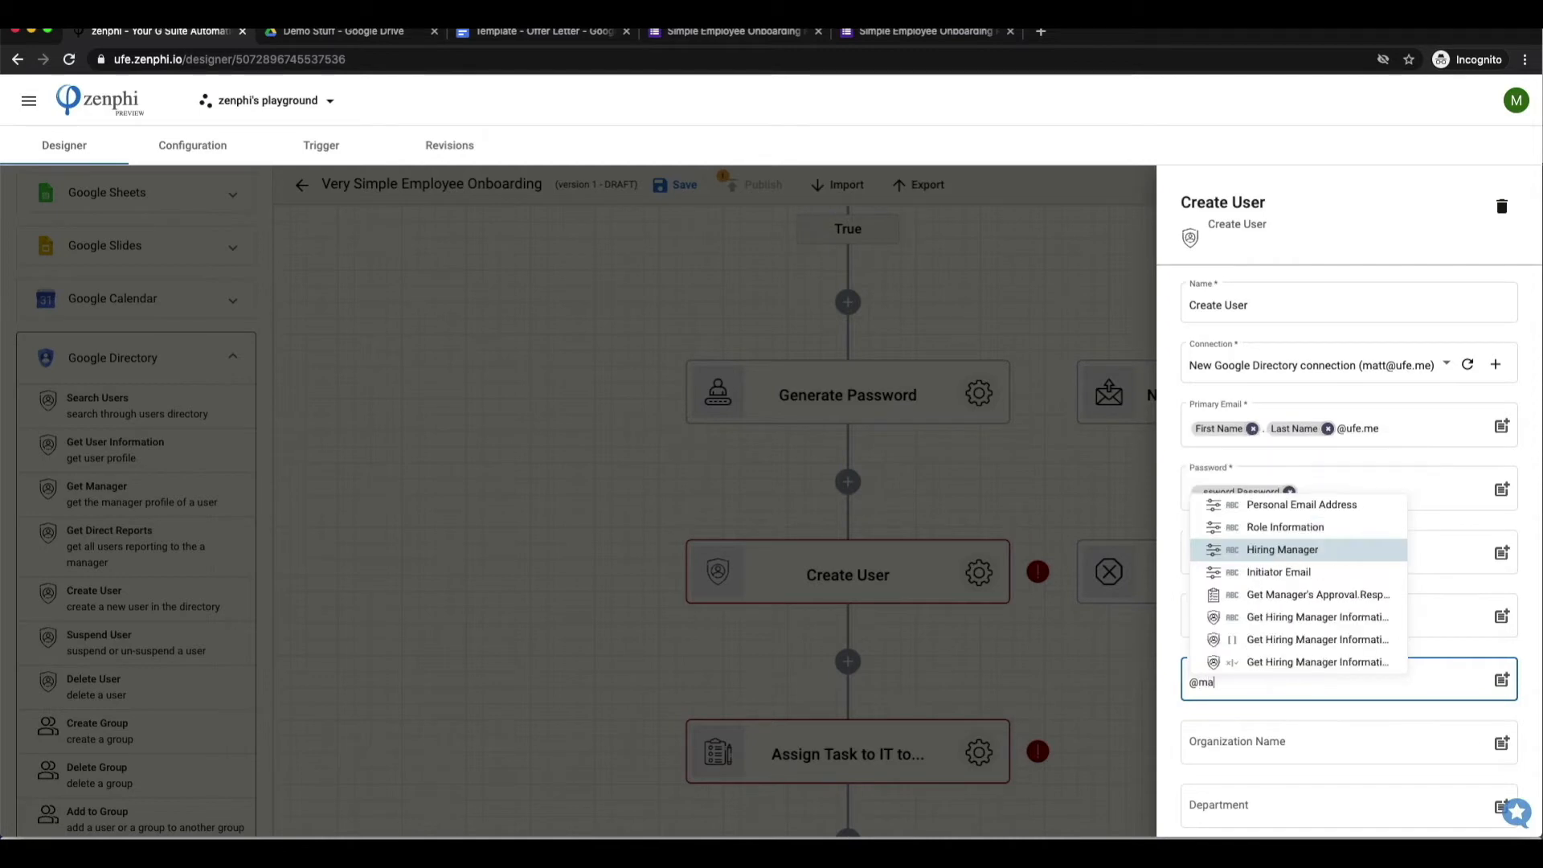
click(1283, 549)
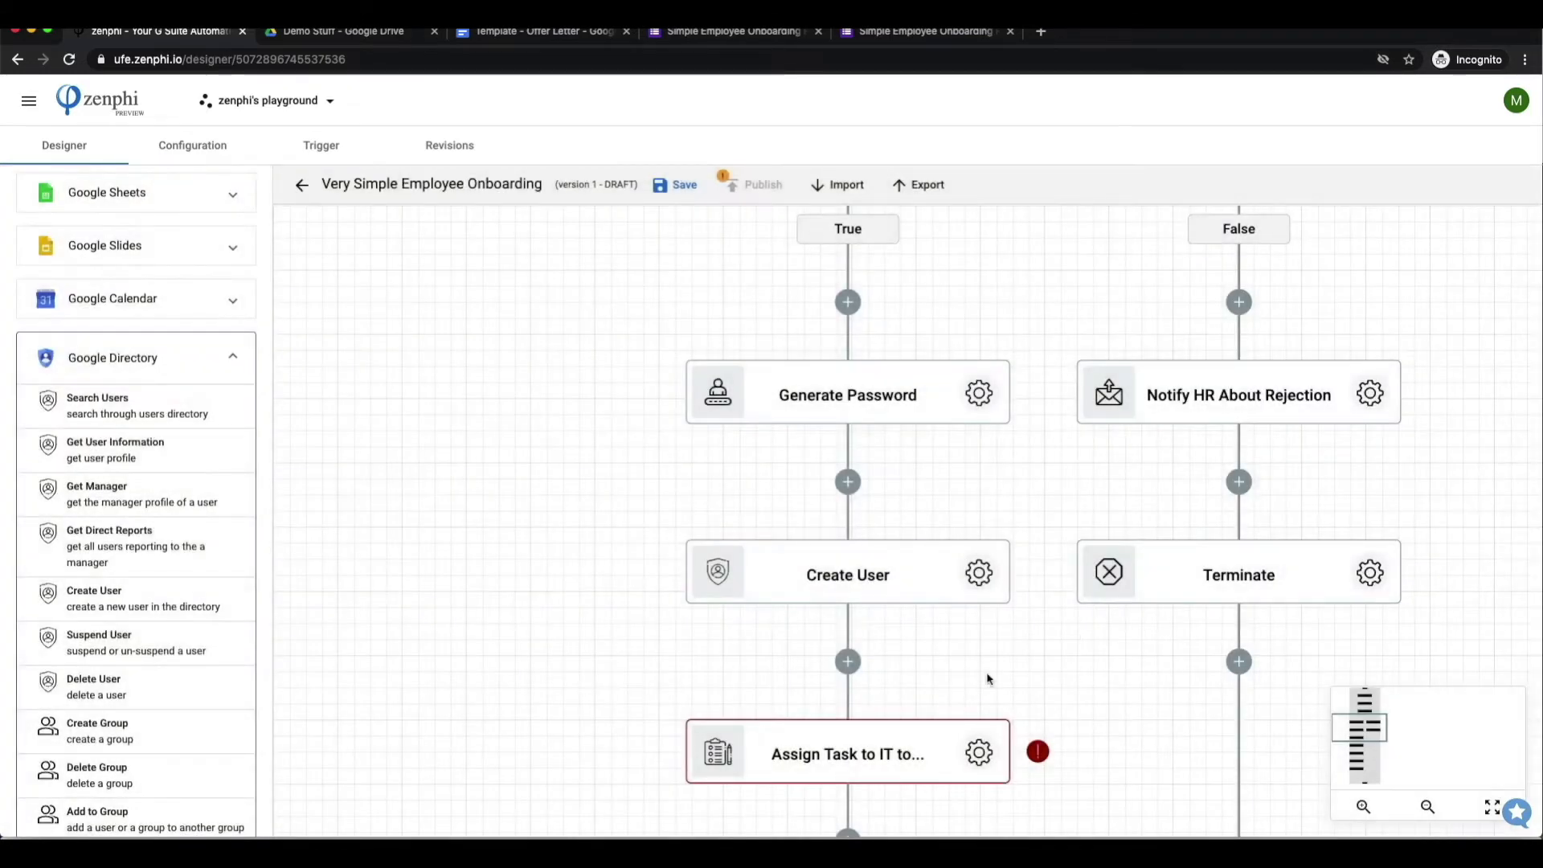
click(978, 753)
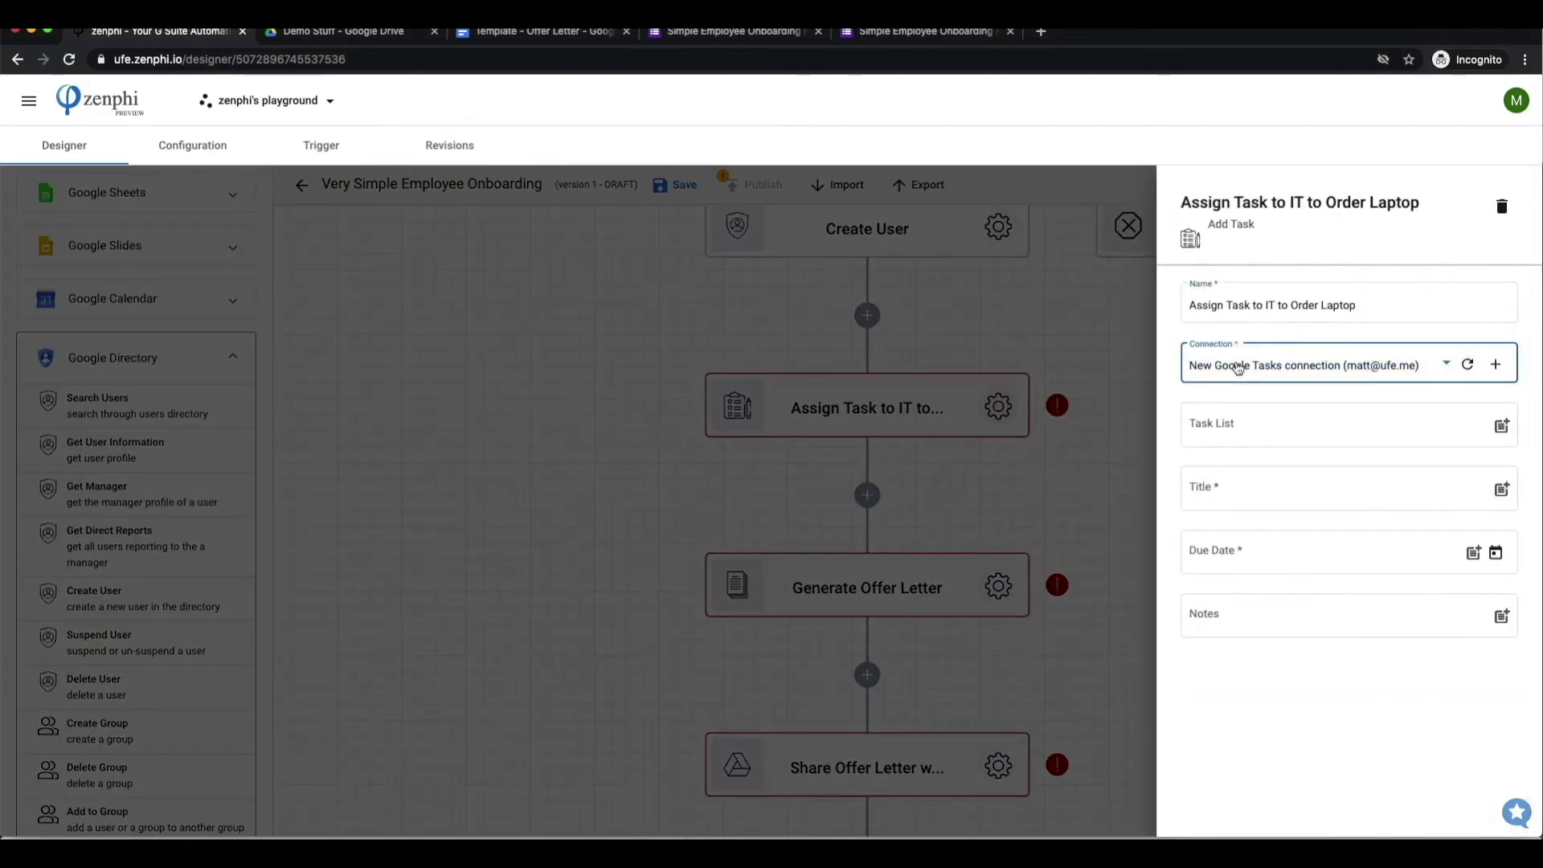
- Title the laptop task 'Laptop Request for' the hire's name, with ordering notes
text(Laptop Re)
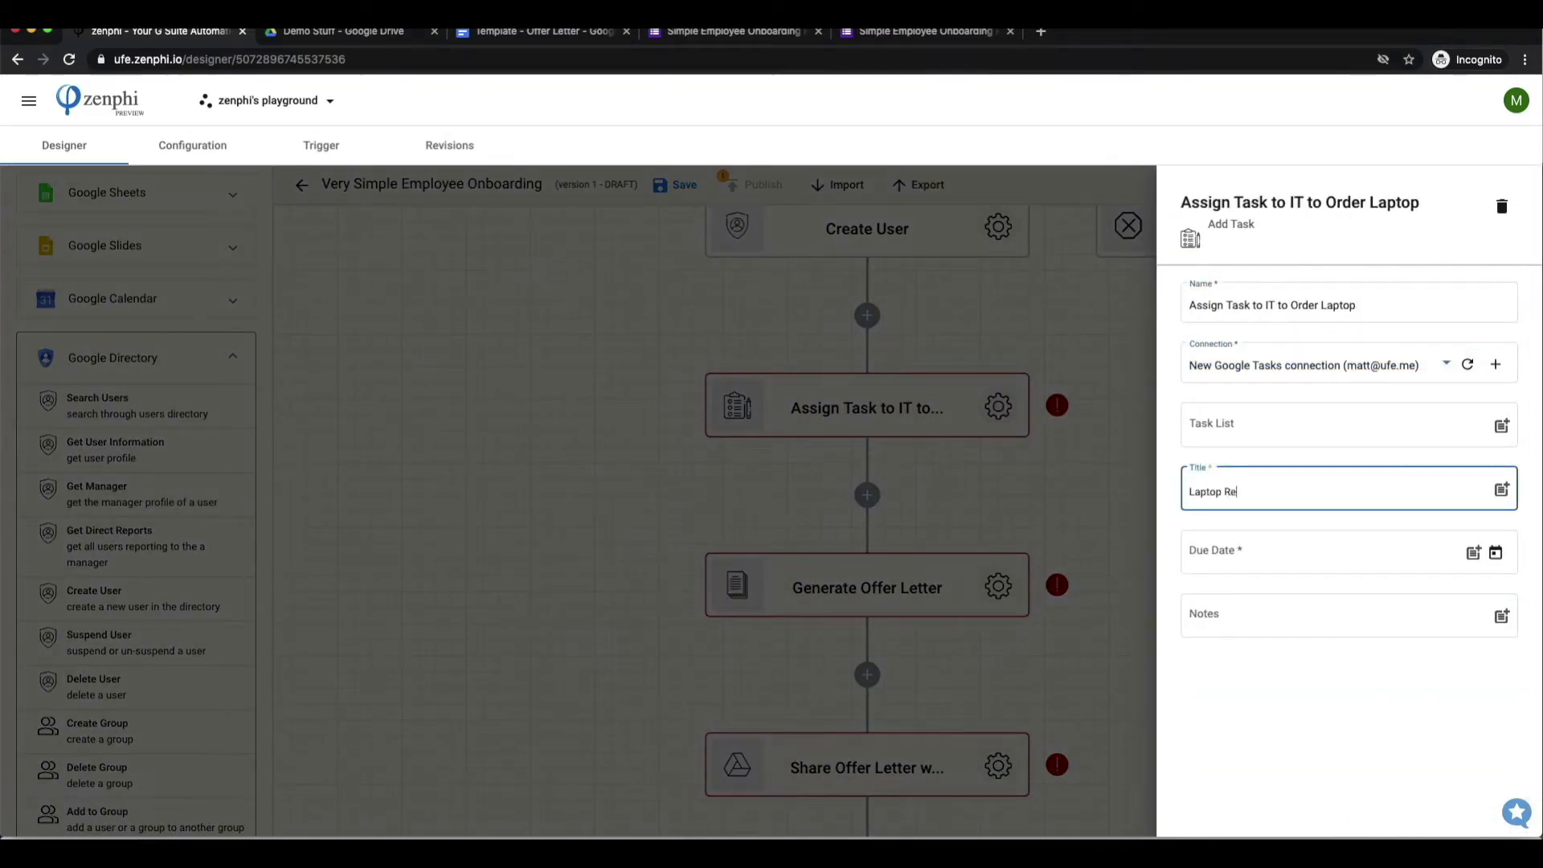
click(1500, 490)
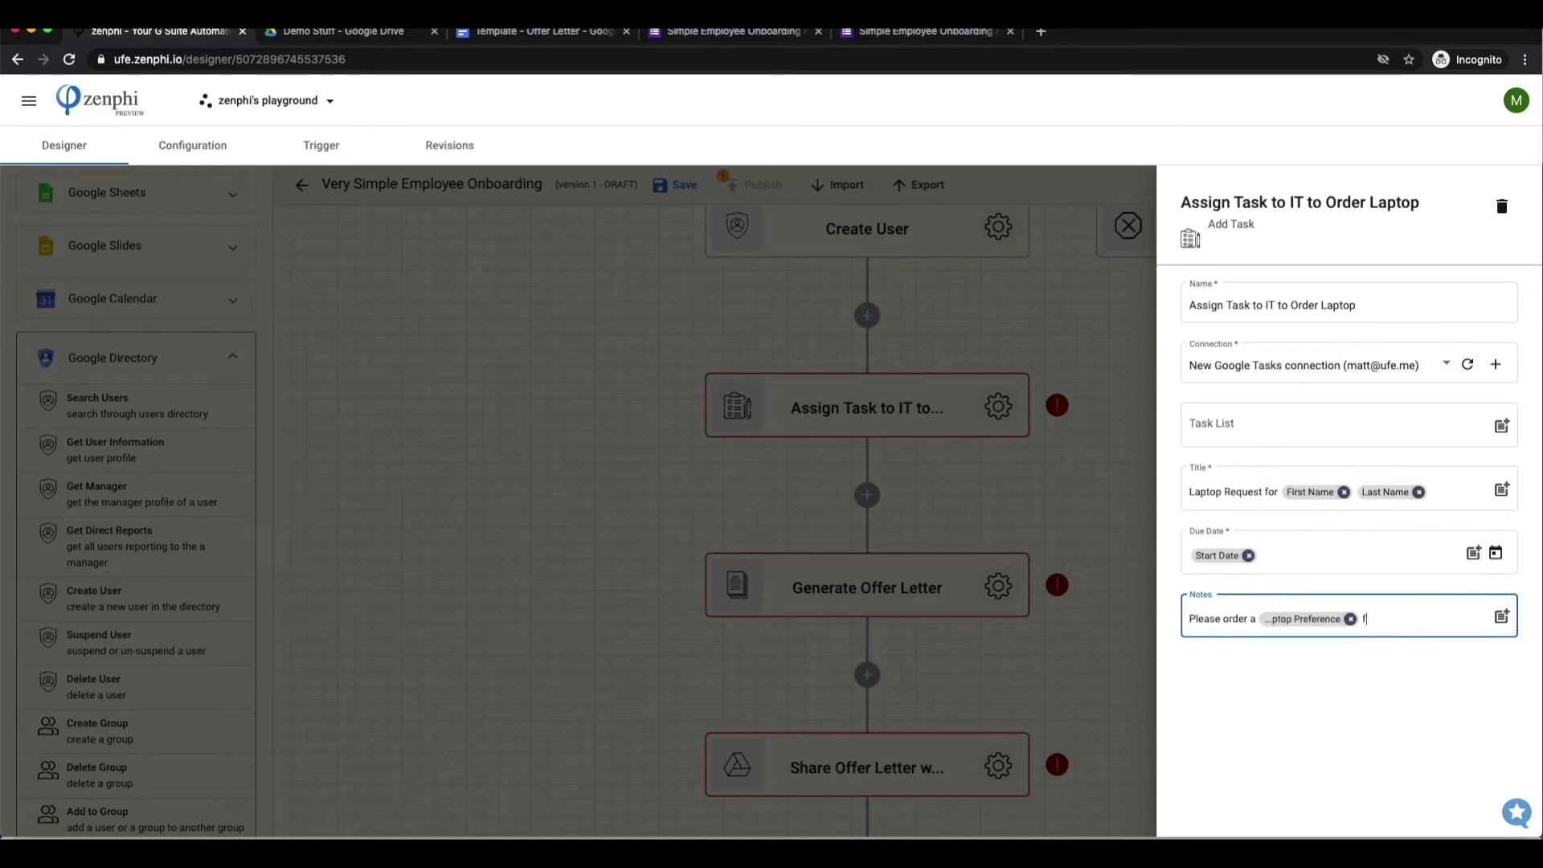
text(for the new employee and make sure it's set up before Start Date)
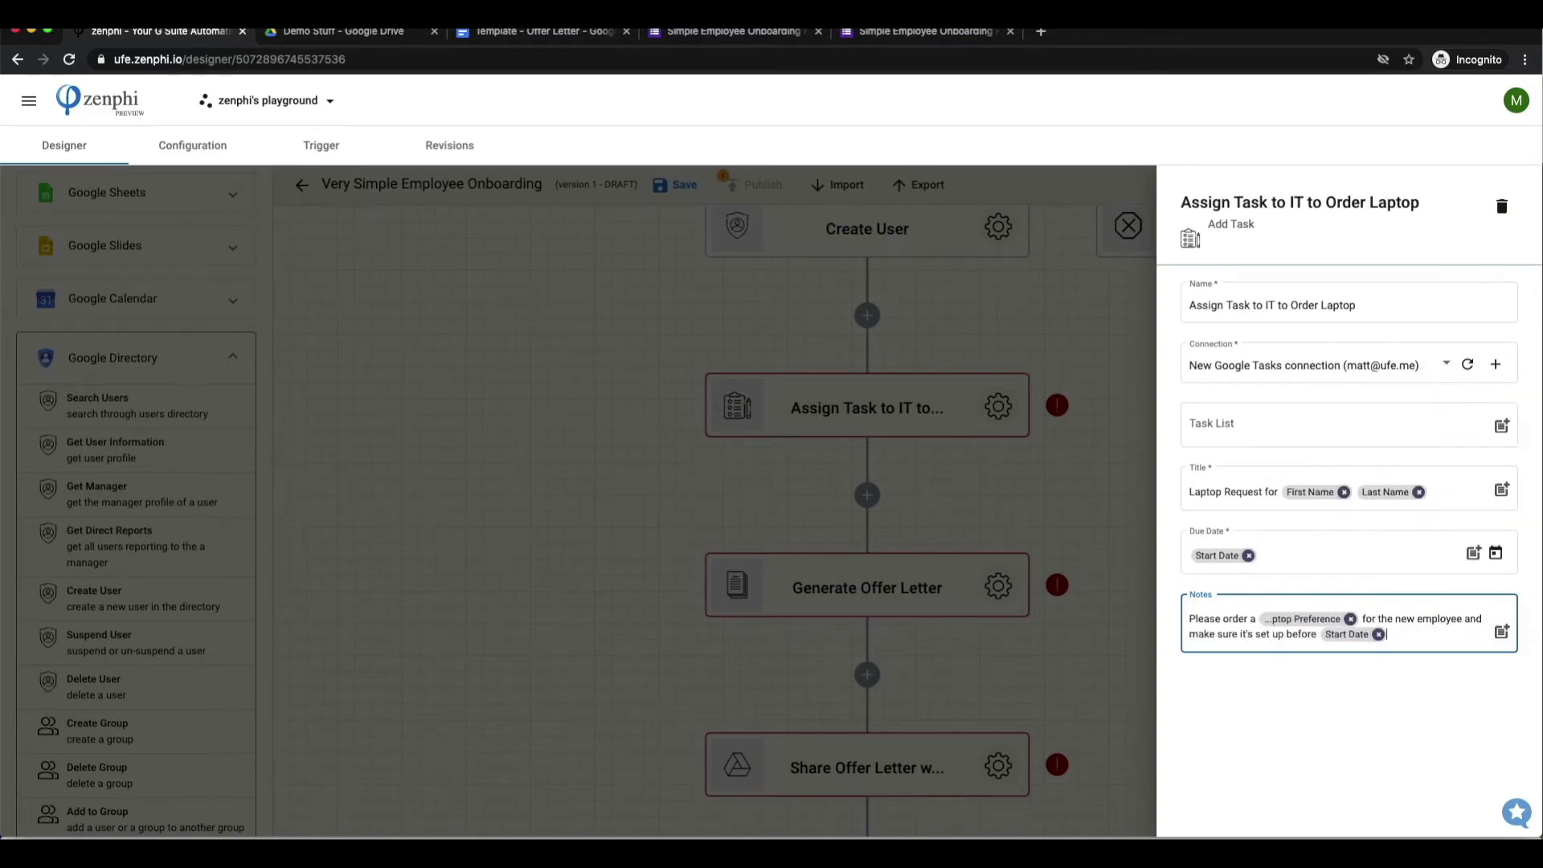
- Open Generate Offer Letter and review the offer letter template's placeholders in Google Docs
click(1128, 224)
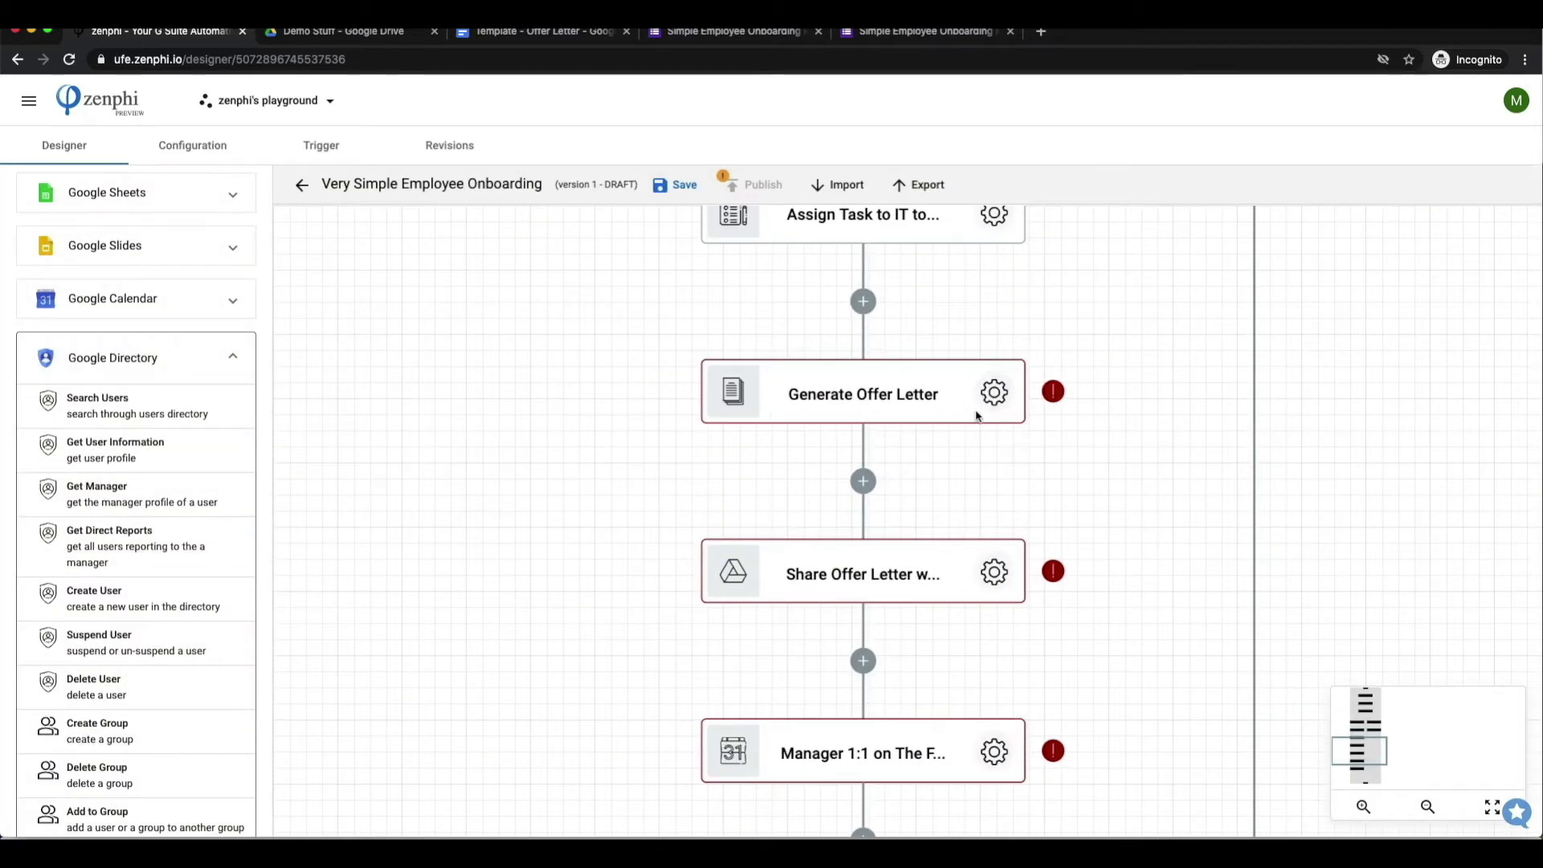
click(993, 393)
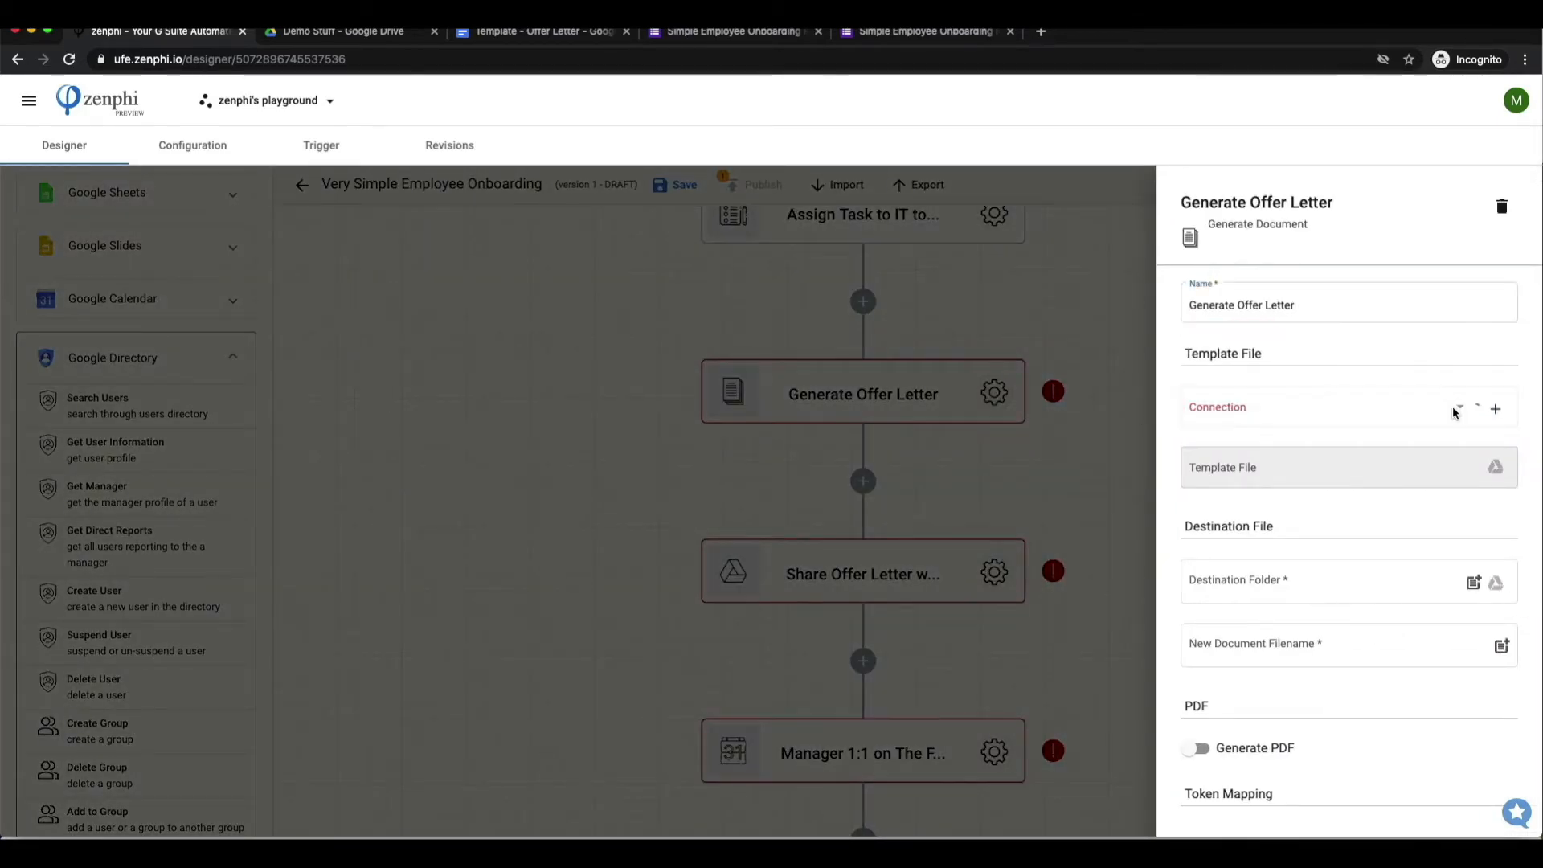
click(539, 31)
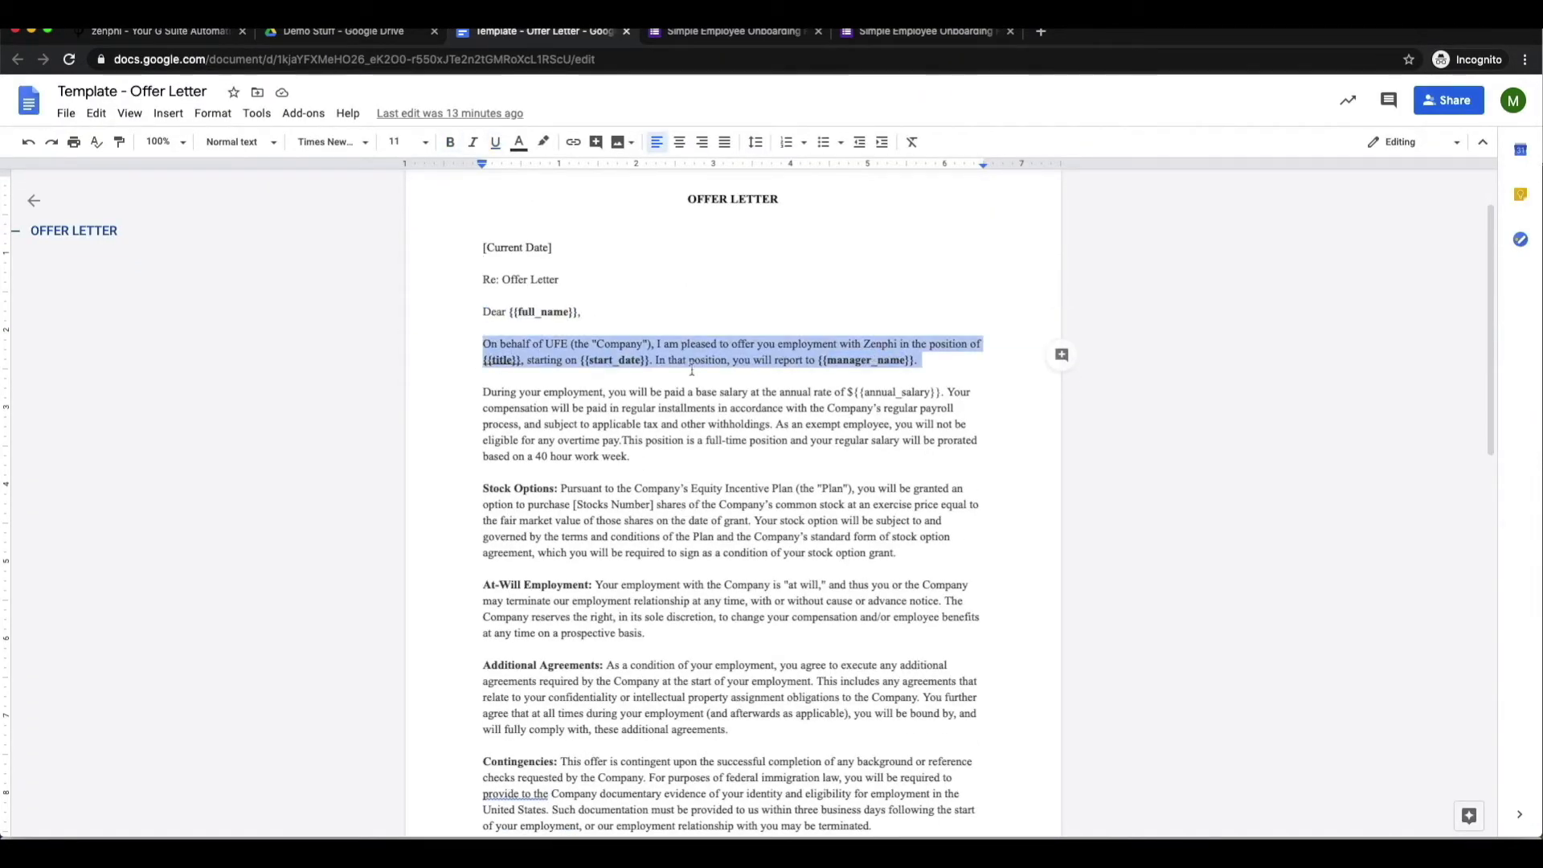
scroll(down, 3)
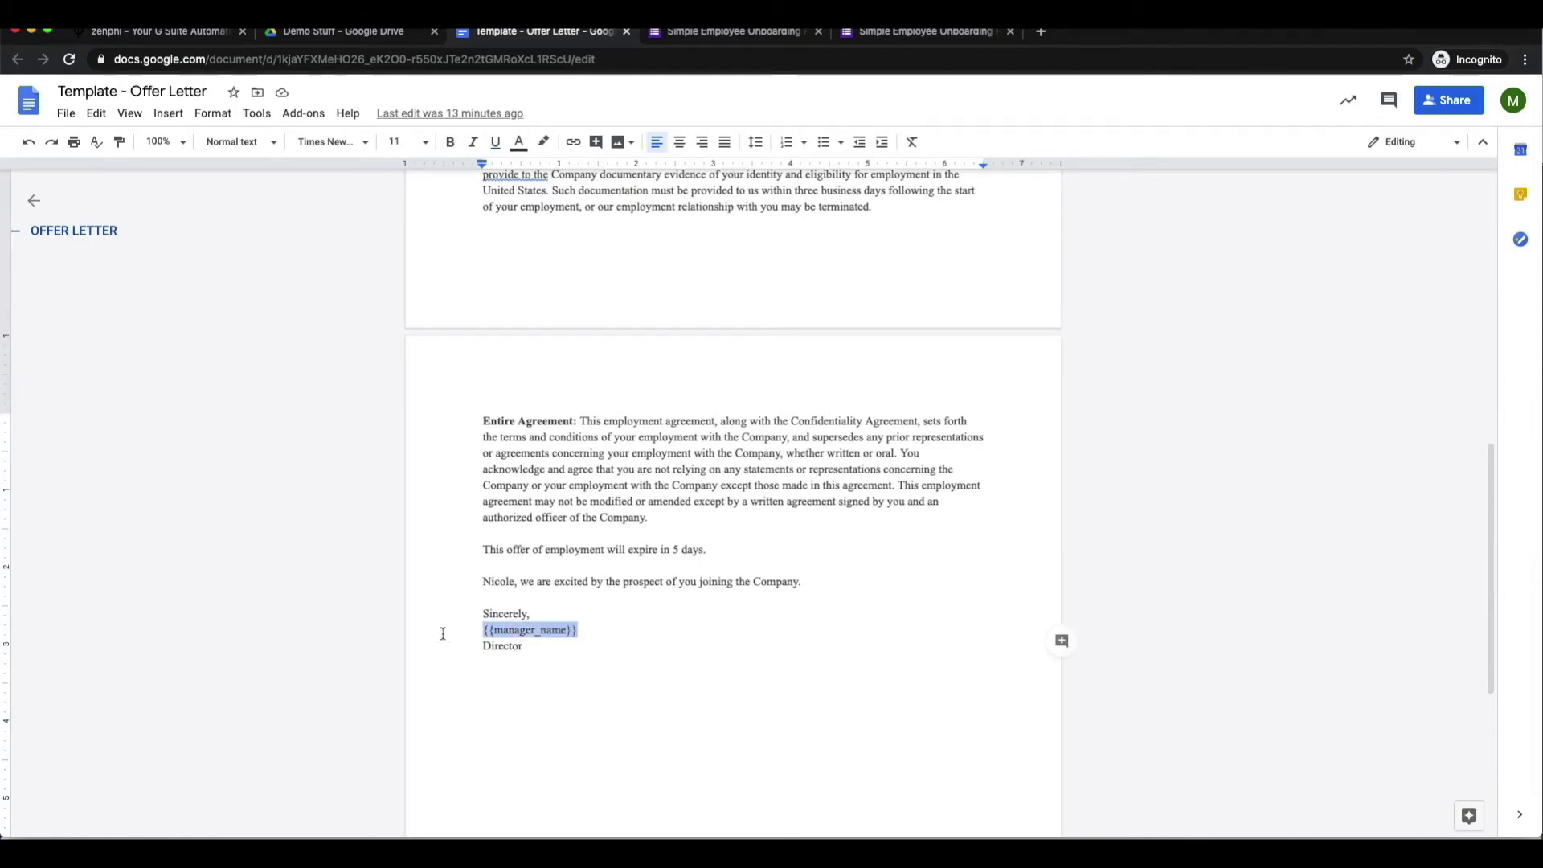
click(1495, 467)
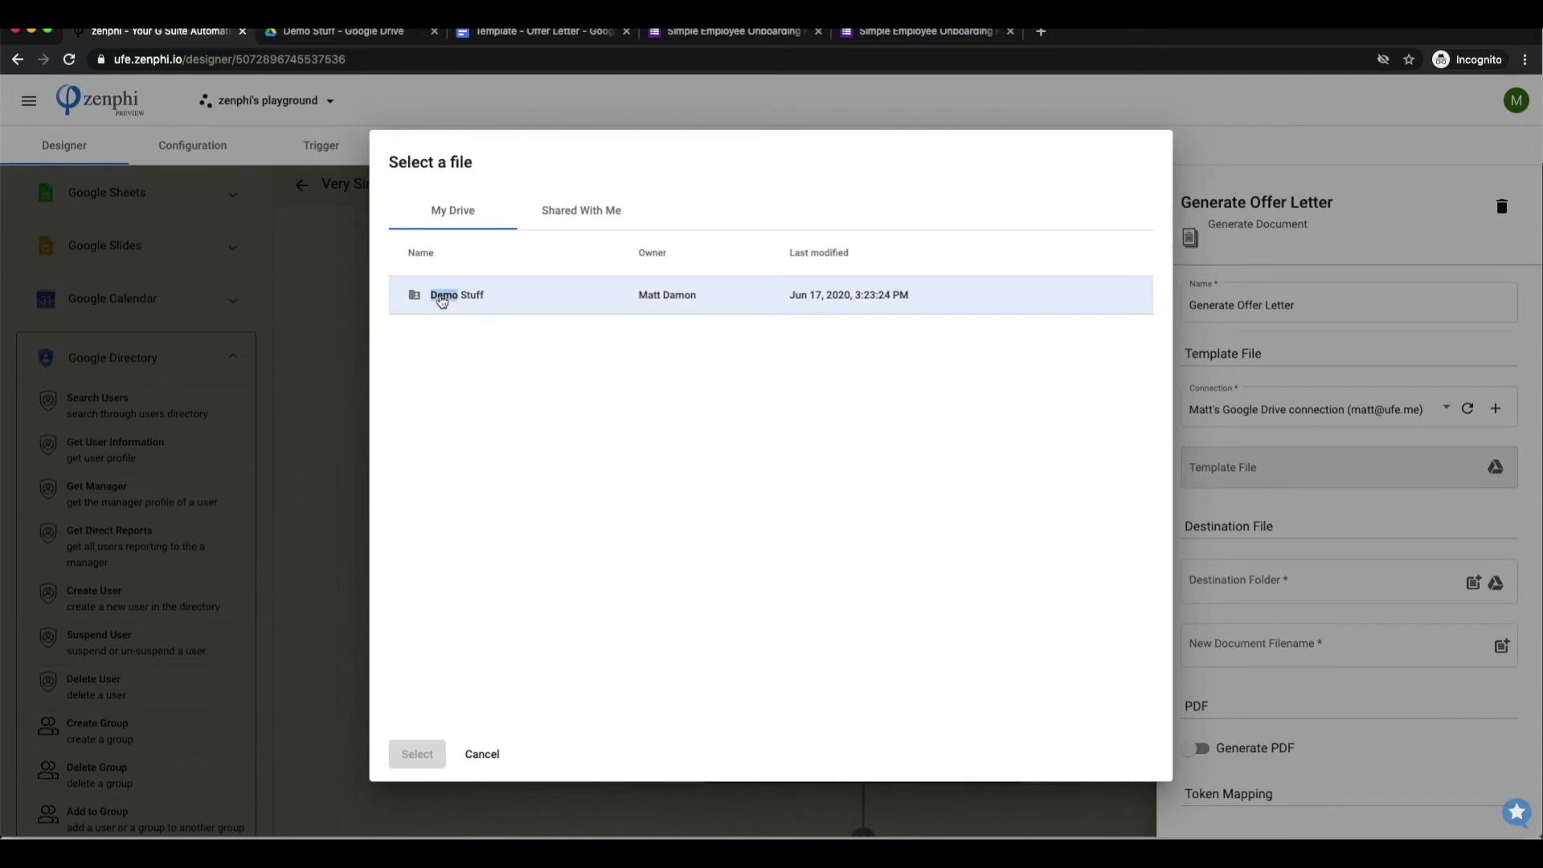
- Use Template - Offer Letter from Demo Stuff as a PDF, mapping full name, title, start date and manager
double_click(456, 294)
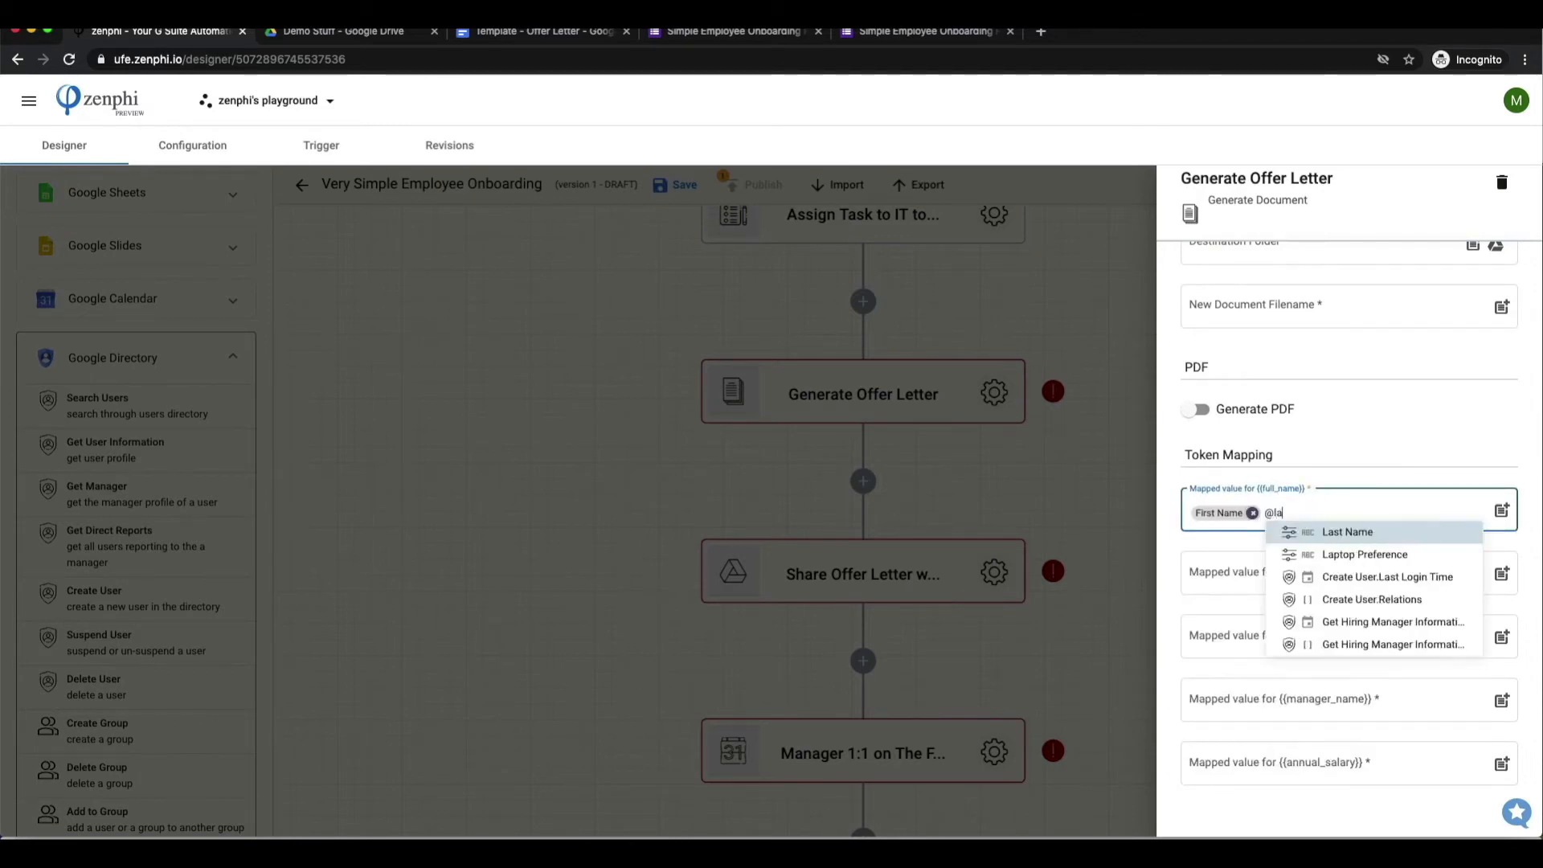
click(1346, 531)
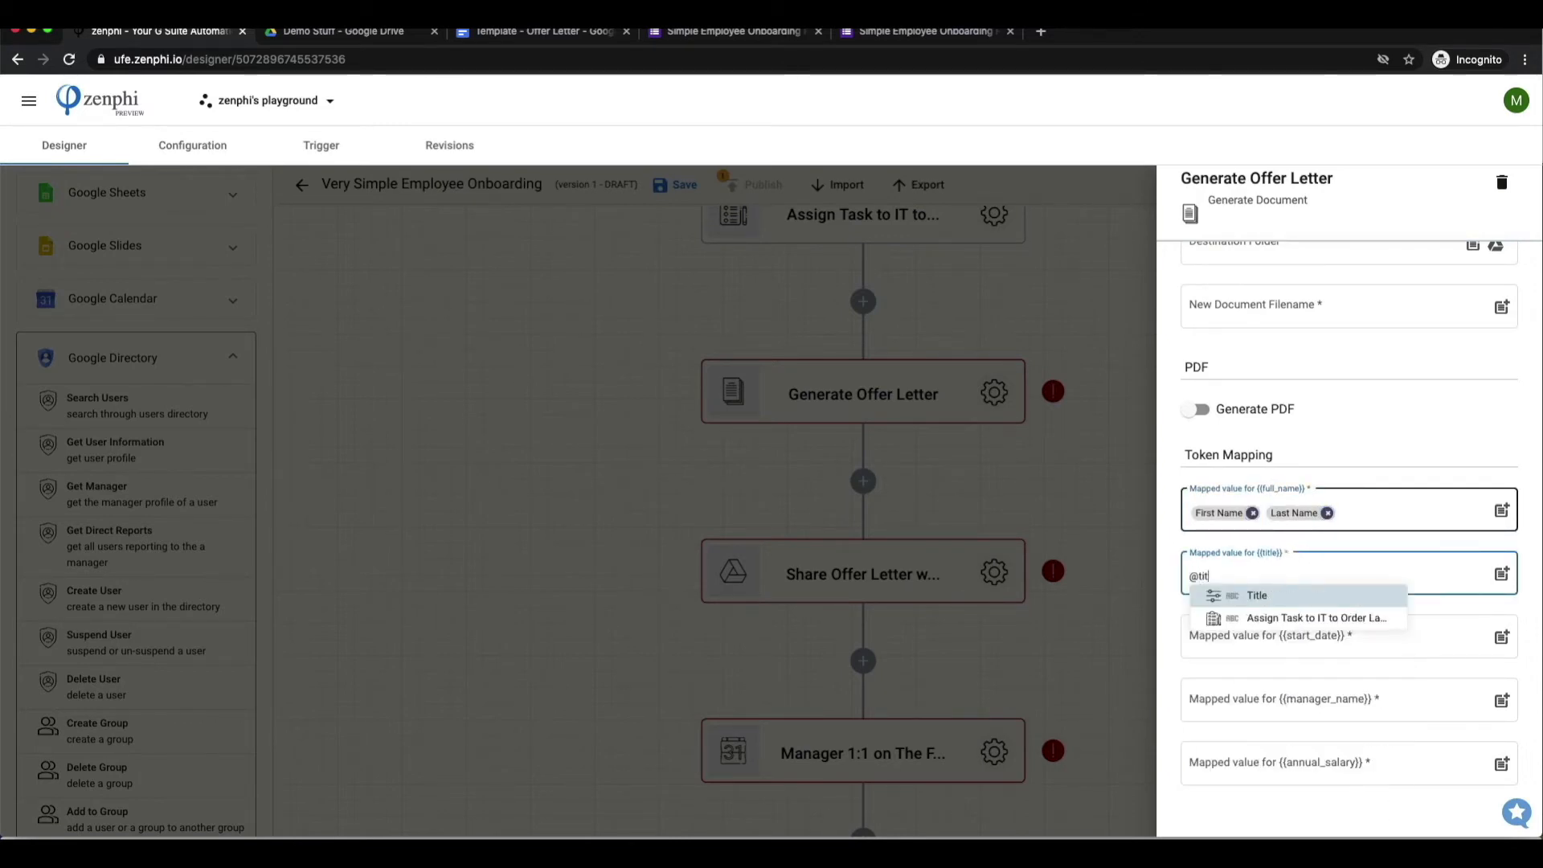
click(1257, 595)
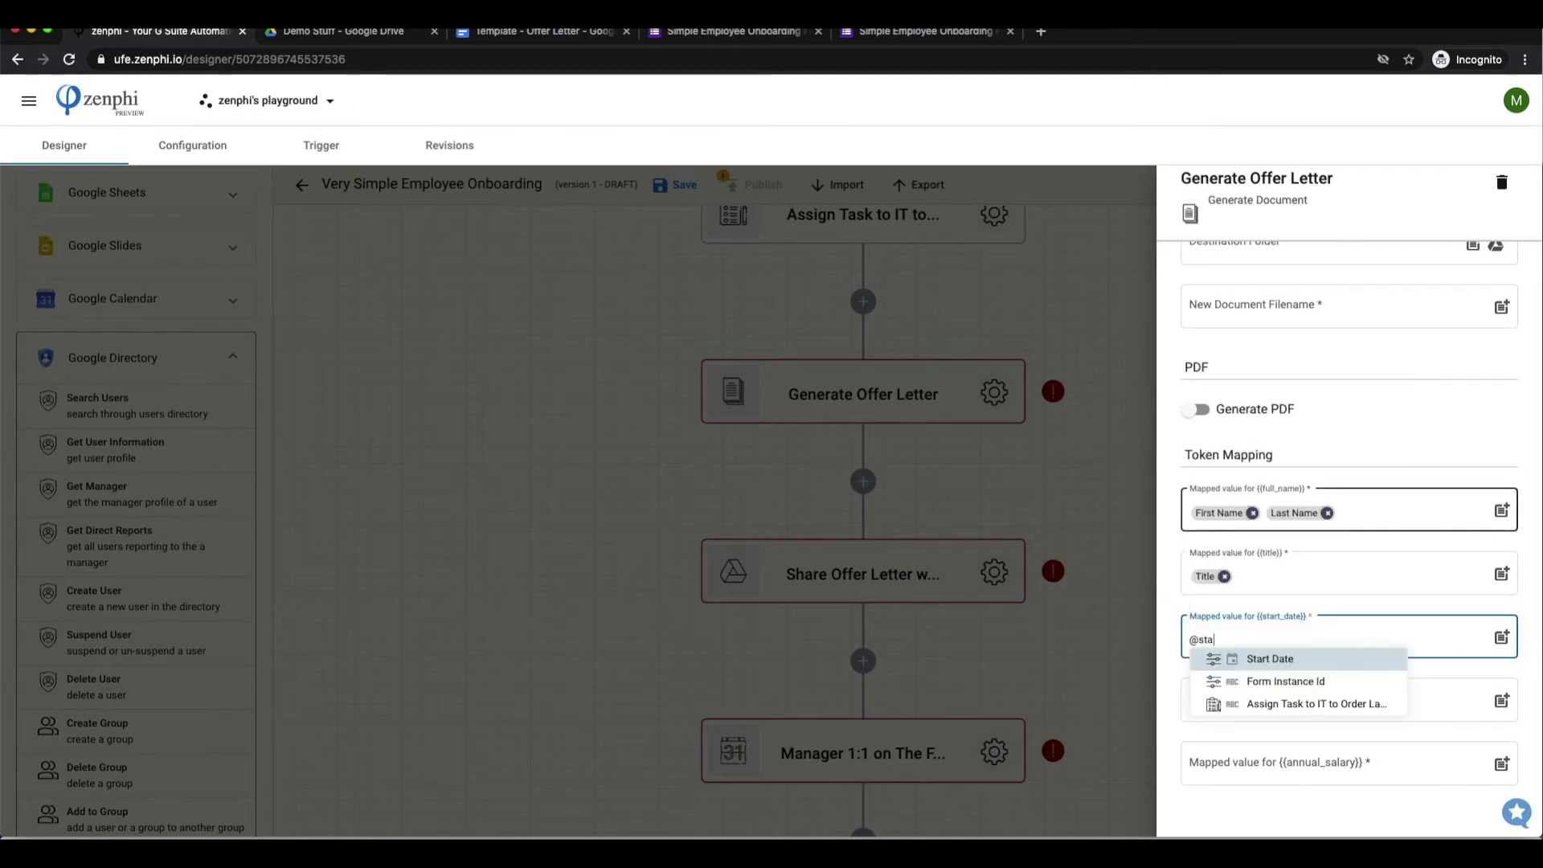
click(1270, 658)
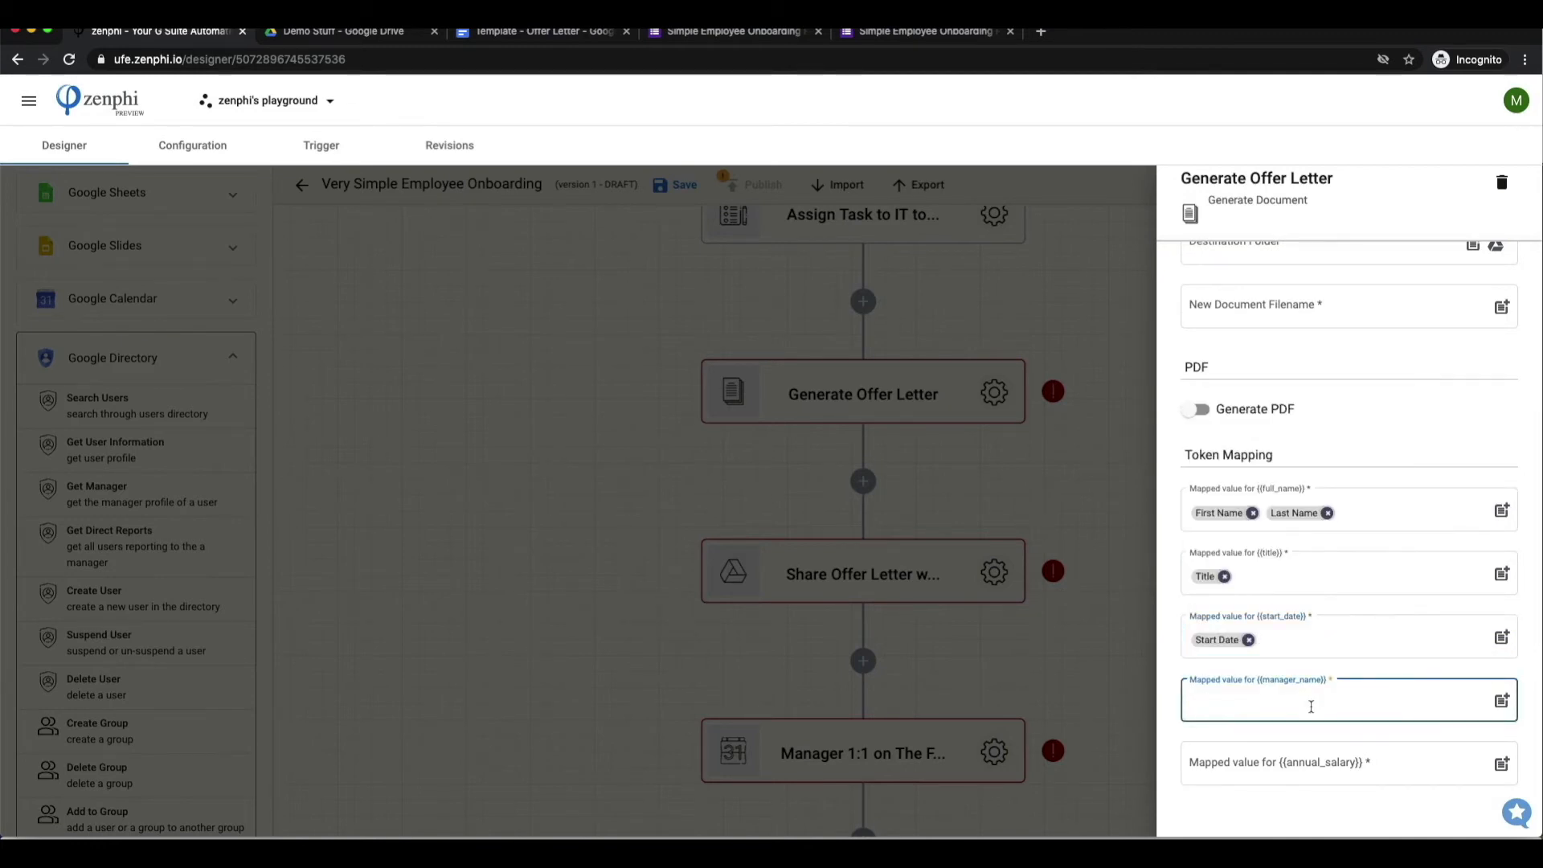
click(1502, 700)
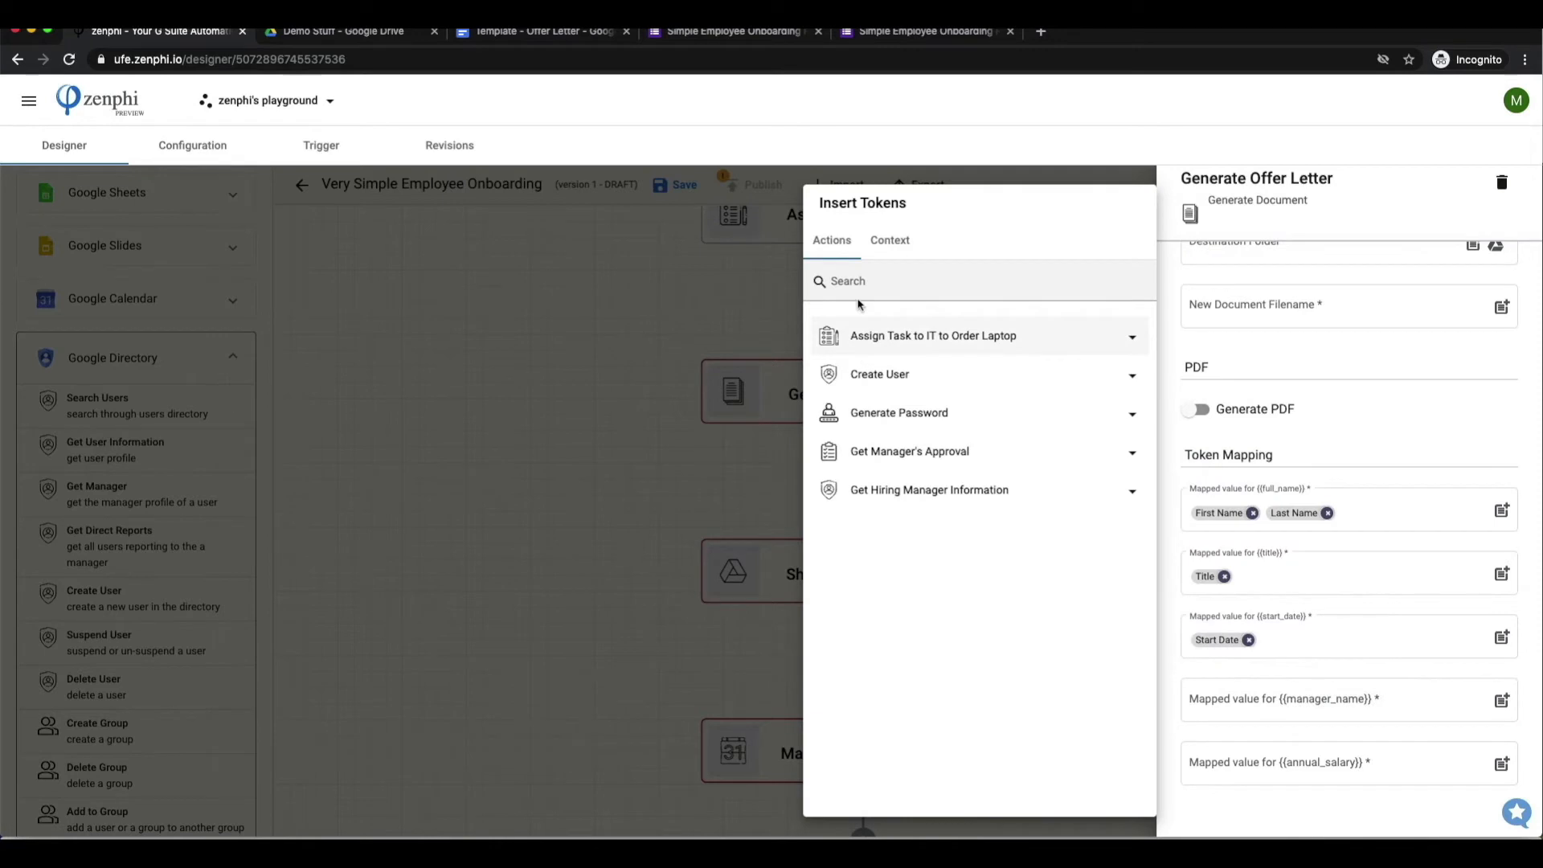
click(928, 490)
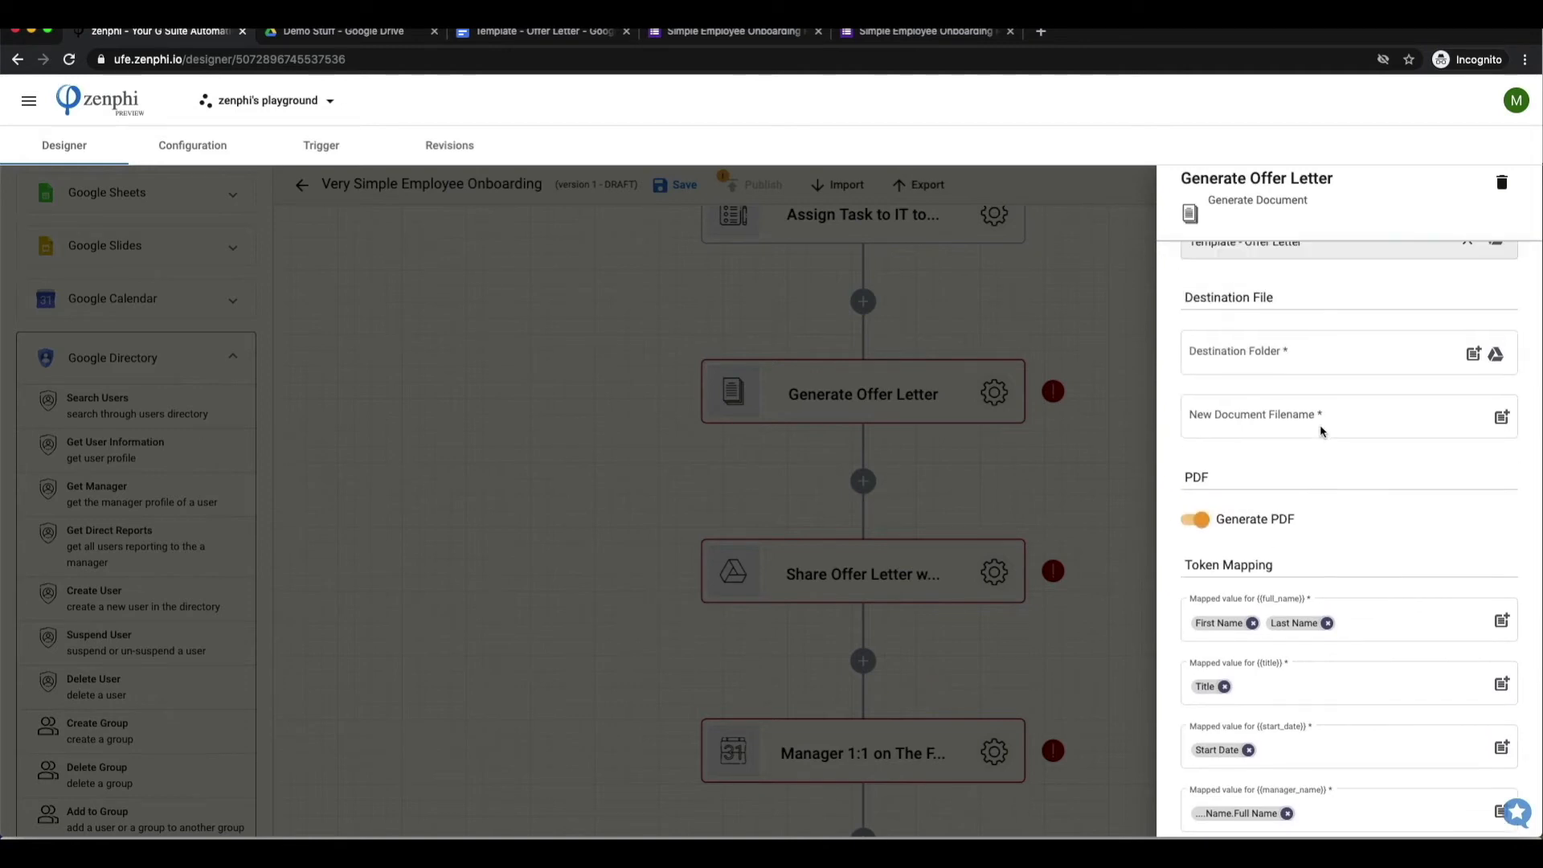
click(1473, 353)
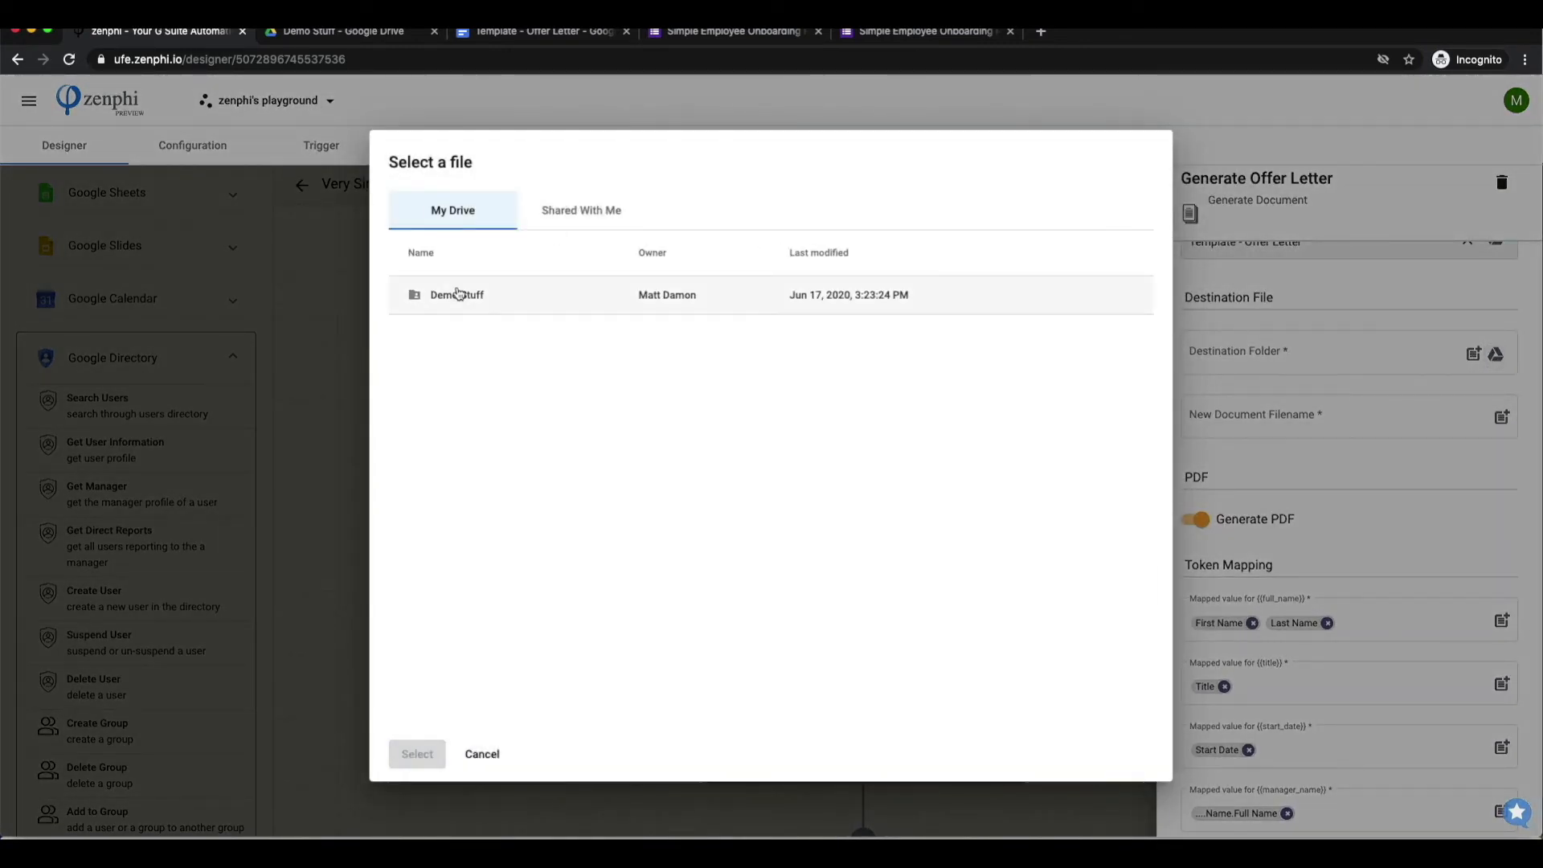
double_click(457, 294)
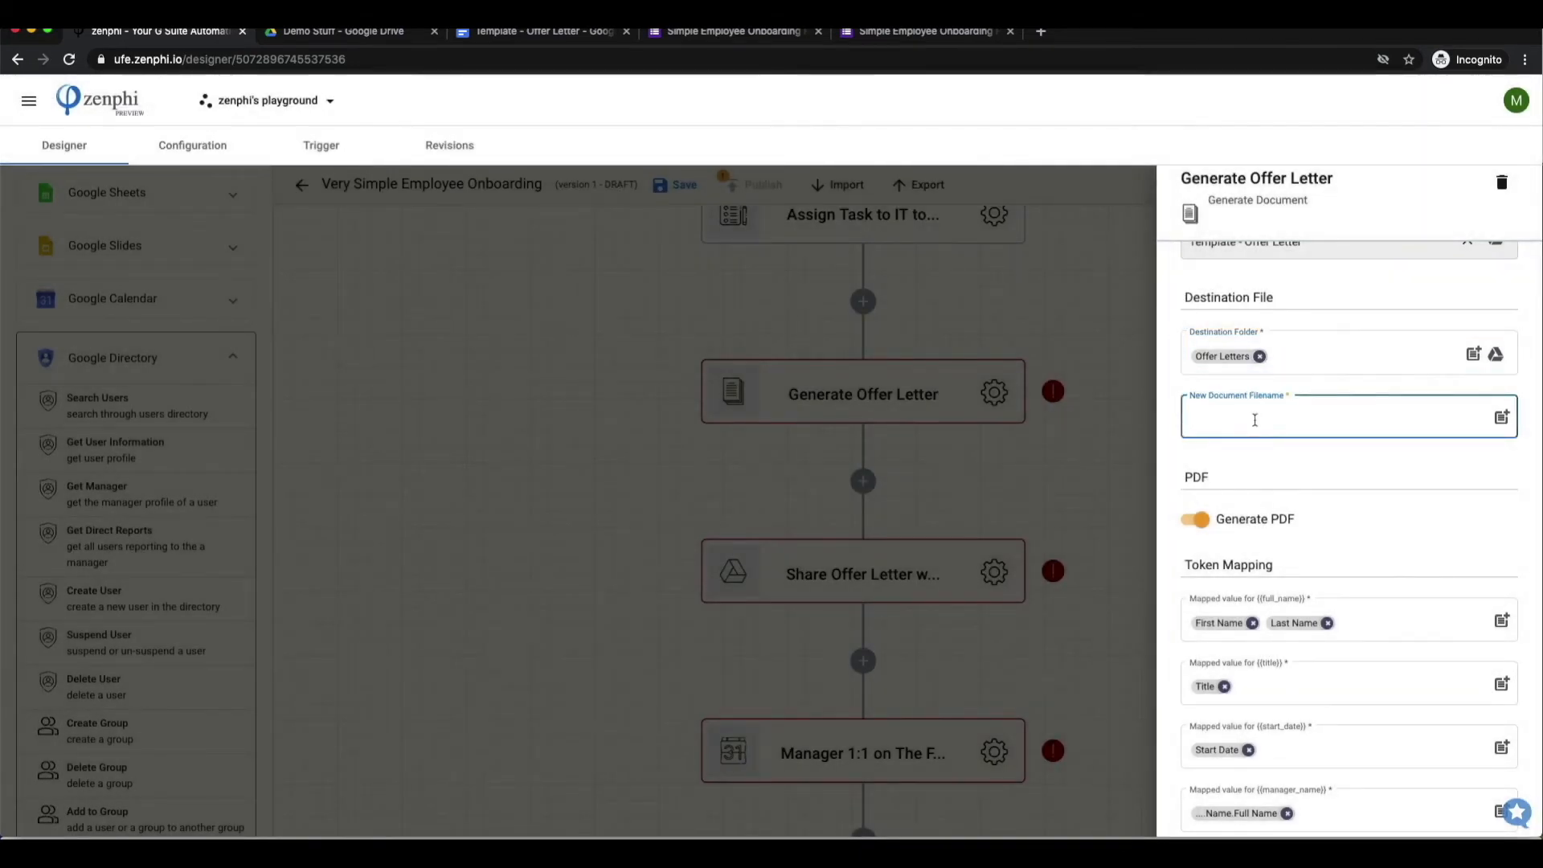
text(Offer Letter for @)
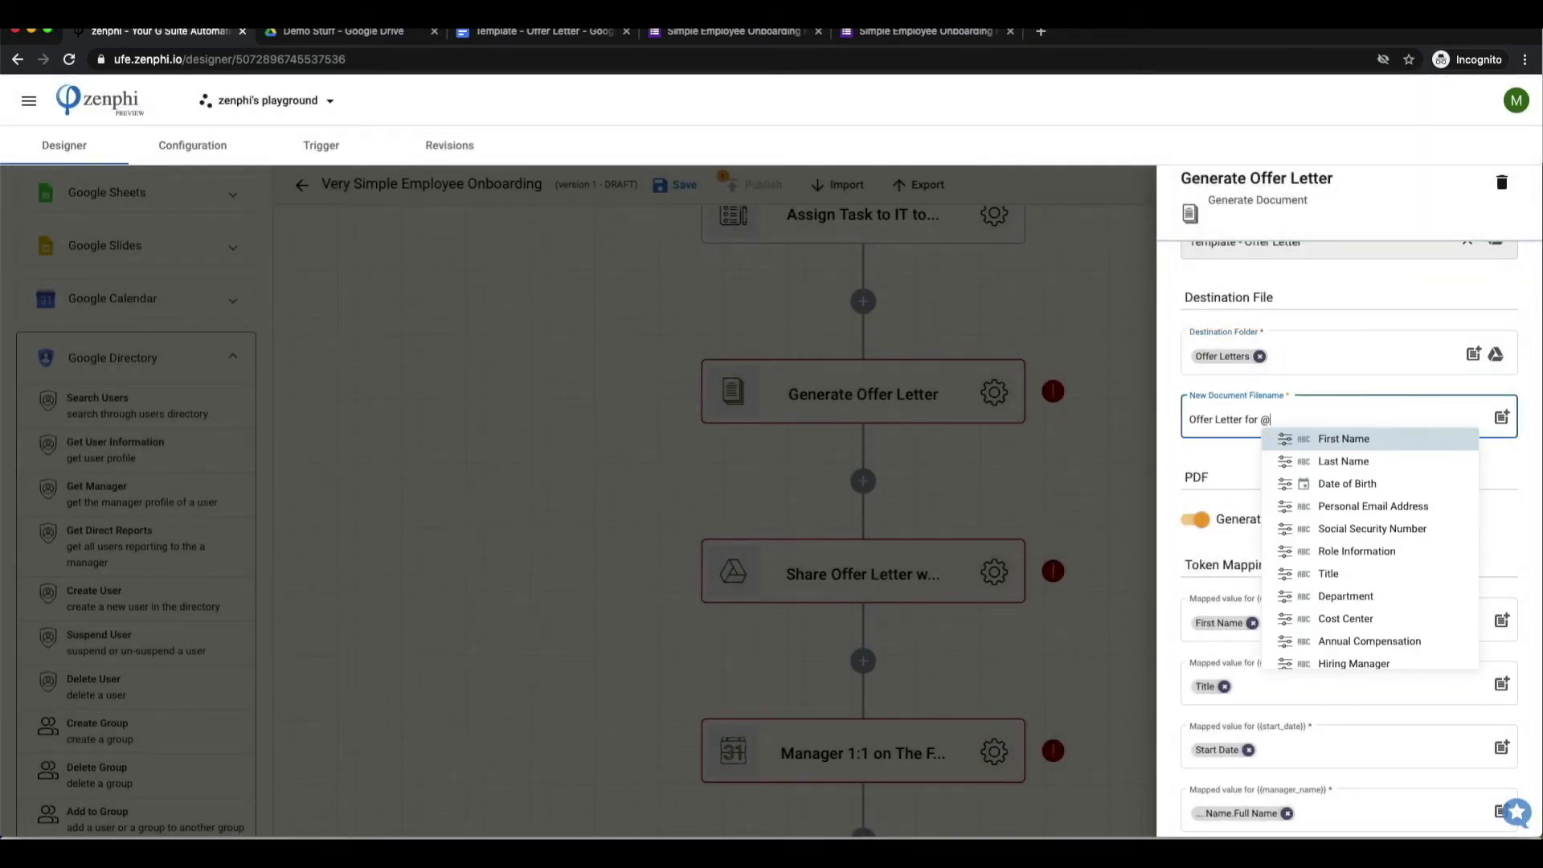
click(1341, 438)
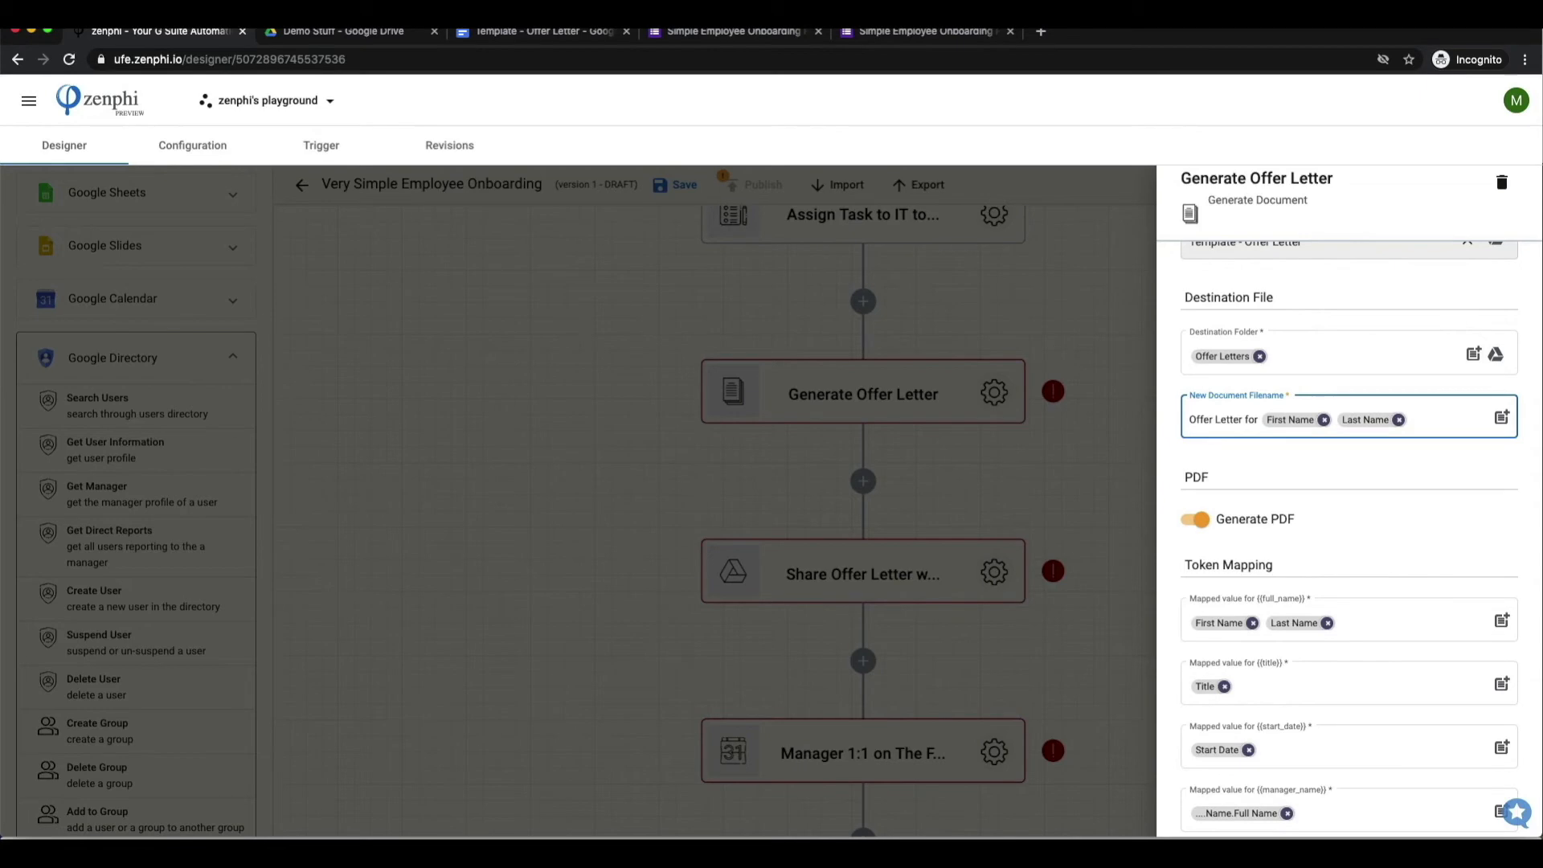
click(862, 574)
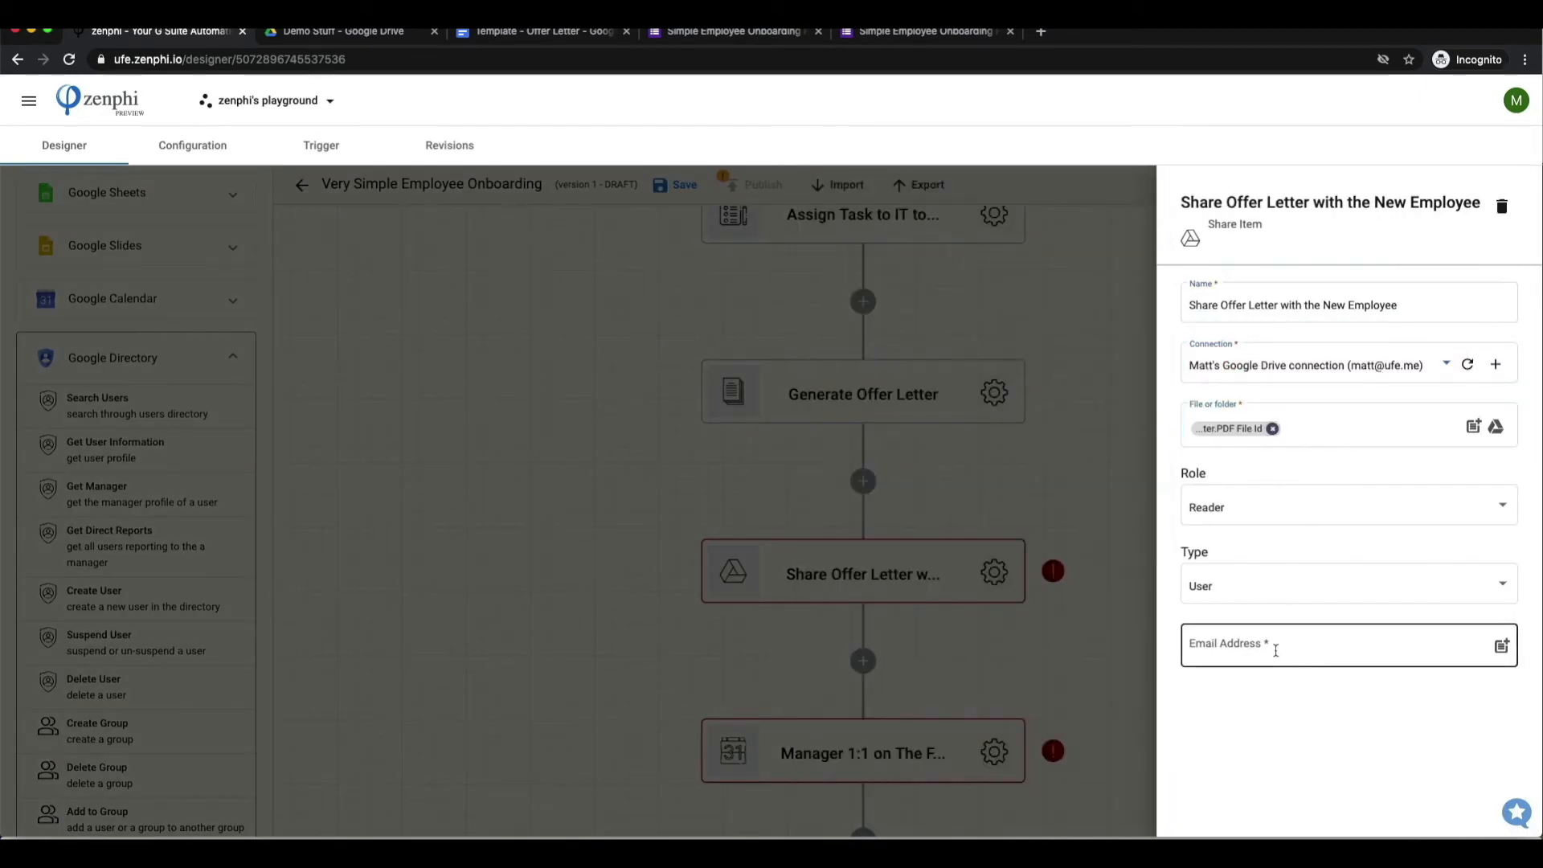
- Fill Manager 1:1 with 'Meet with your manager on the first day and plan for the first month.' plus tokens
click(863, 753)
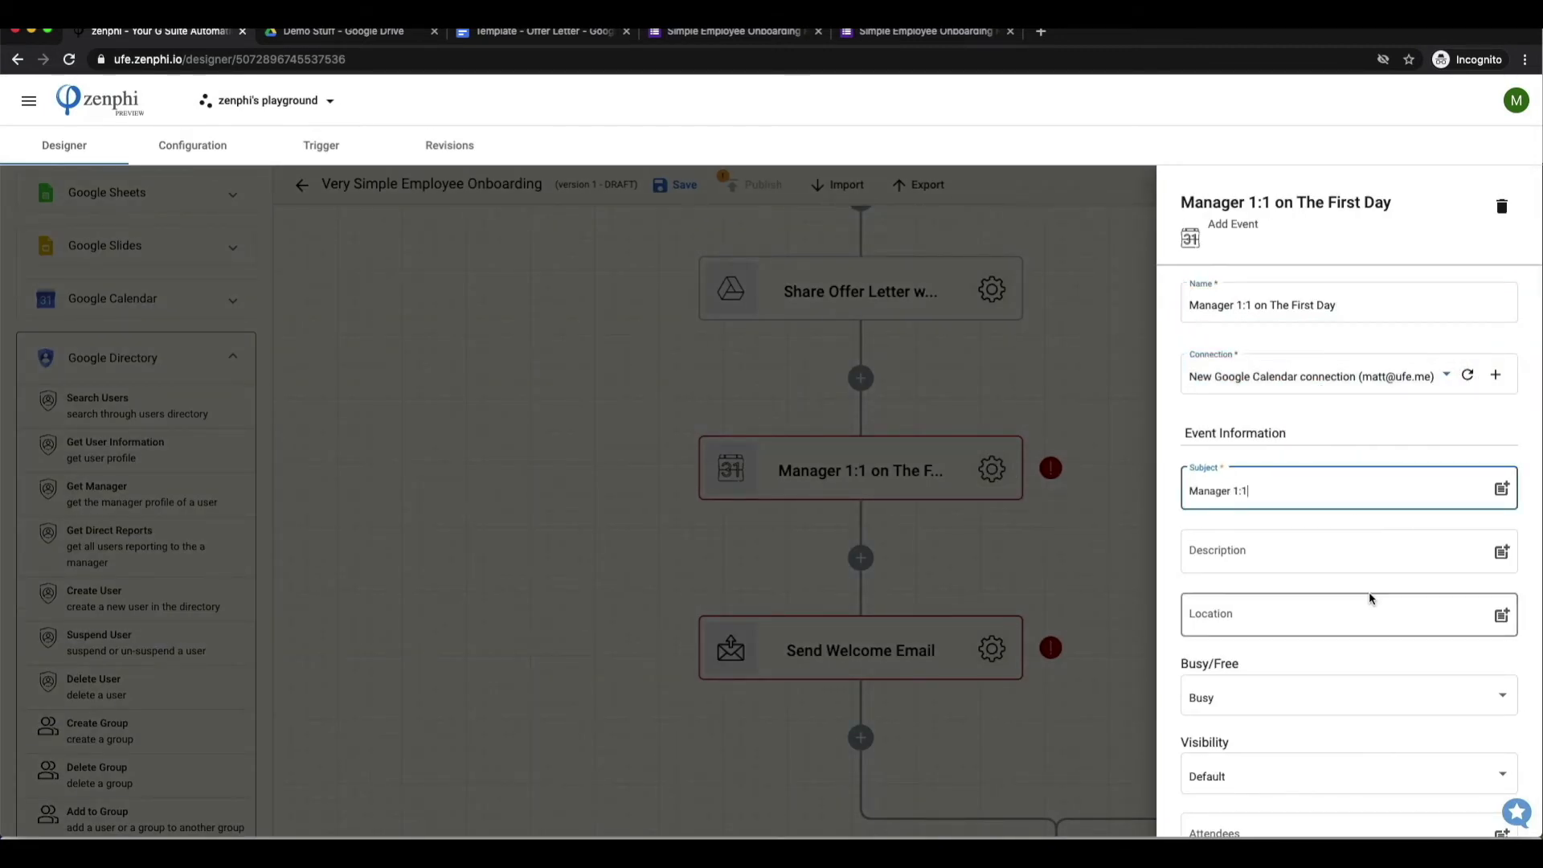
text(Meet with your manager on the first day)
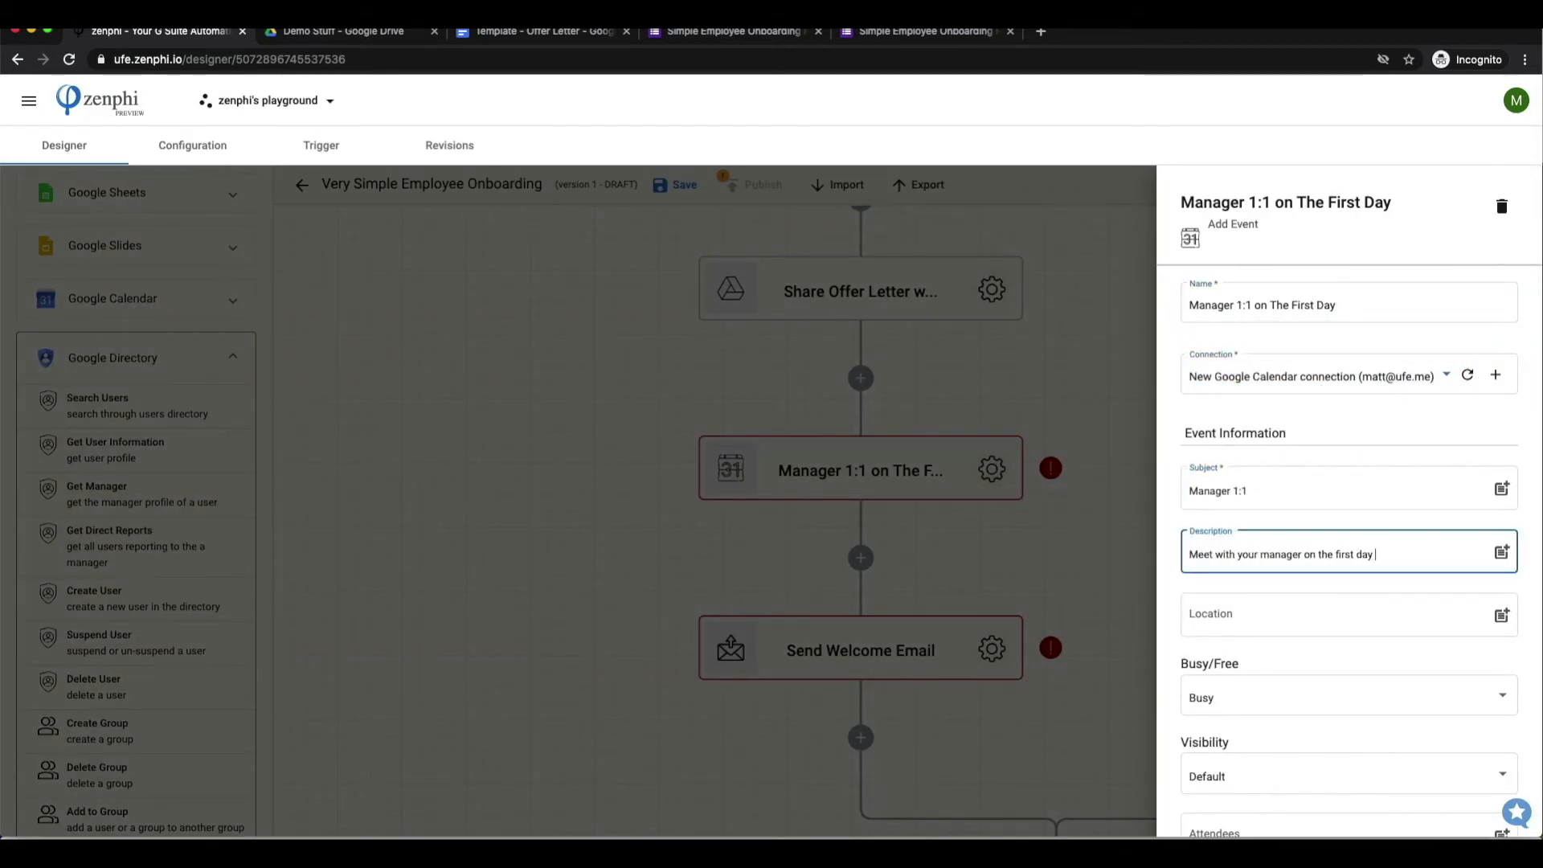
text(and plan for the)
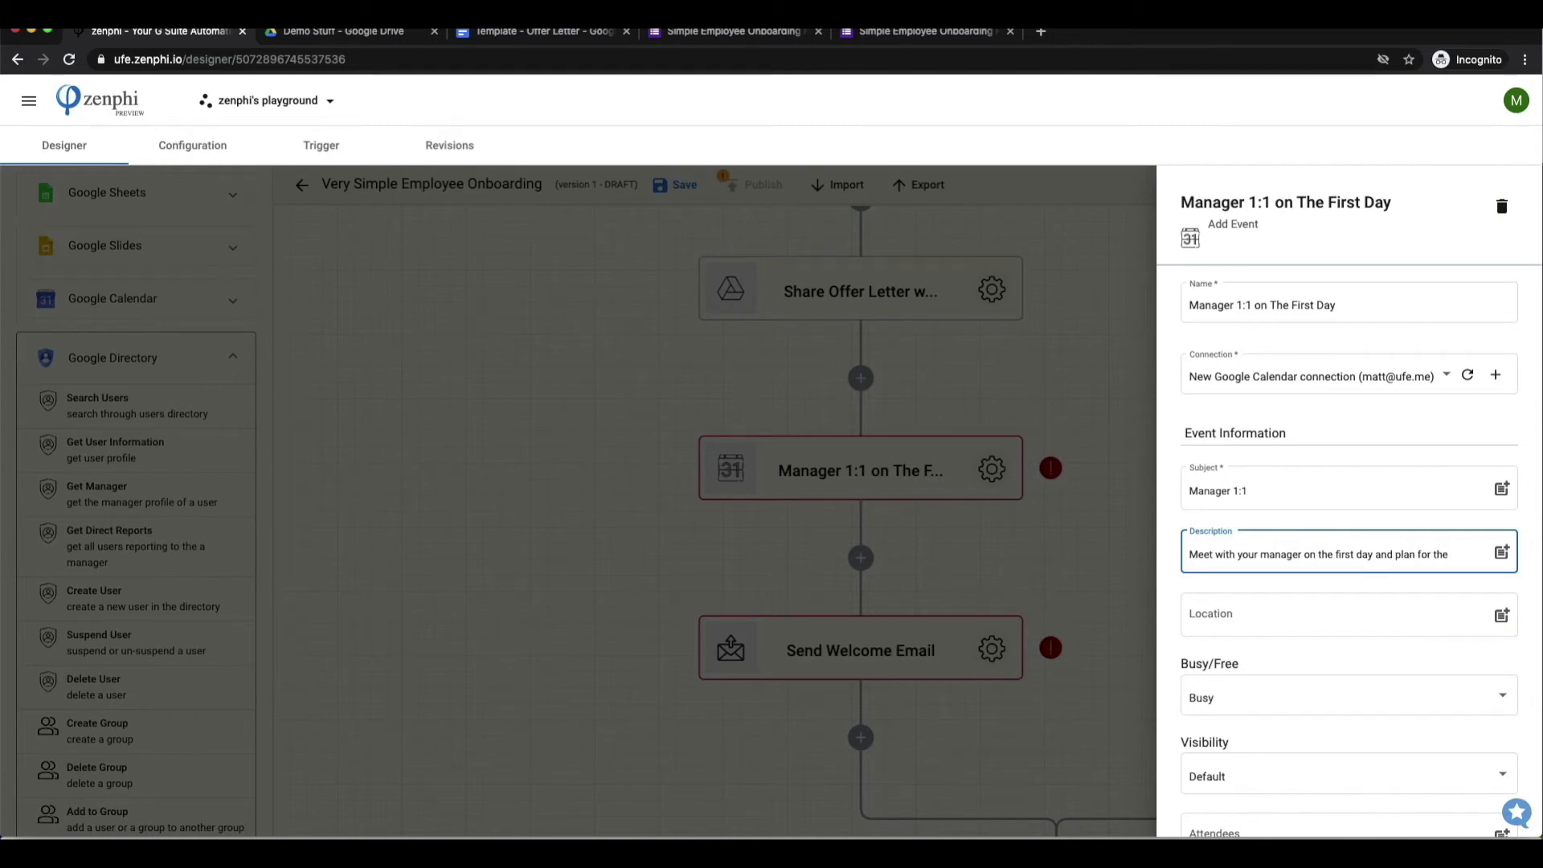
text(first month.)
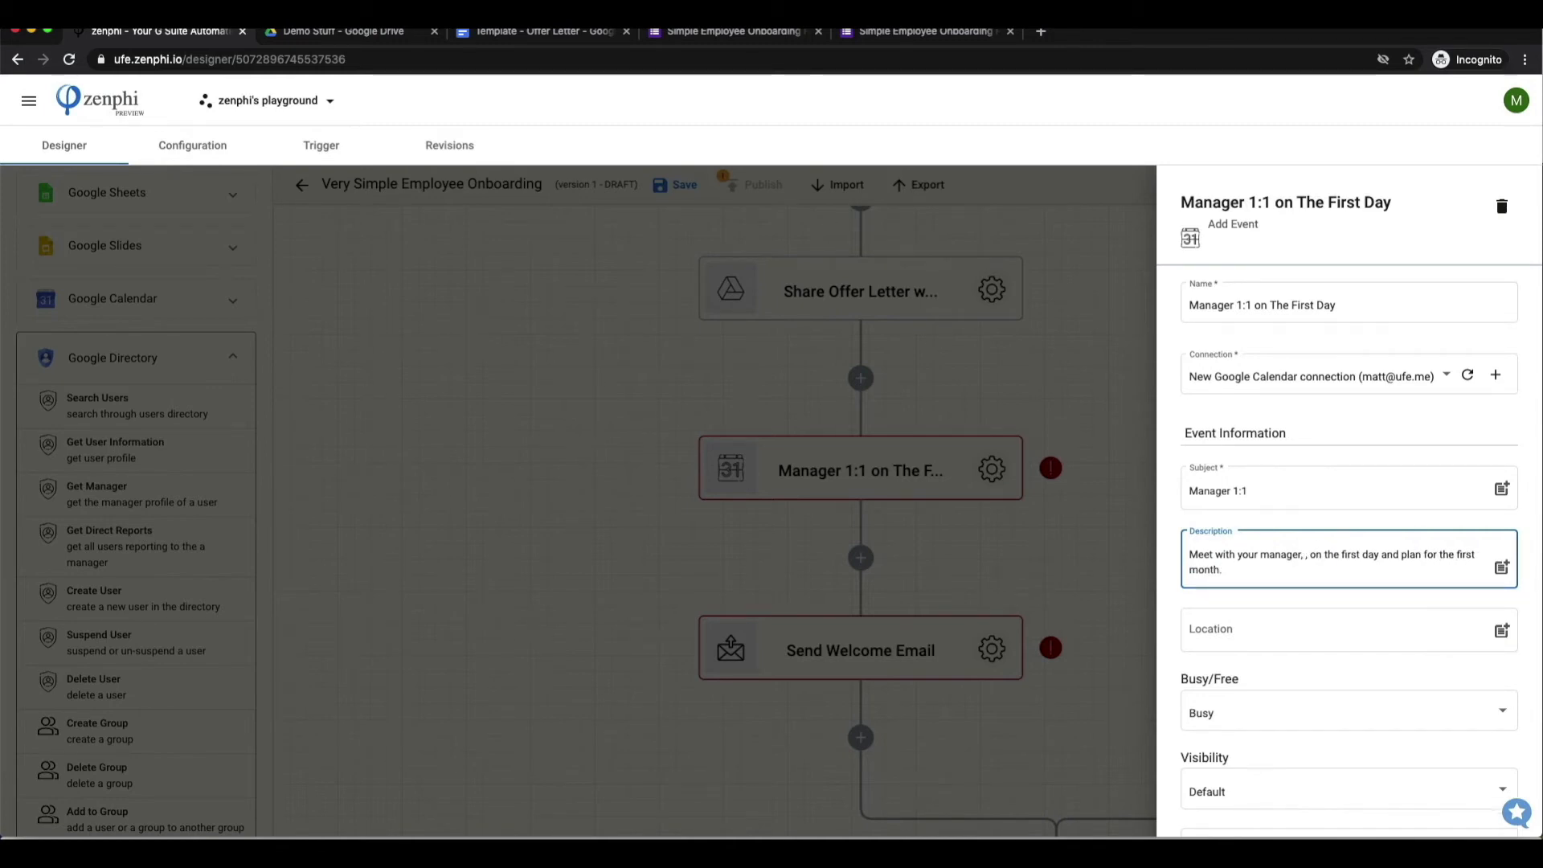
click(1132, 619)
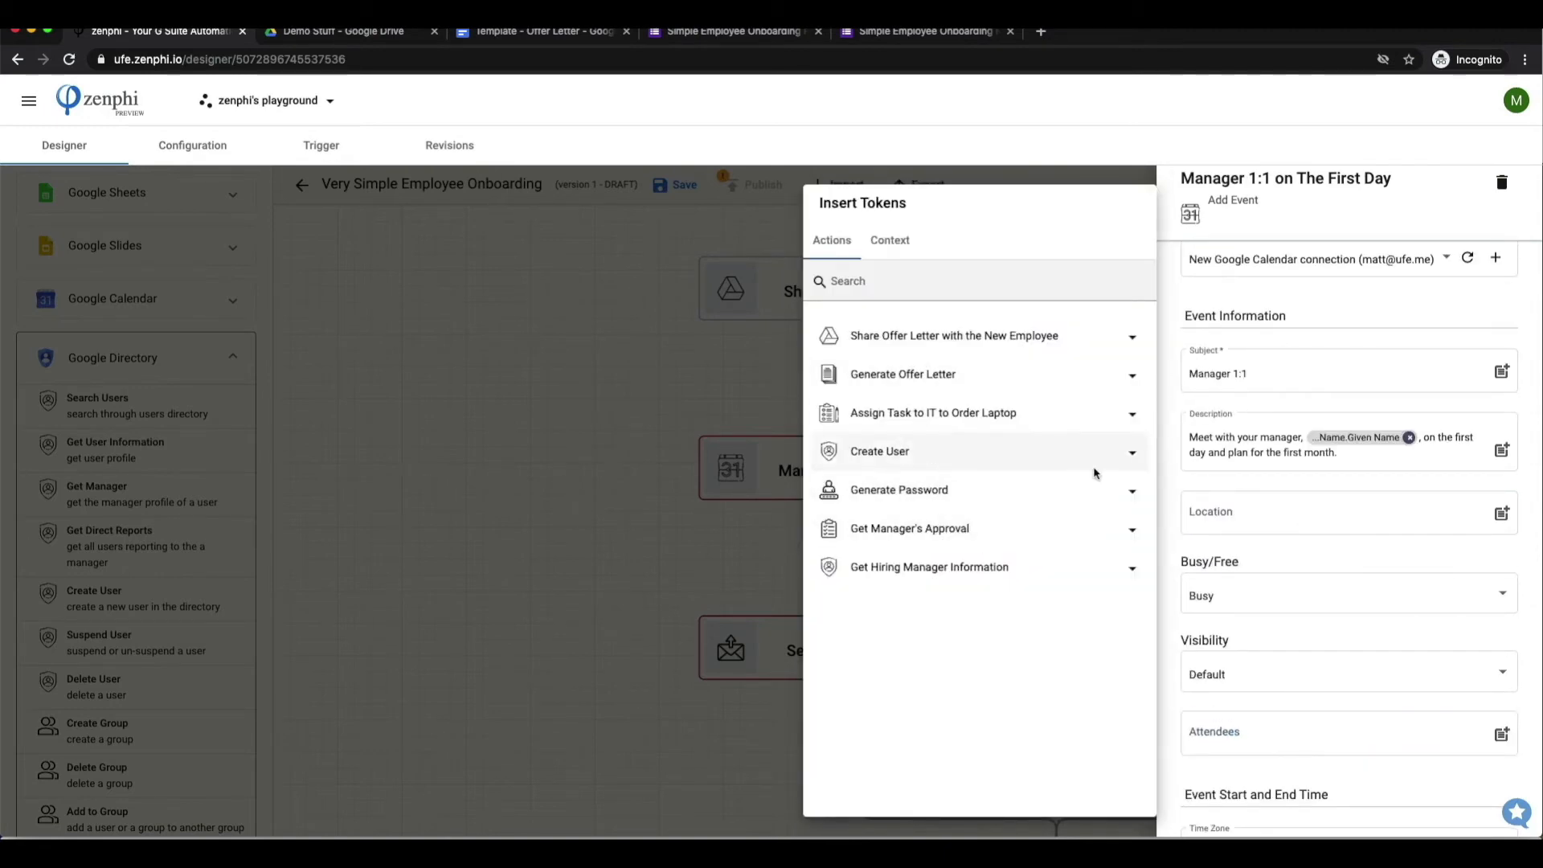
scroll(down, 3)
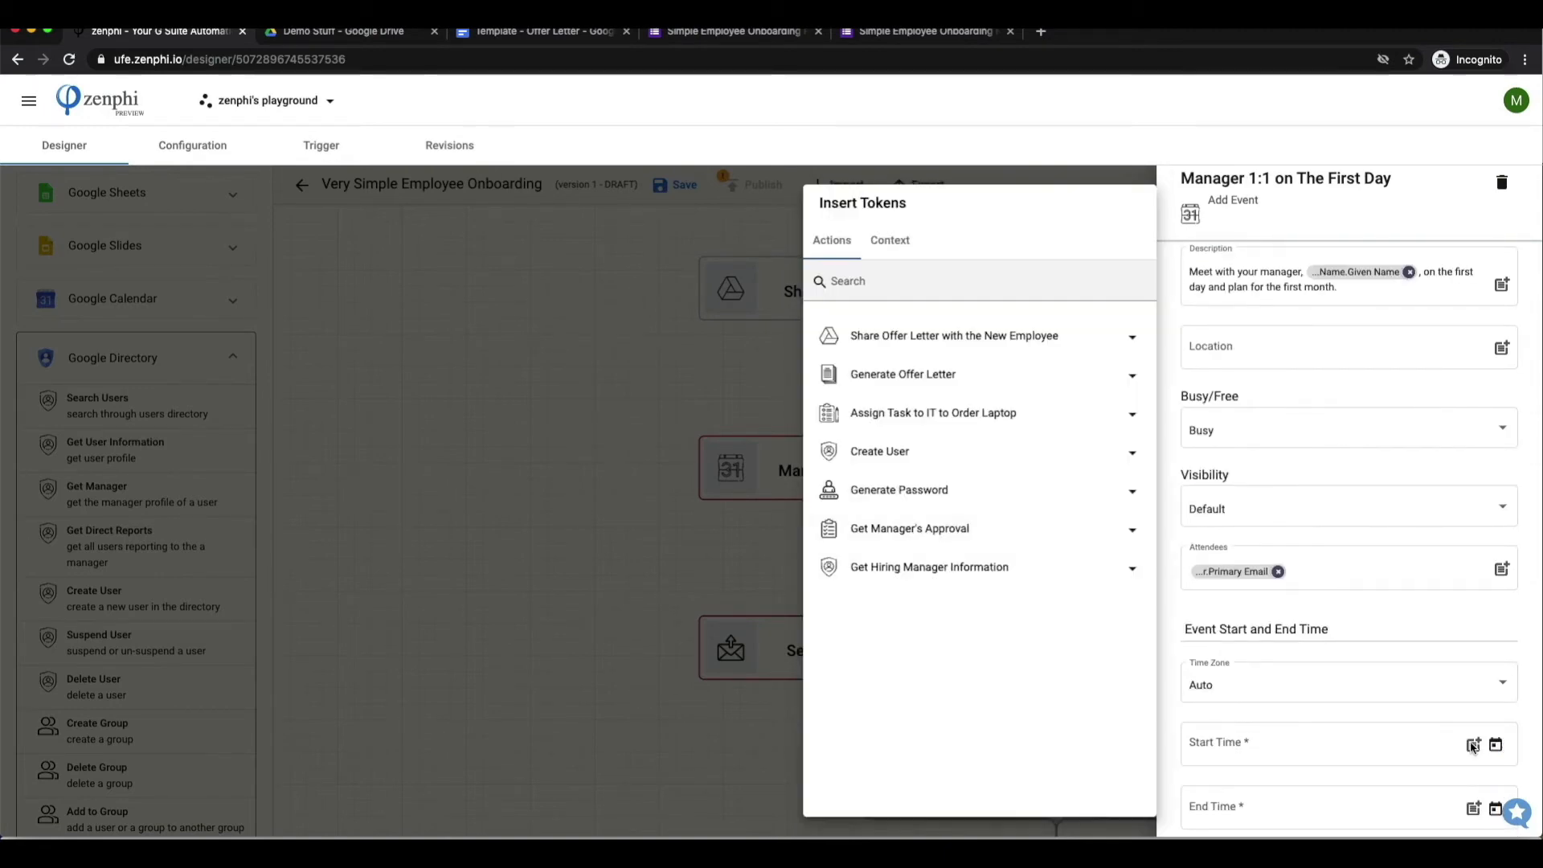
click(1494, 745)
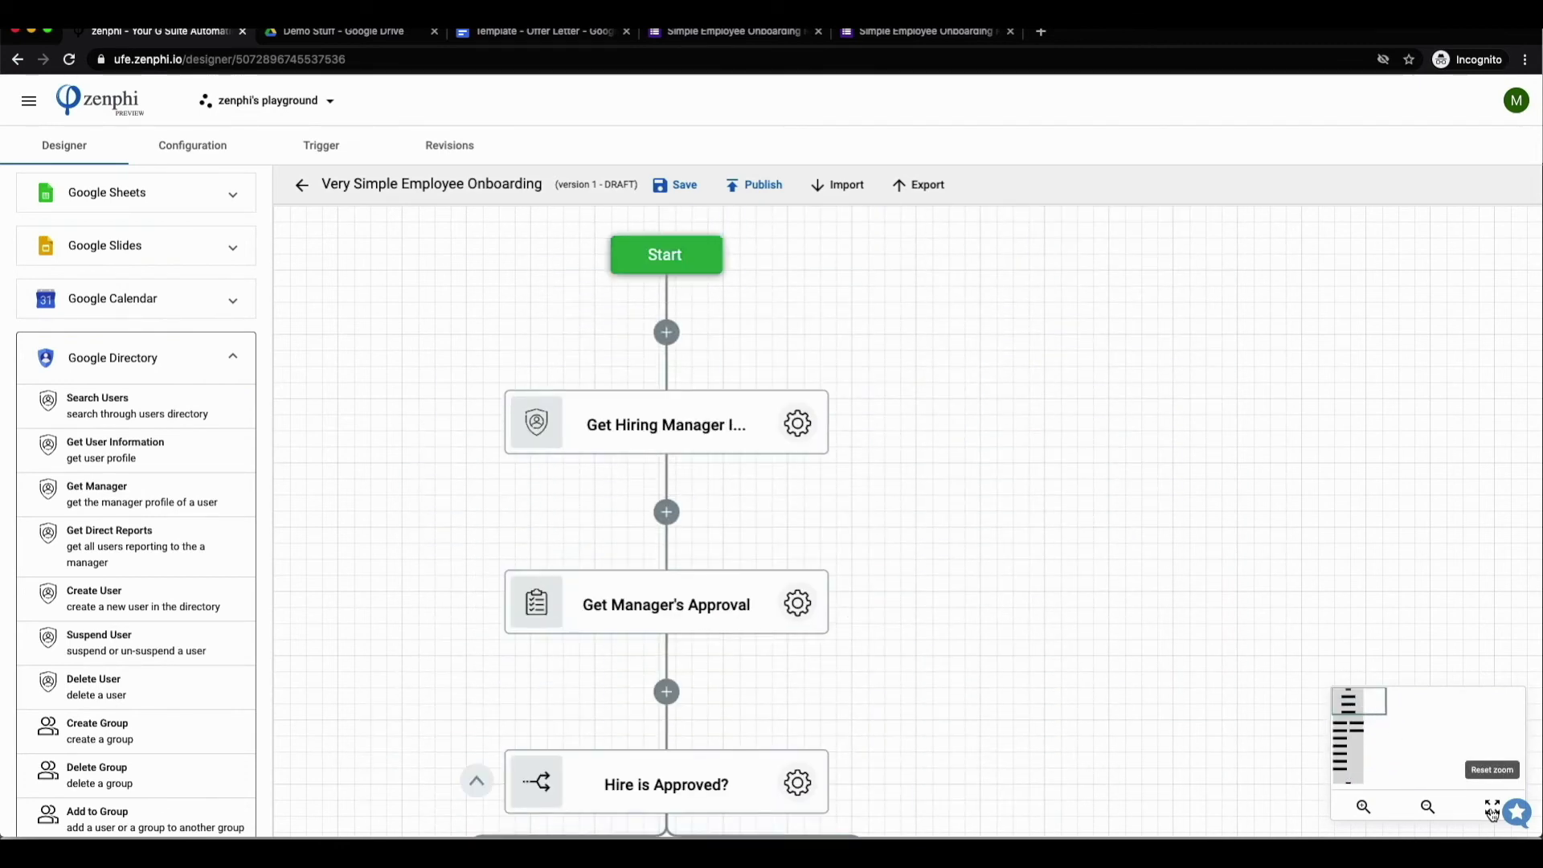
- Fit the whole Very Simple Employee Onboarding flow into view after publishing
click(762, 184)
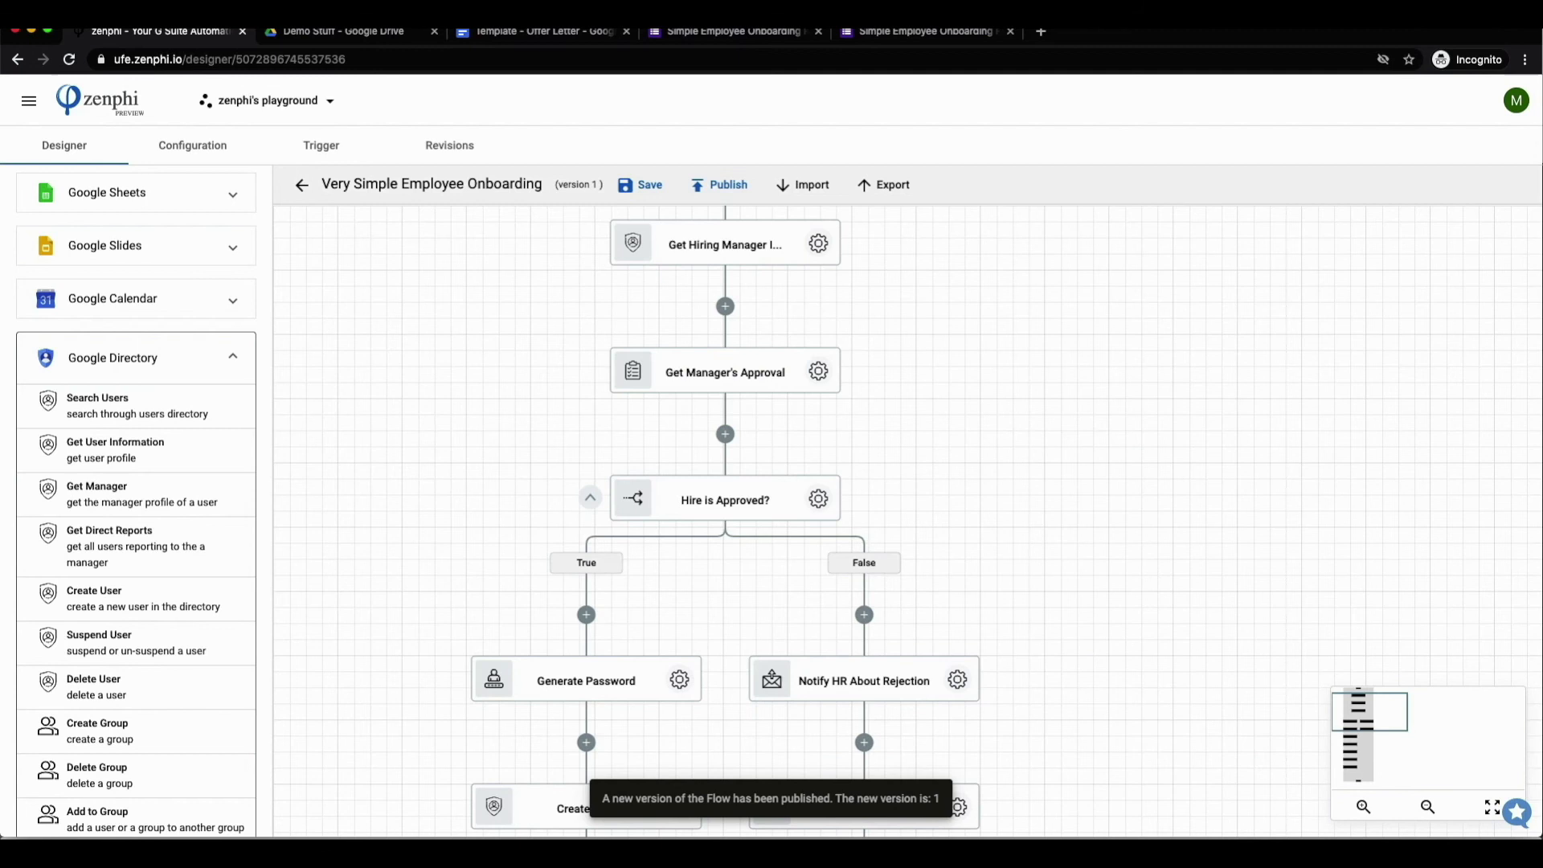
click(732, 30)
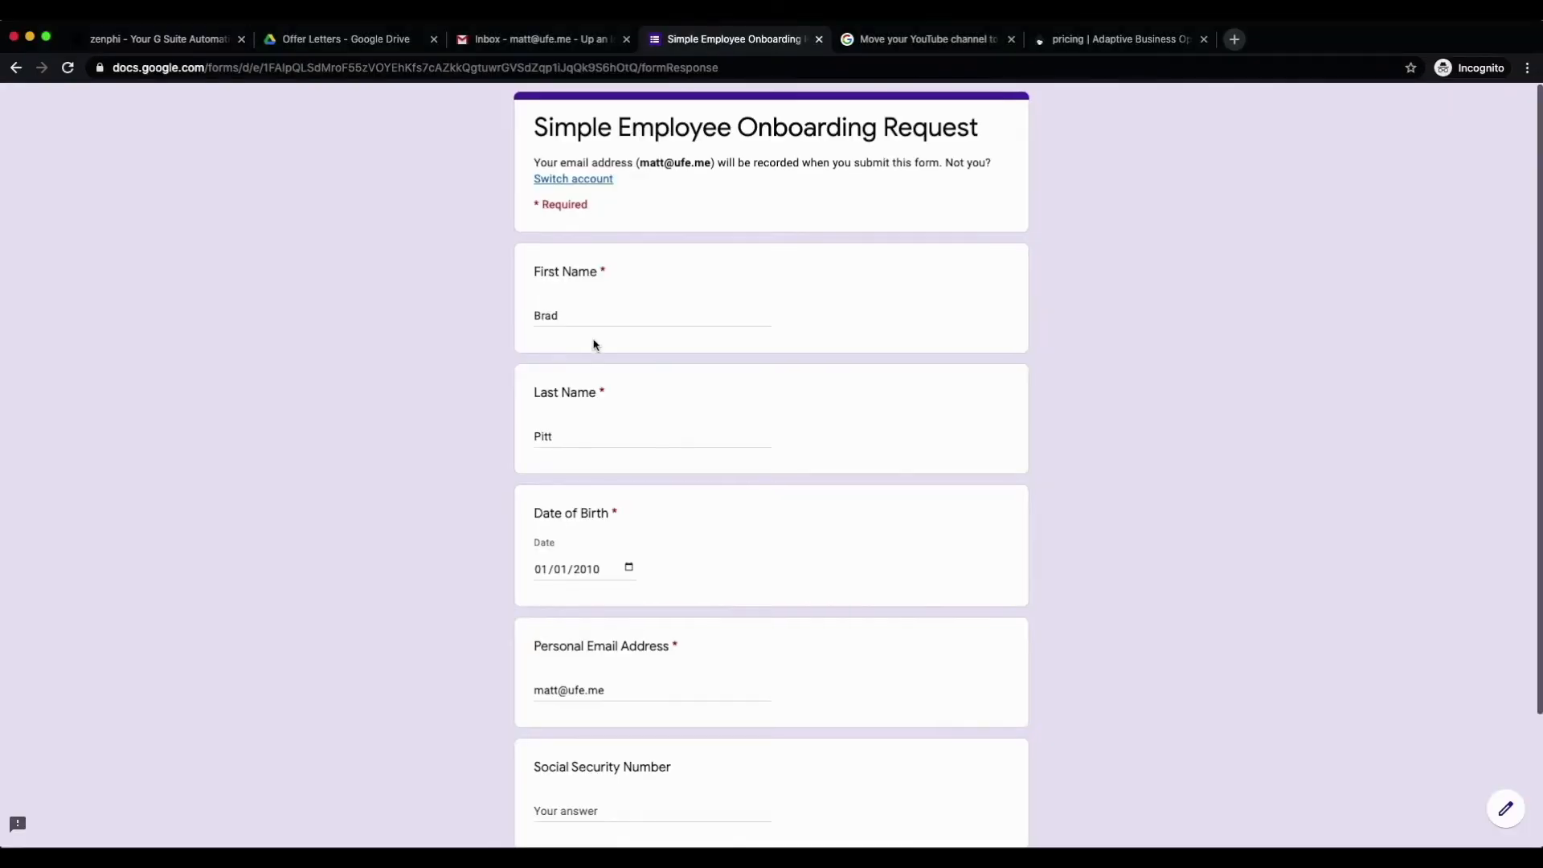
- Review the personal and Role Information pages, then submit the onboarding request
scroll(down, 3)
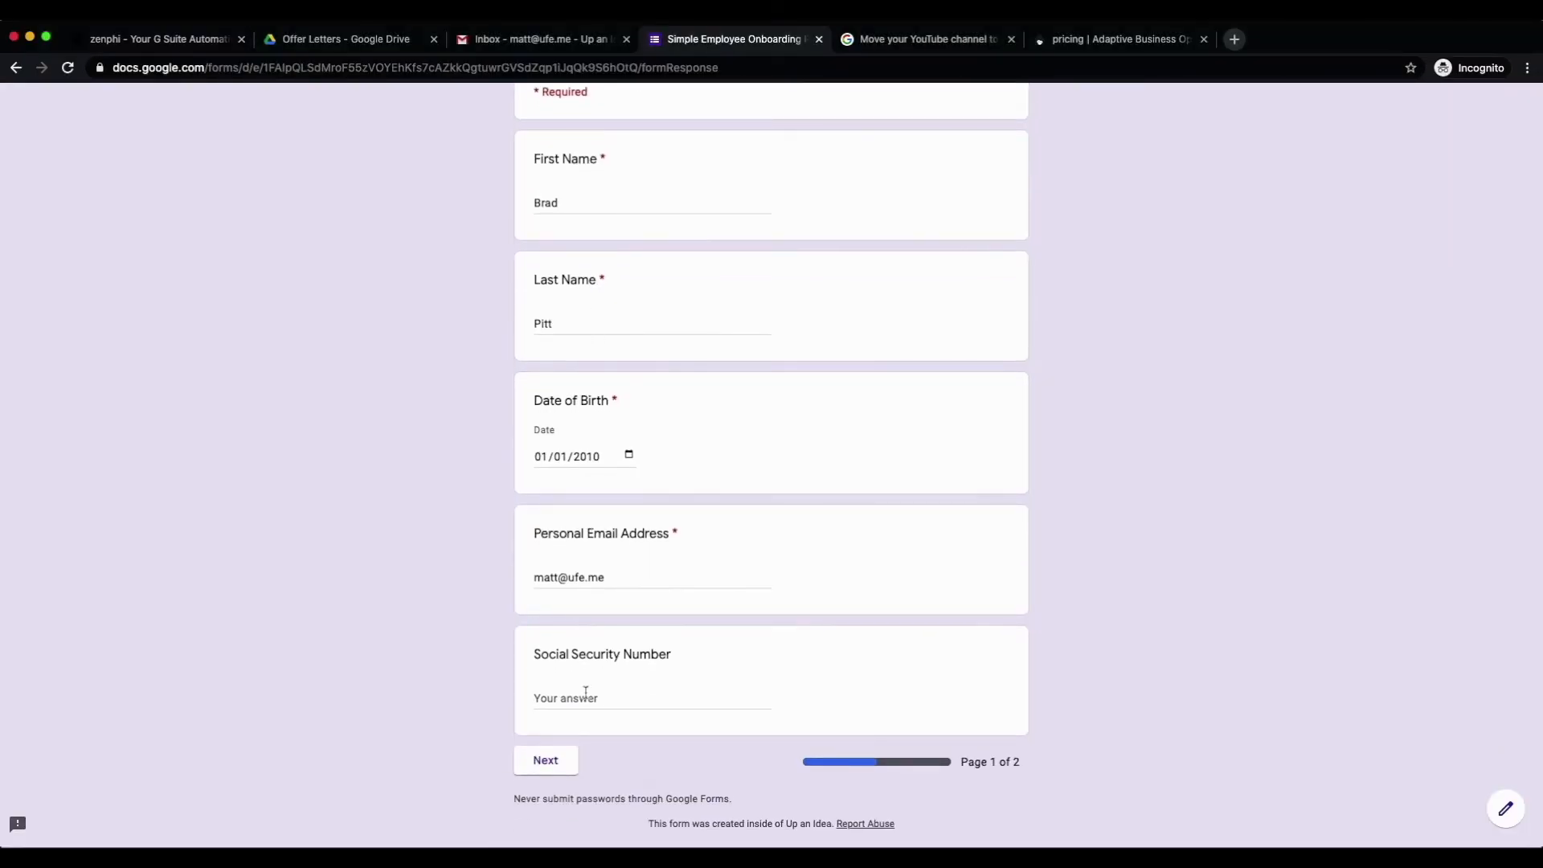
click(545, 759)
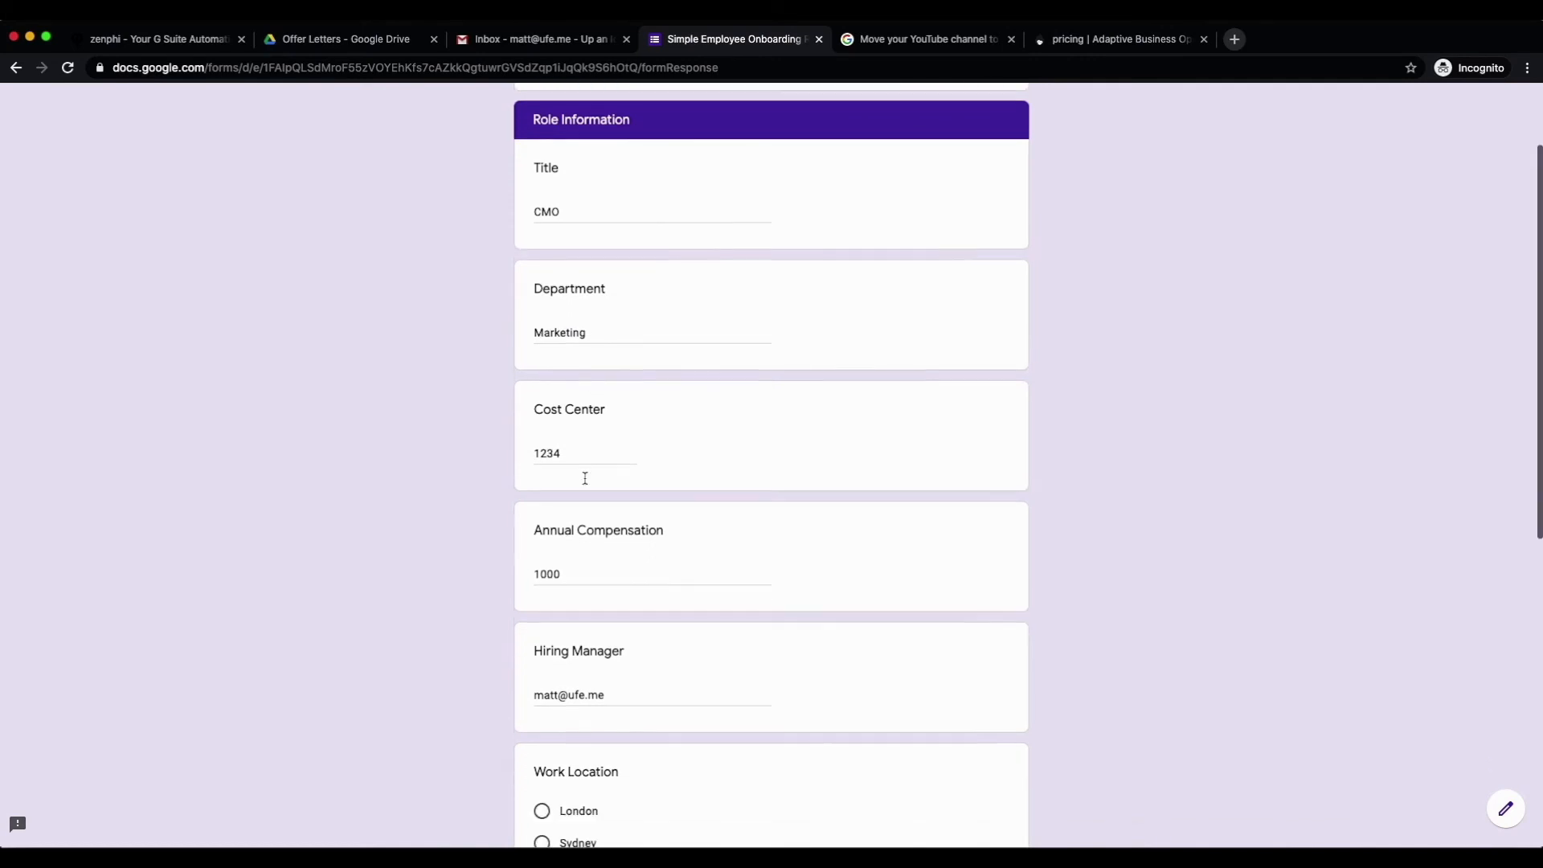
scroll(down, 3)
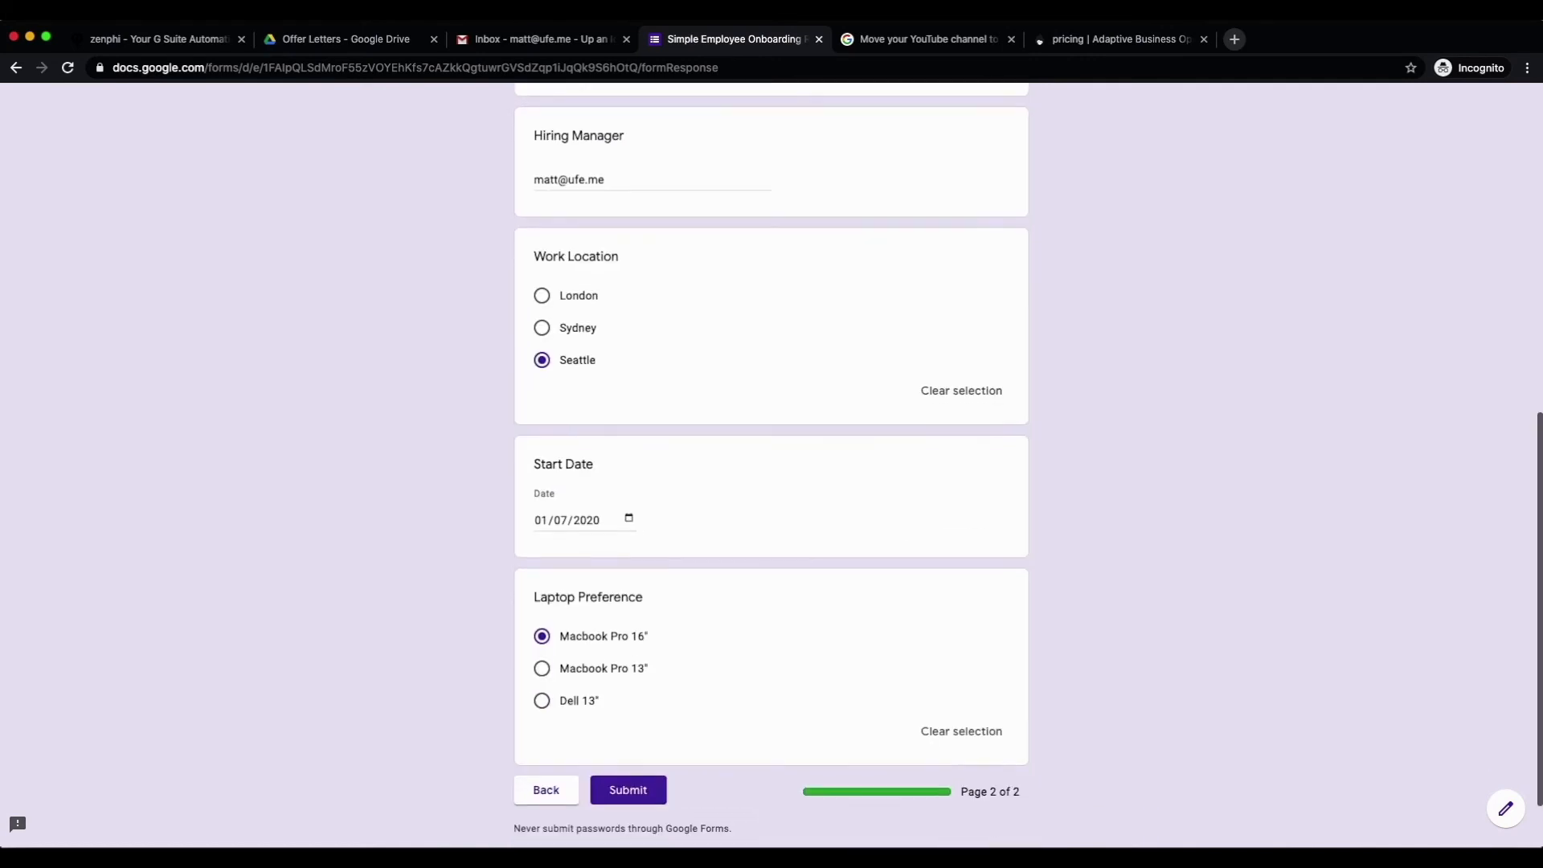
click(628, 789)
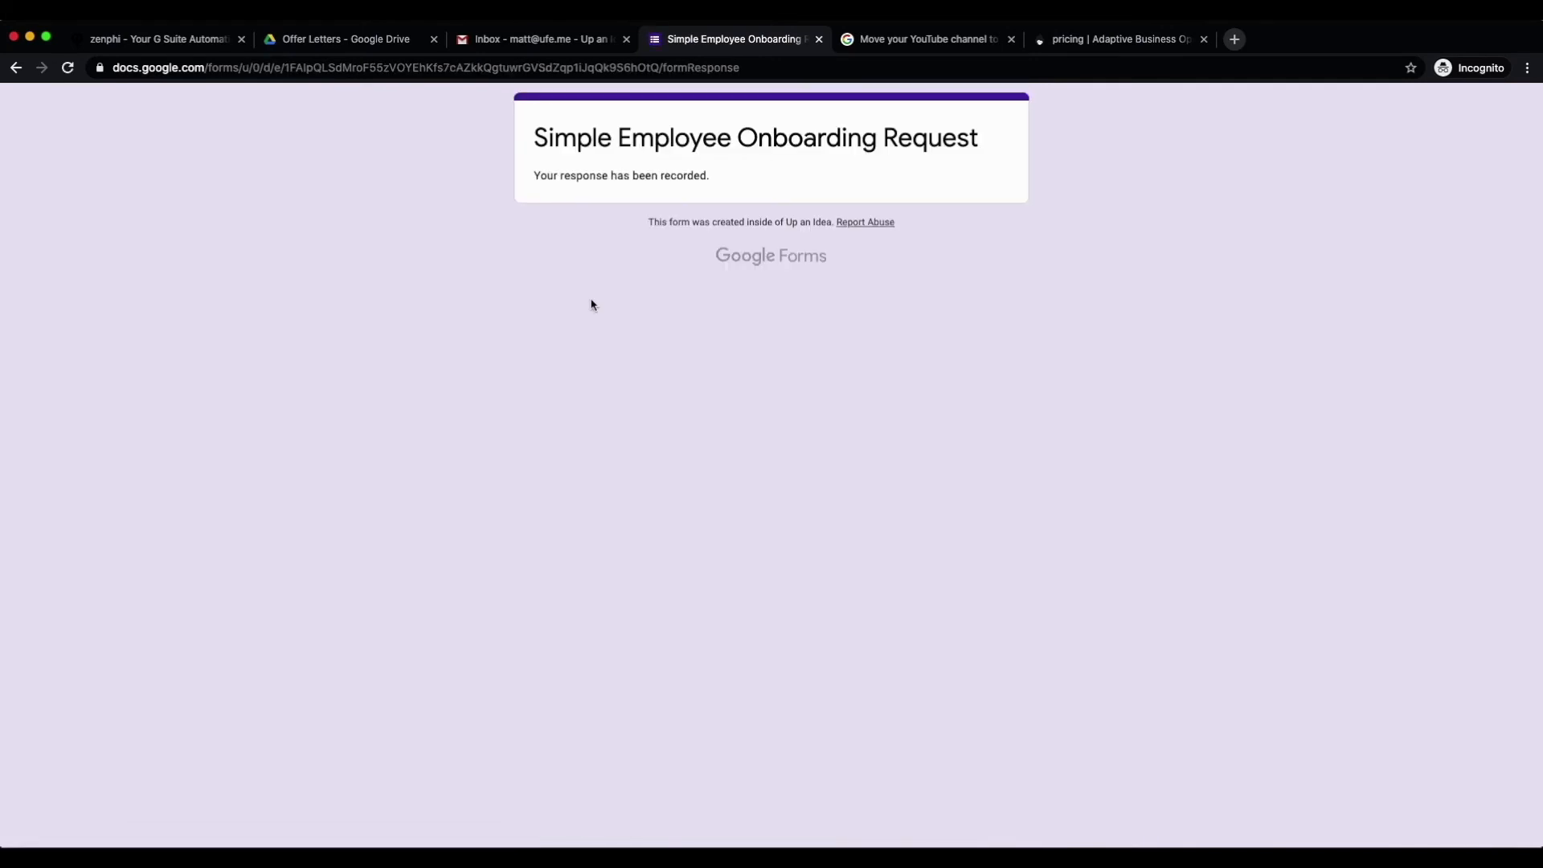
click(153, 39)
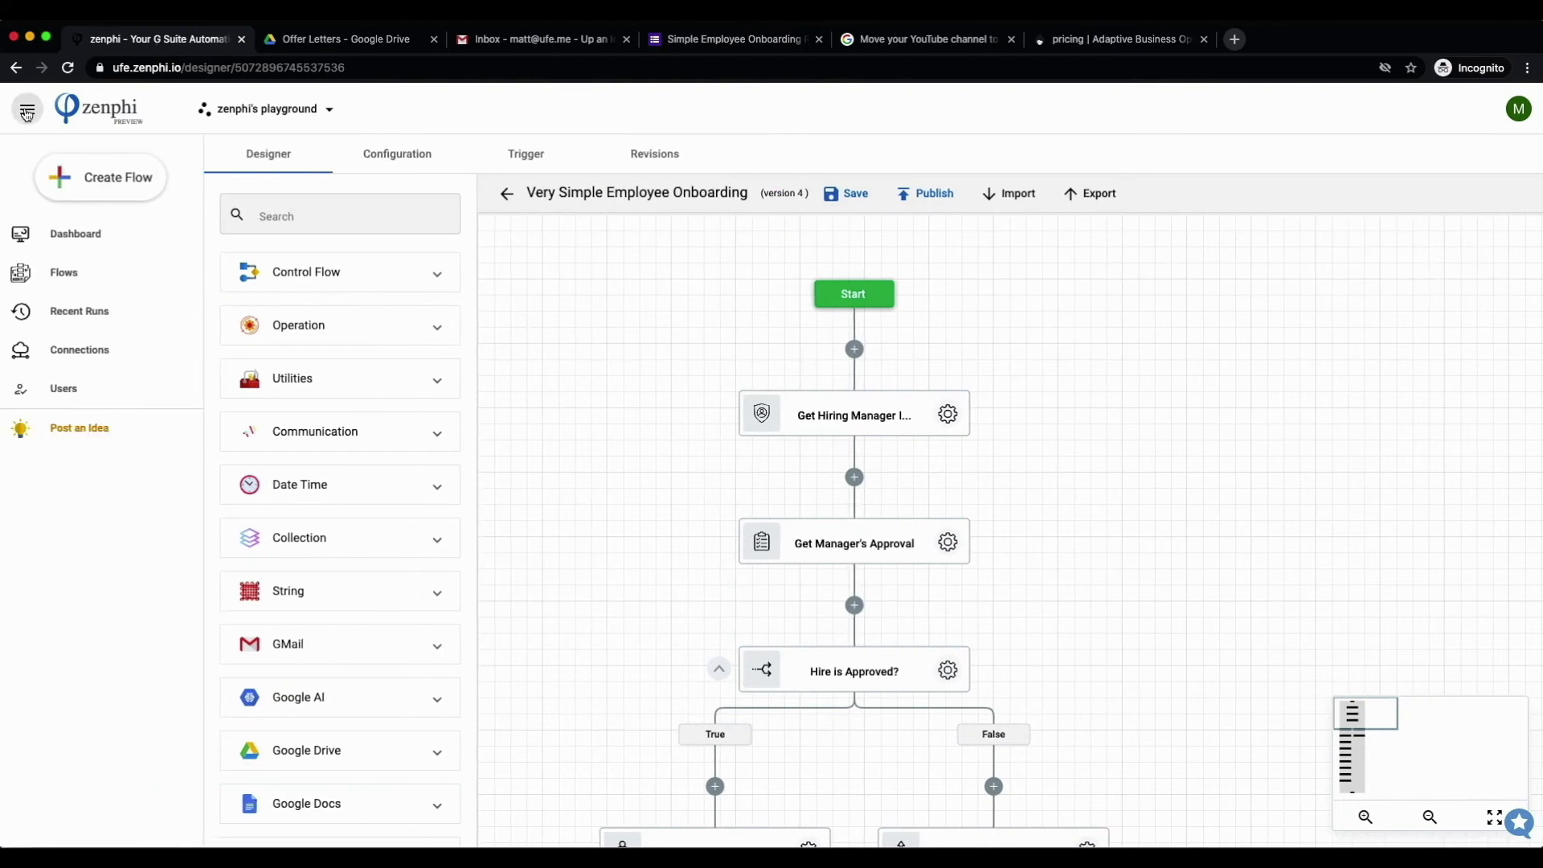
- Open Recent Runs to find the run the form submission started
click(79, 311)
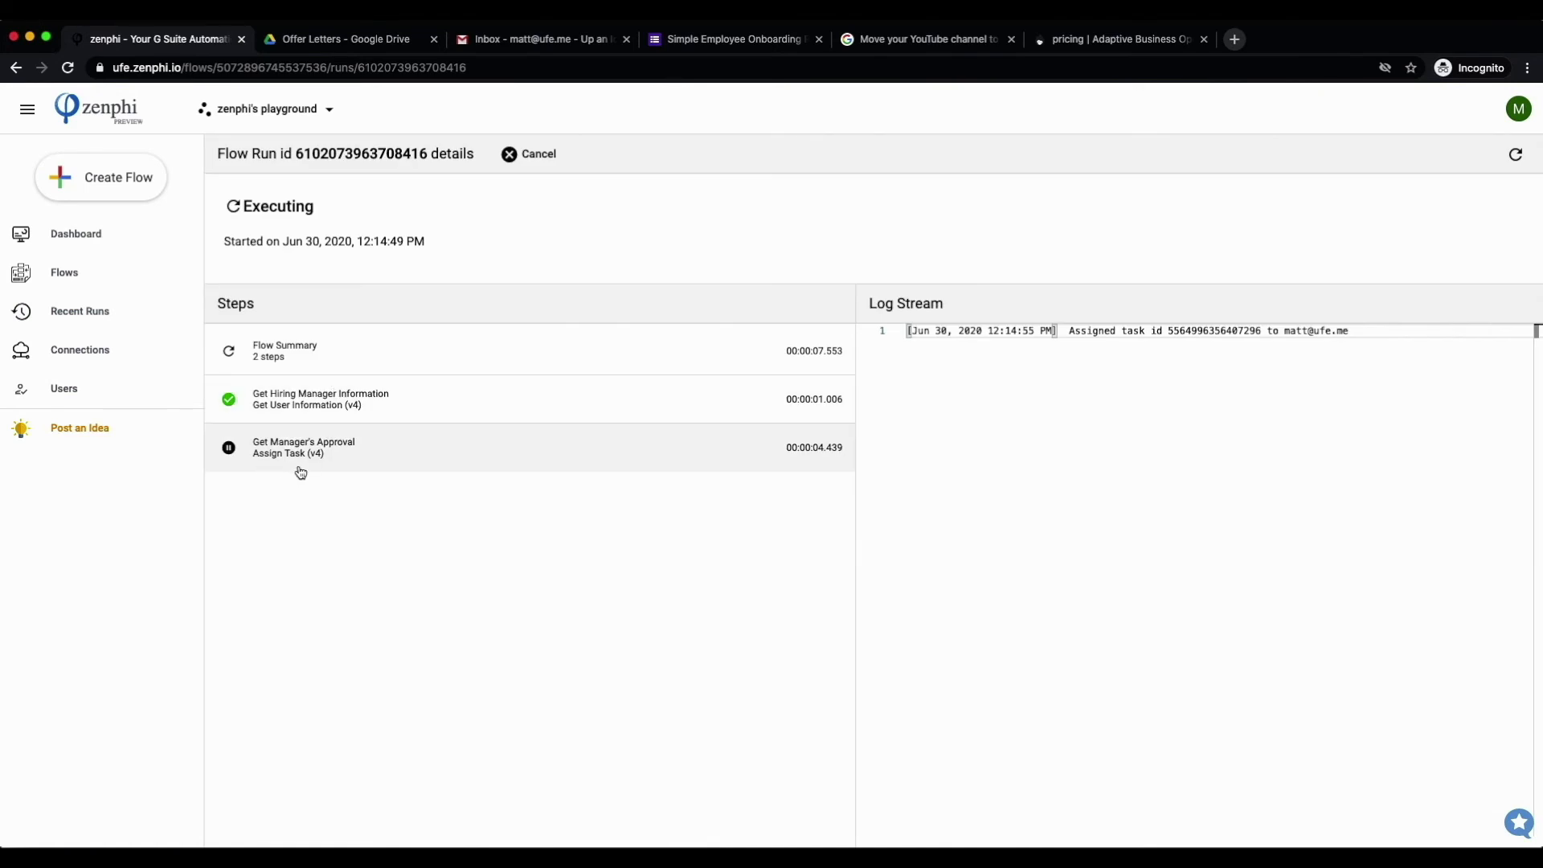
click(541, 39)
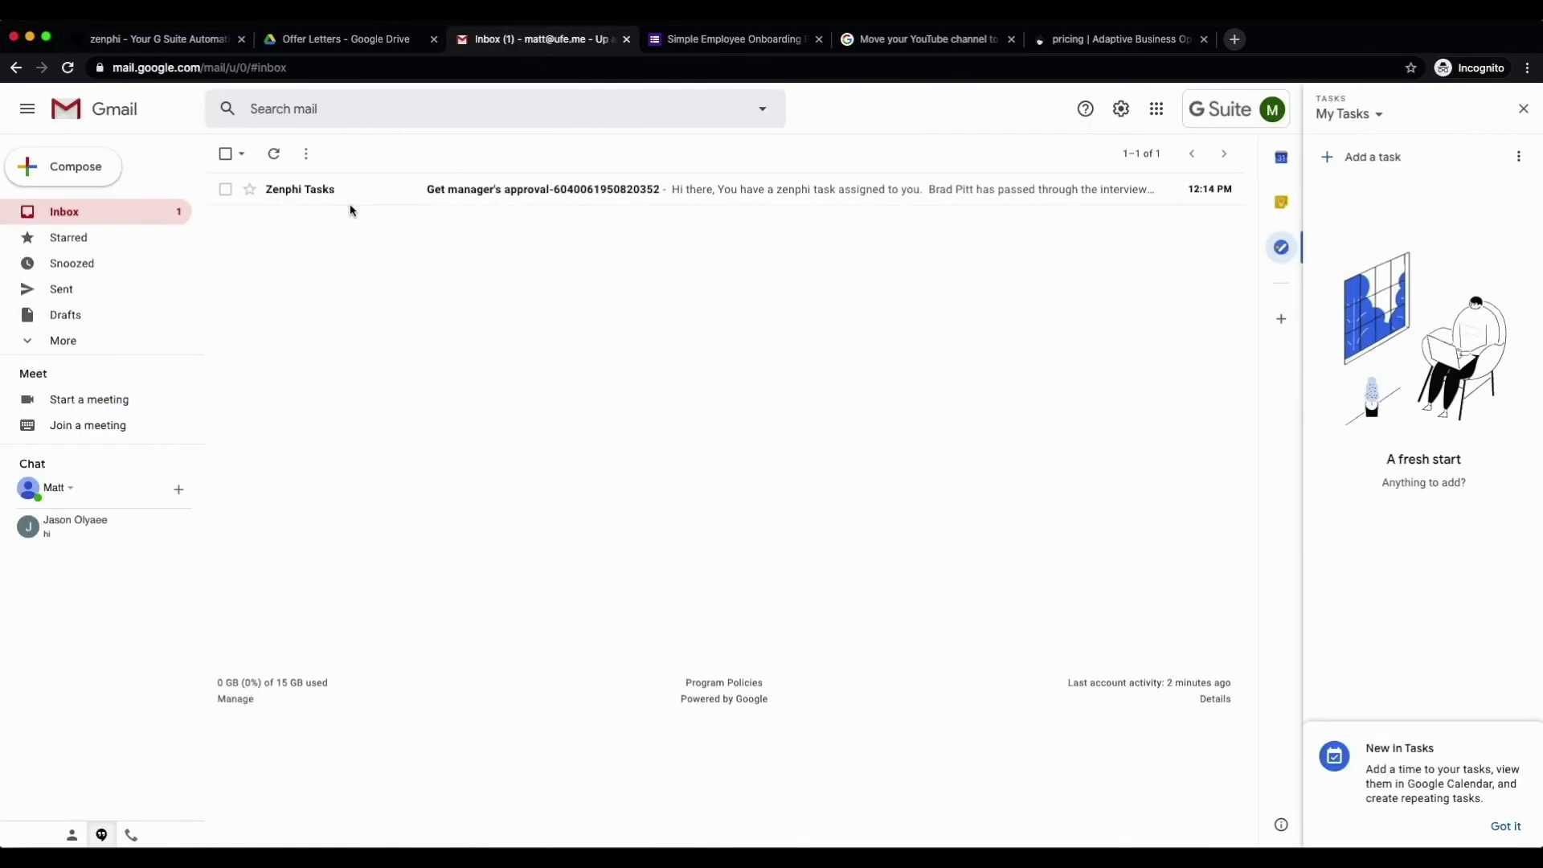
- Approve the new hire from the Get manager's approval task email
click(542, 188)
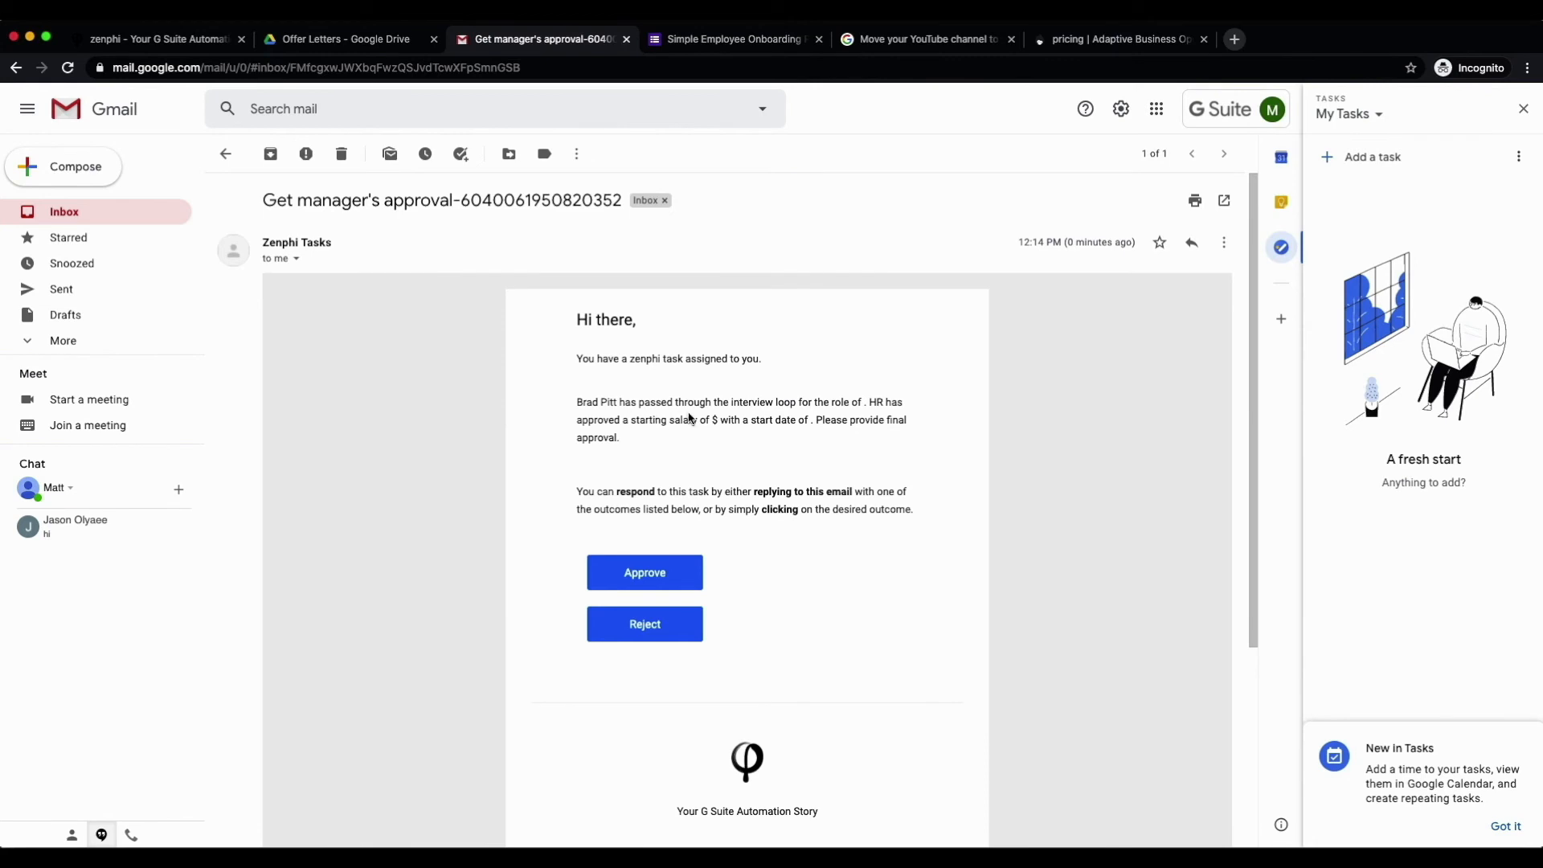
click(644, 573)
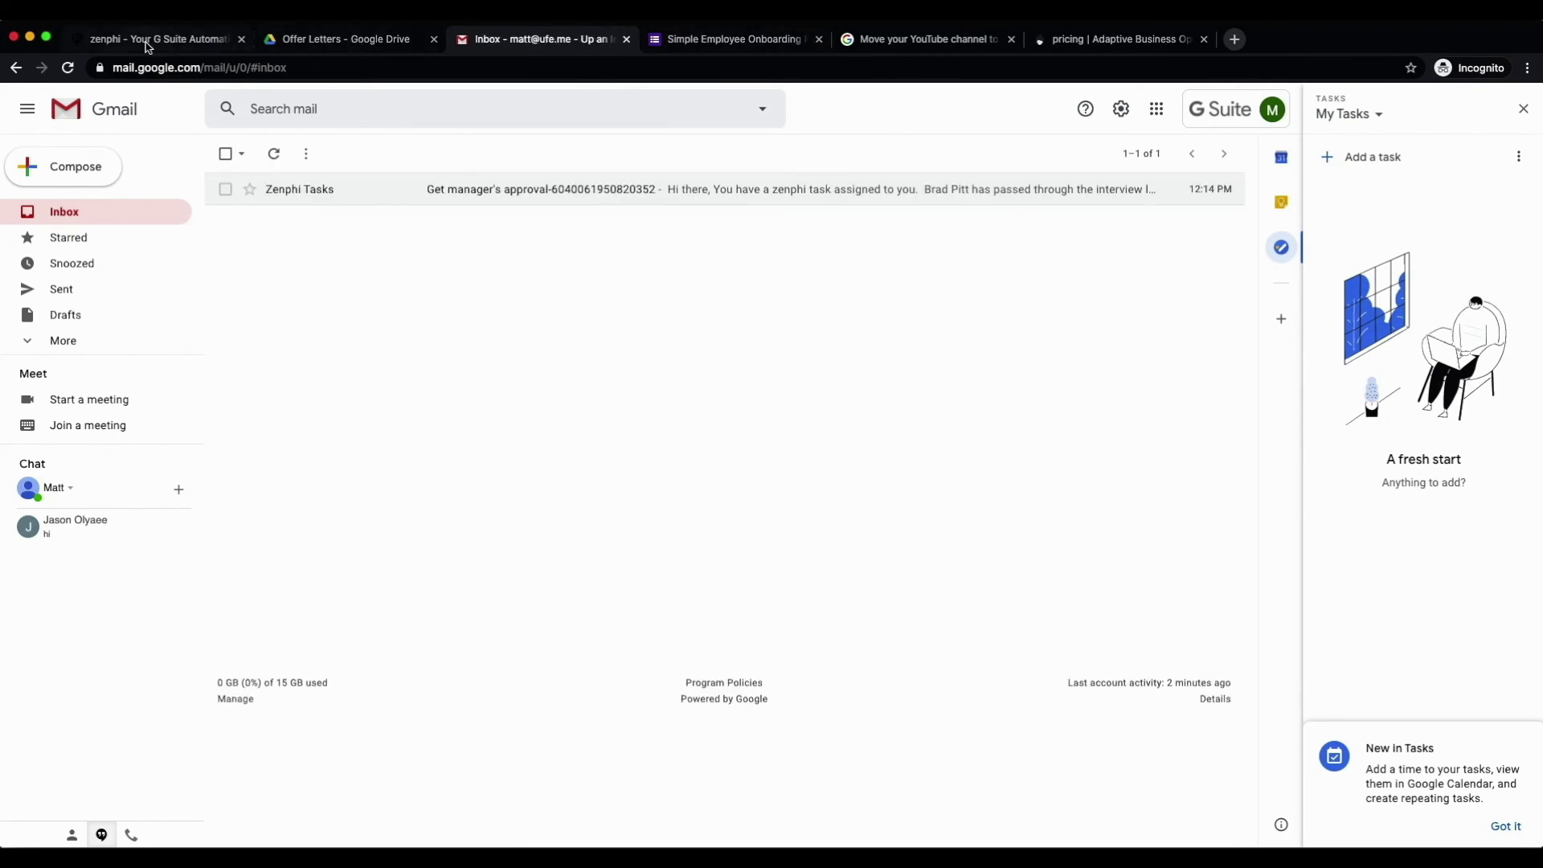
click(153, 39)
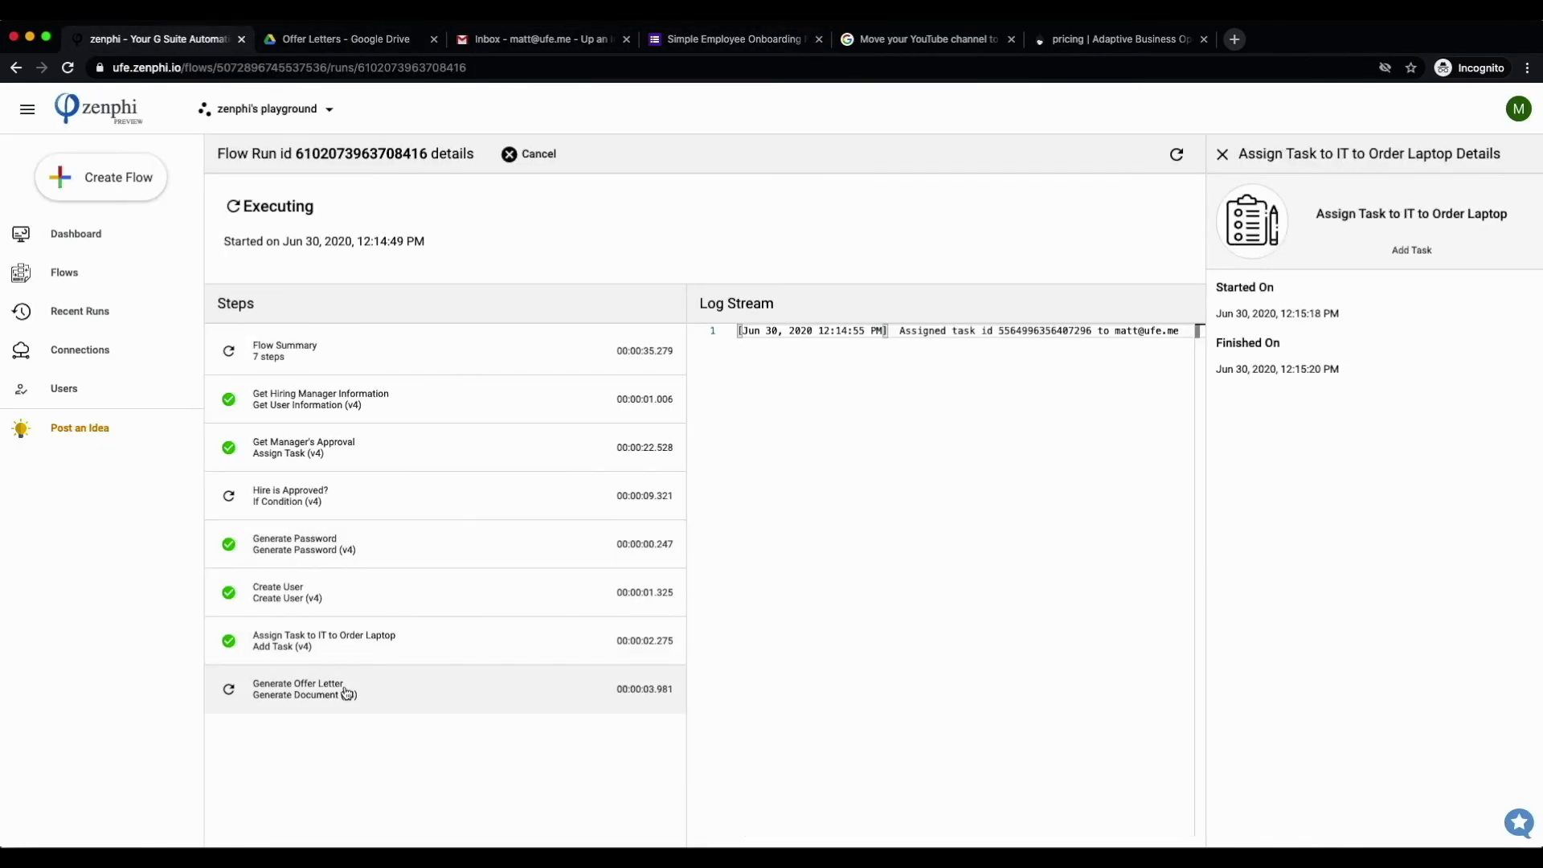
- Check the run, the generated offer letter files and the Welcome to UFE! email
click(543, 38)
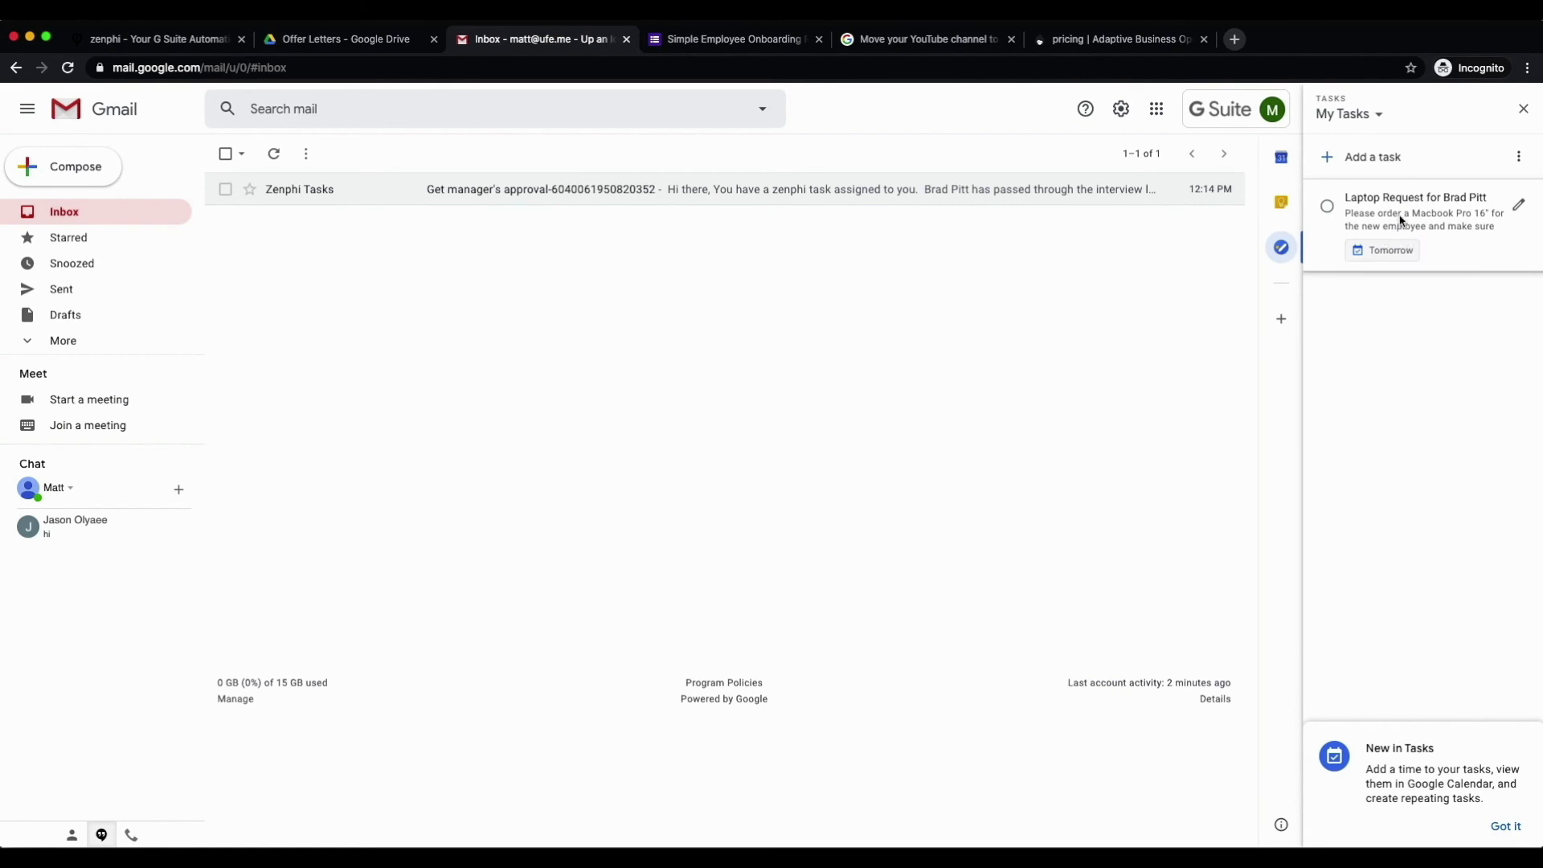
click(347, 38)
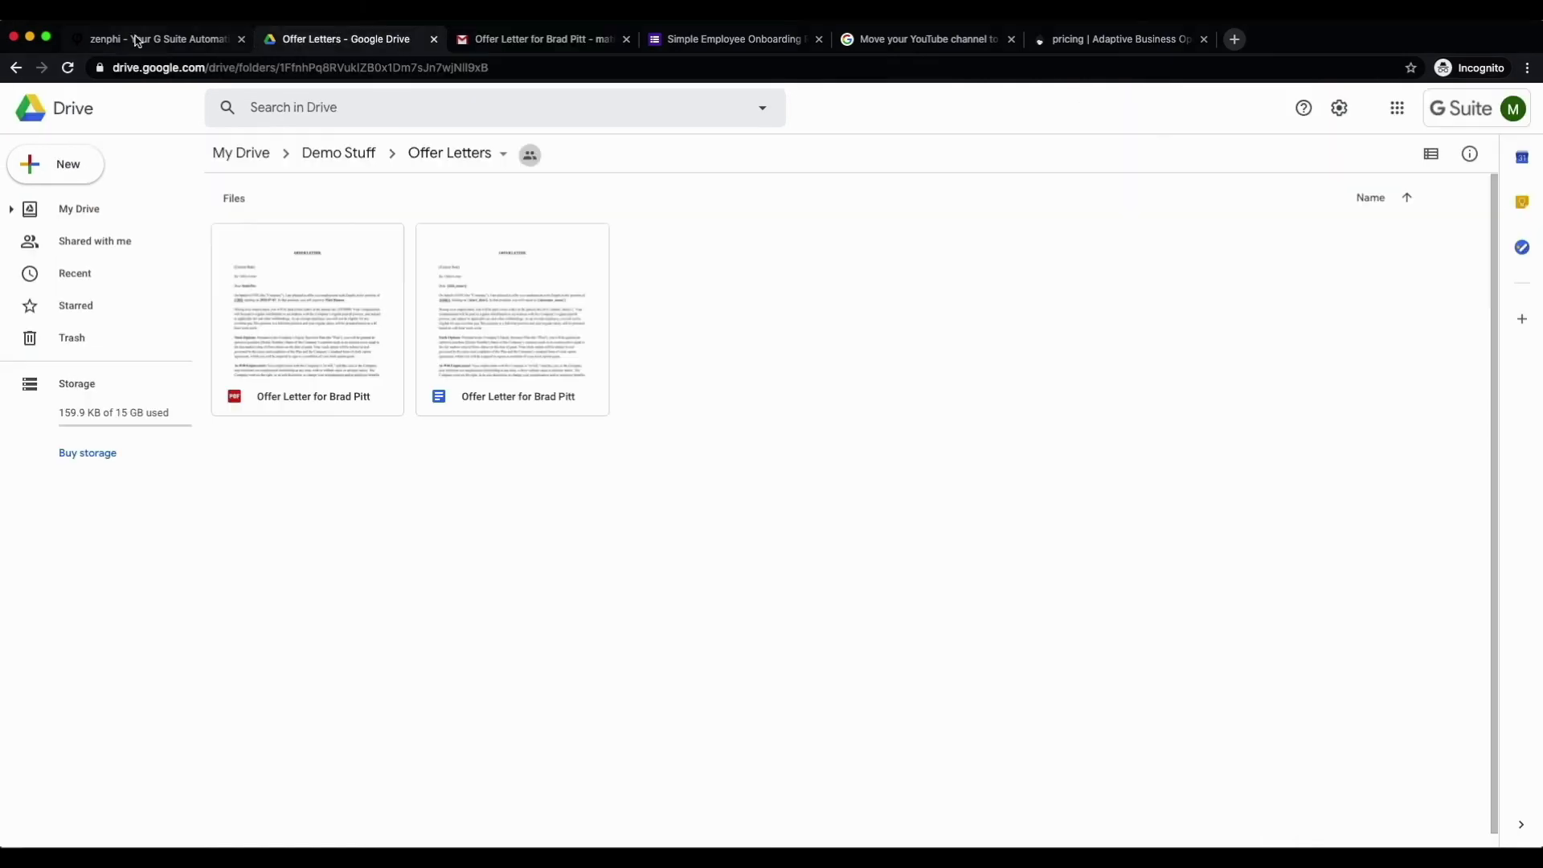
click(153, 39)
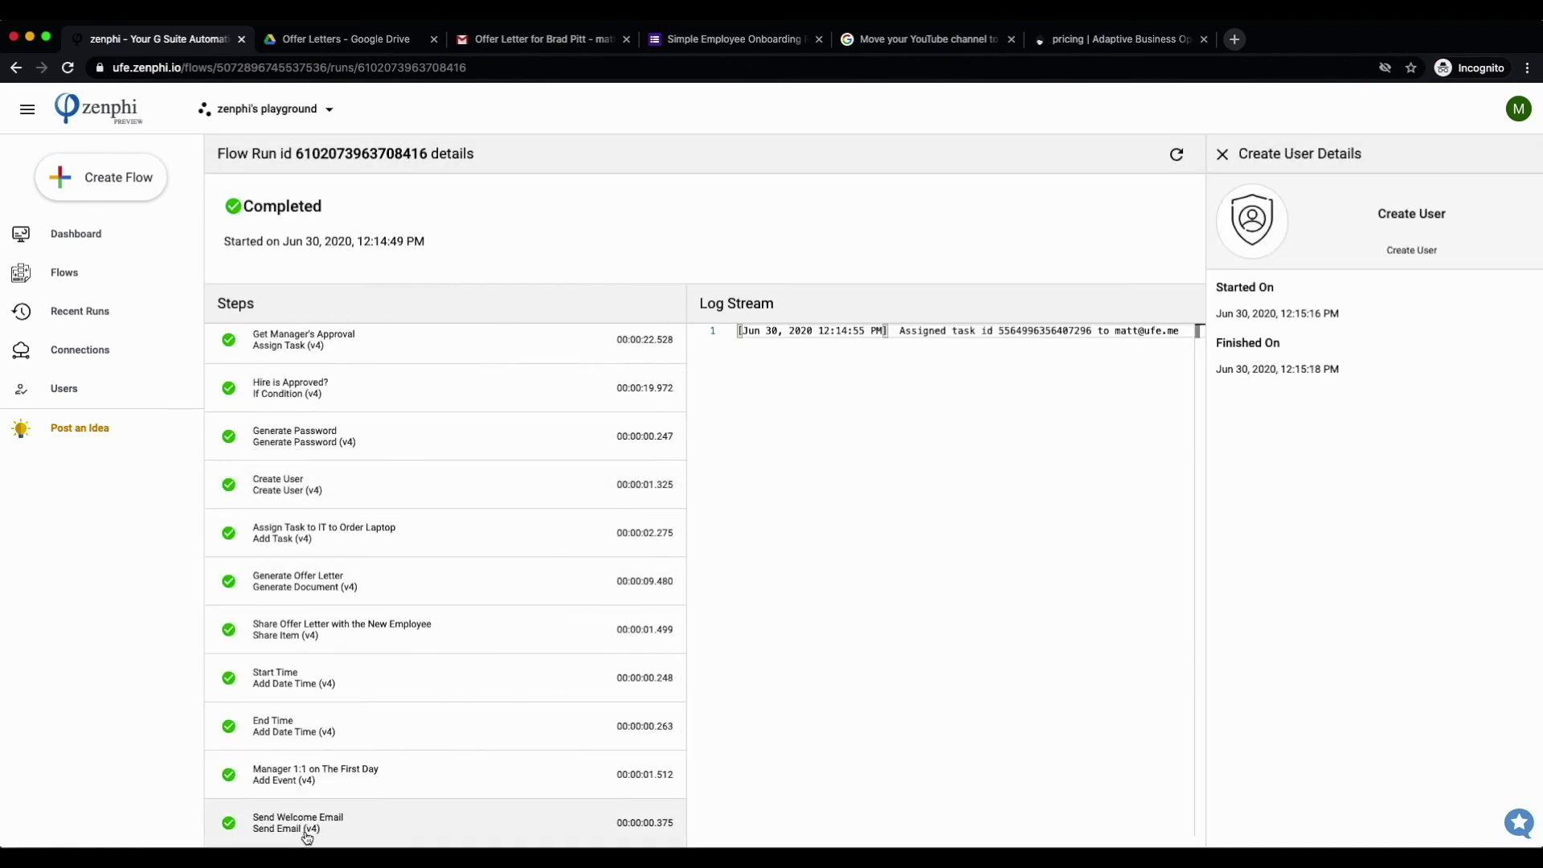
click(541, 39)
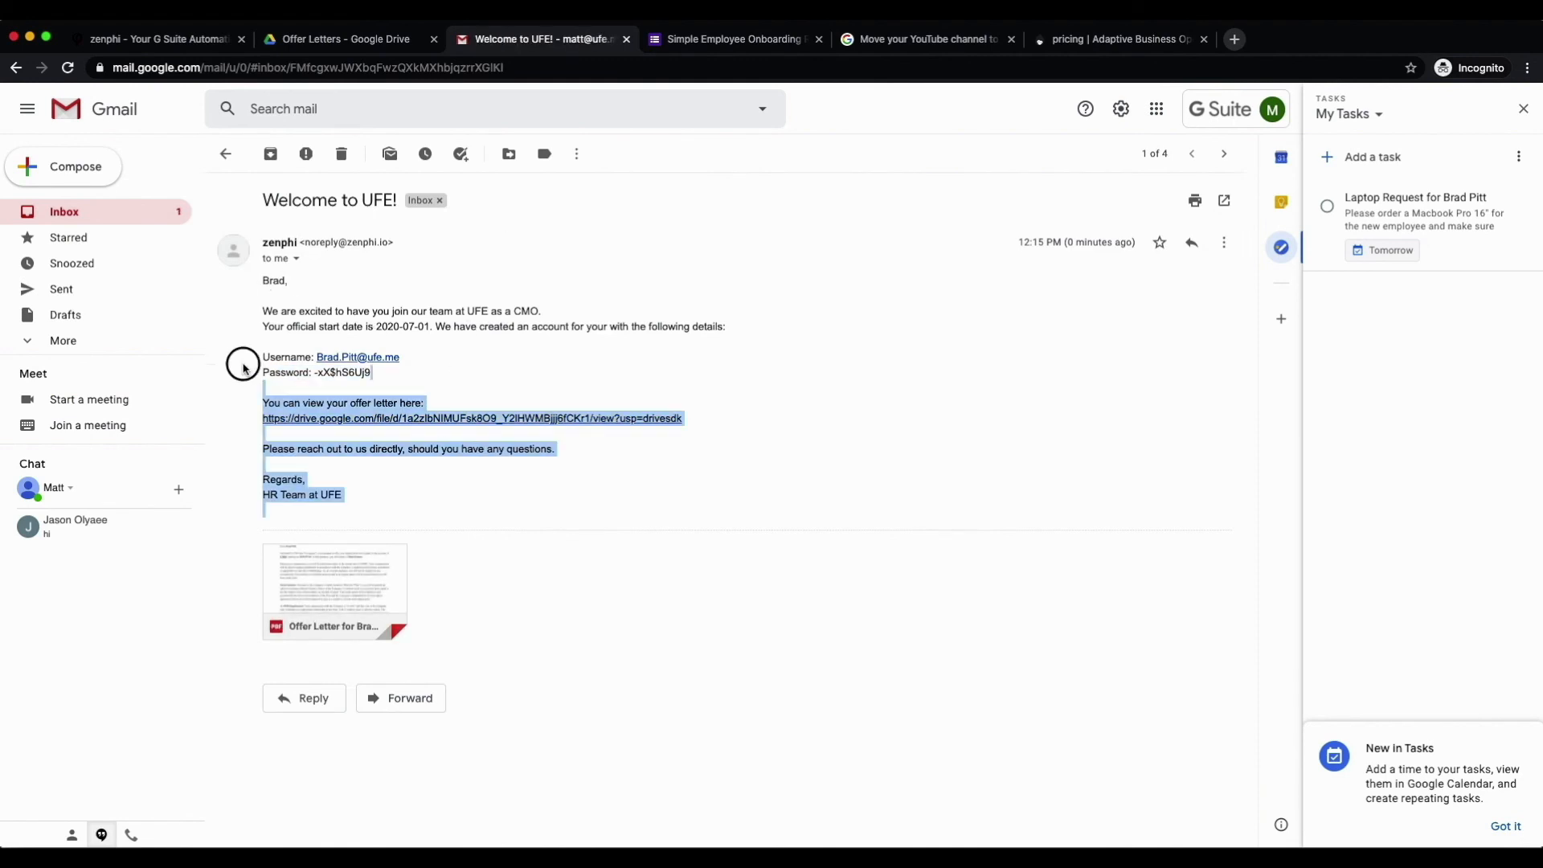
click(333, 586)
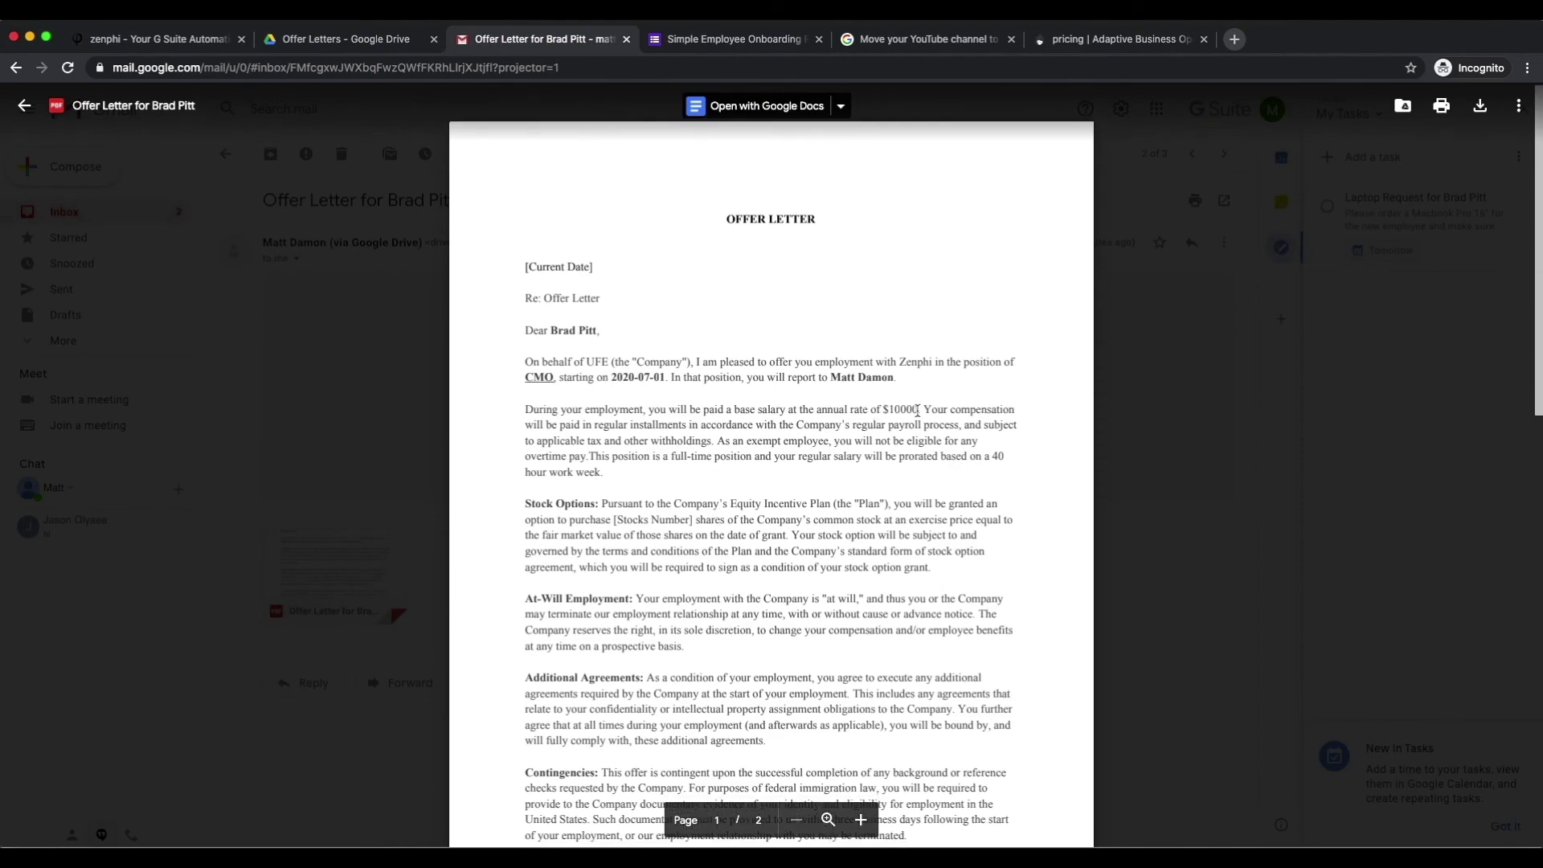
scroll(down, 3)
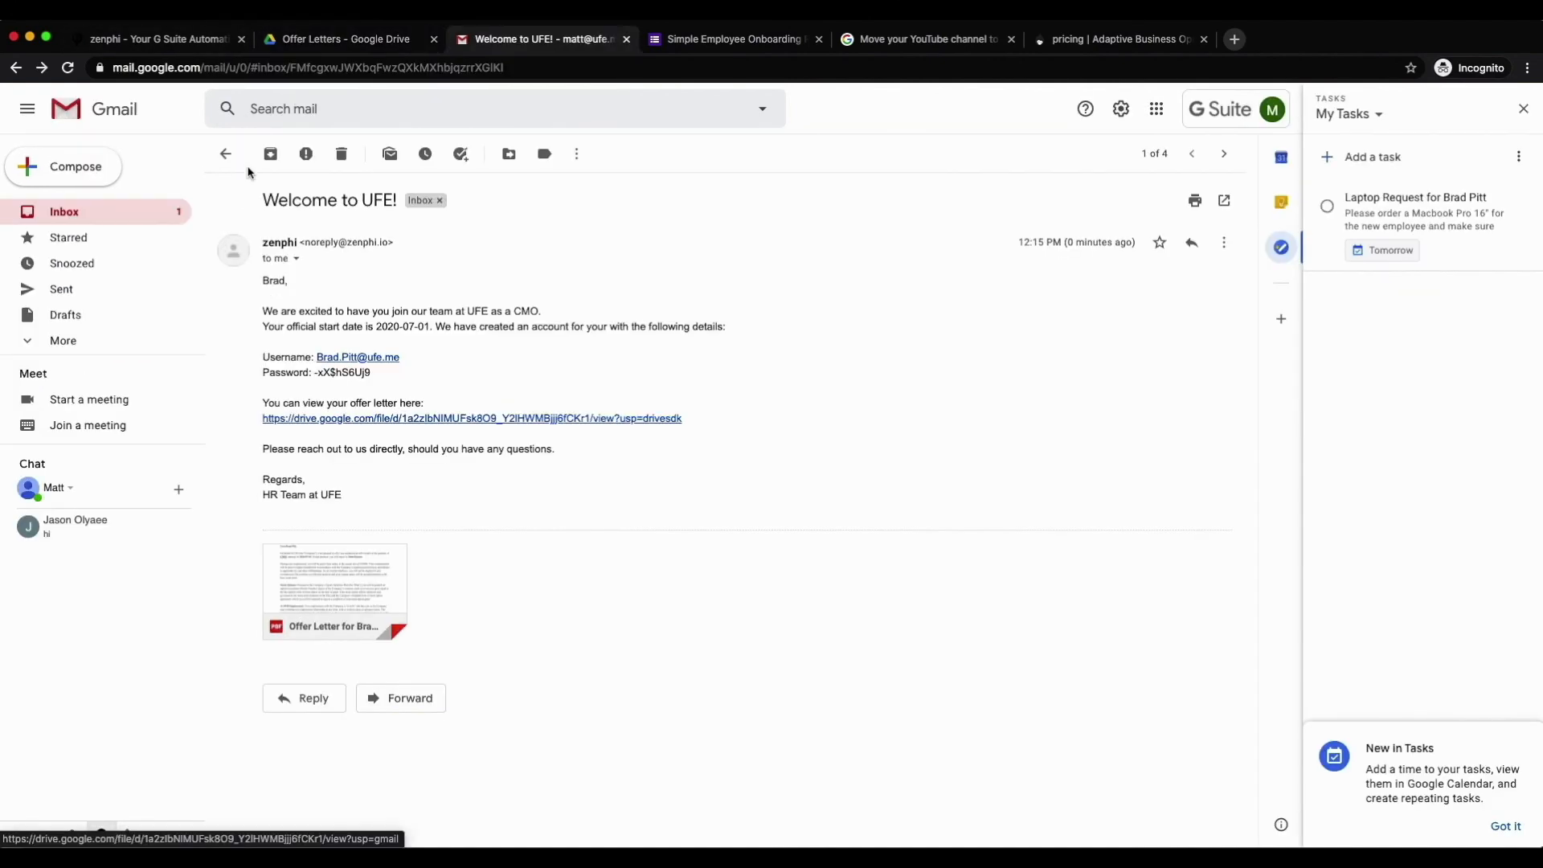
mouse_move(225, 153)
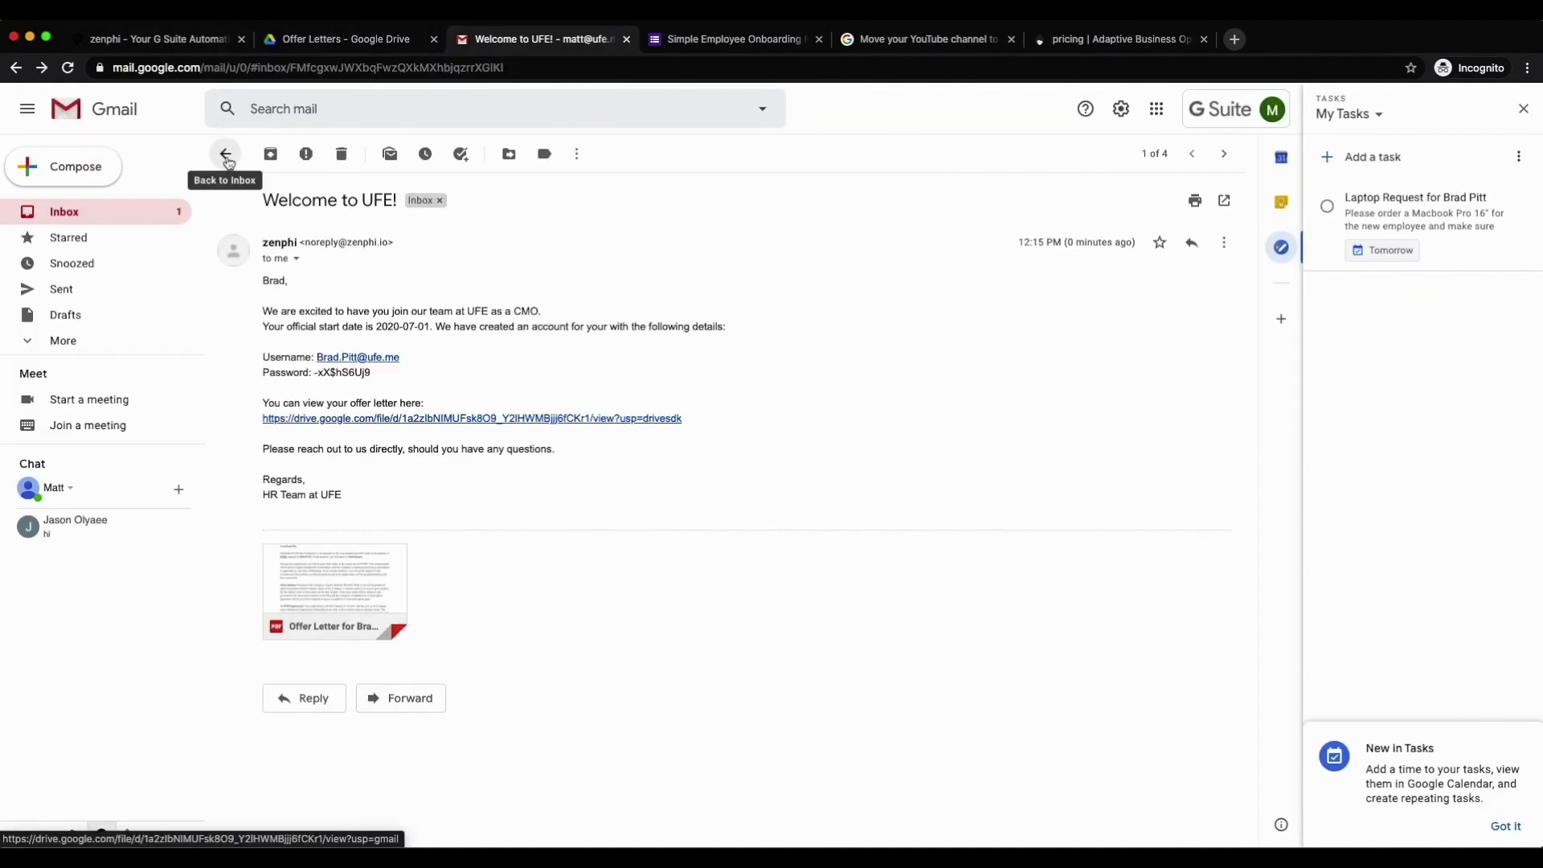